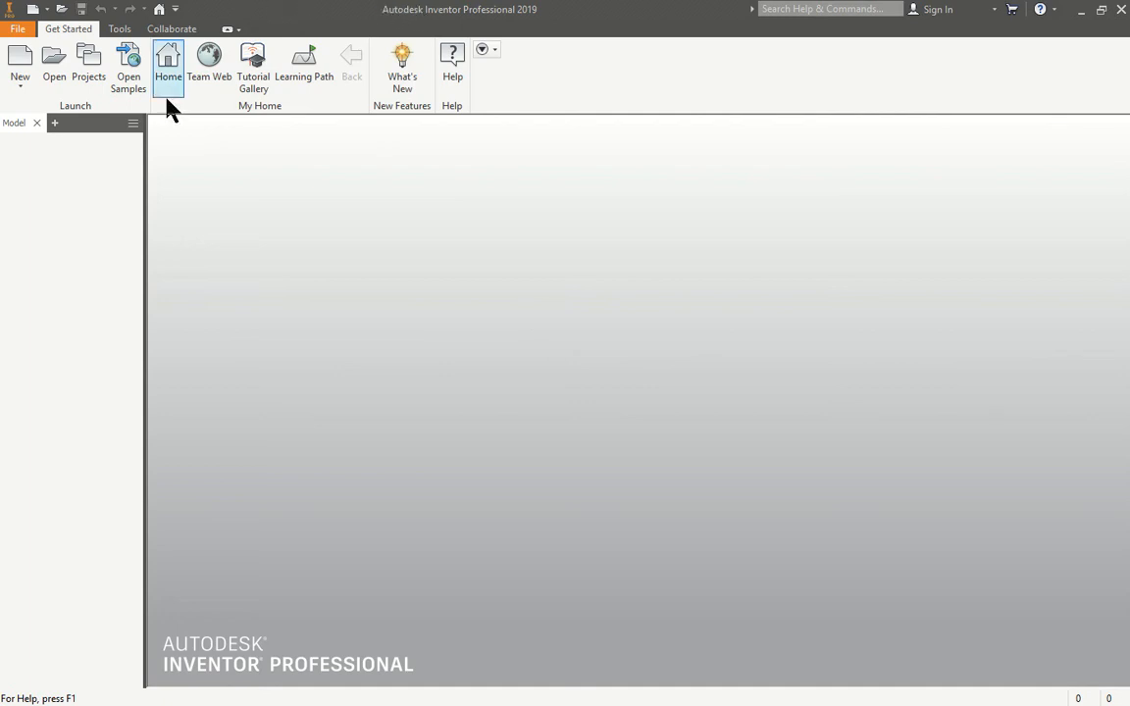
- Create a new part document from the Standard.ipt template
{"action": "left_click", "coordinate": [15, 57]}
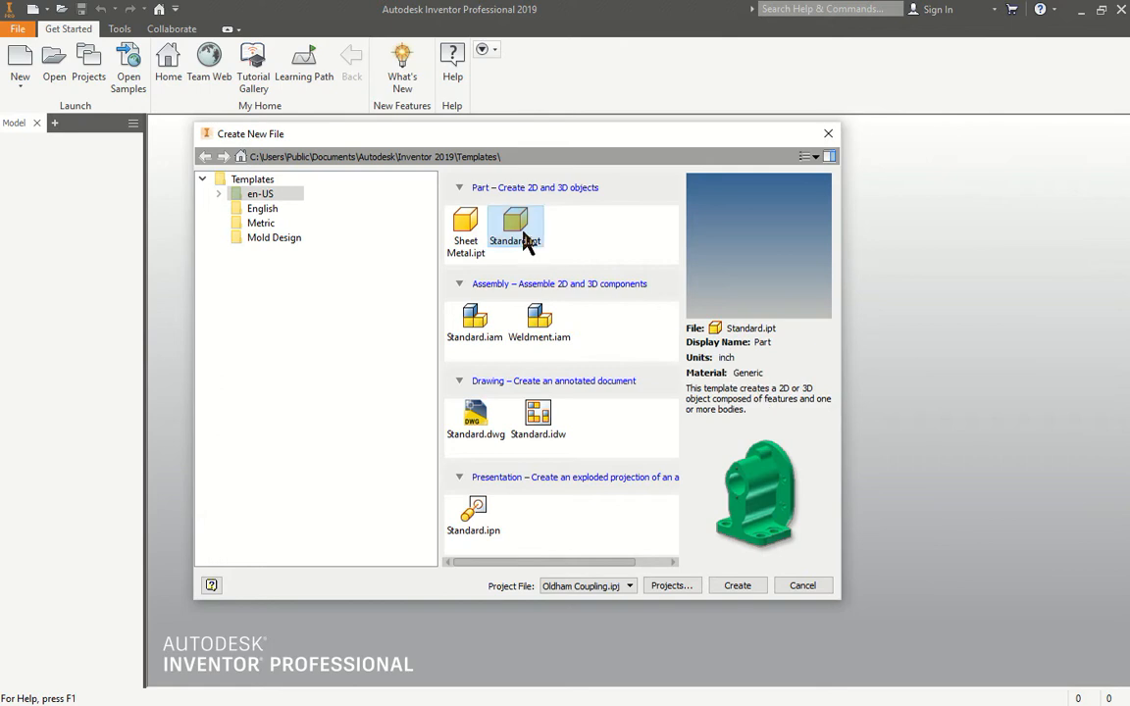
{"action": "left_click", "coordinate": [738, 585]}
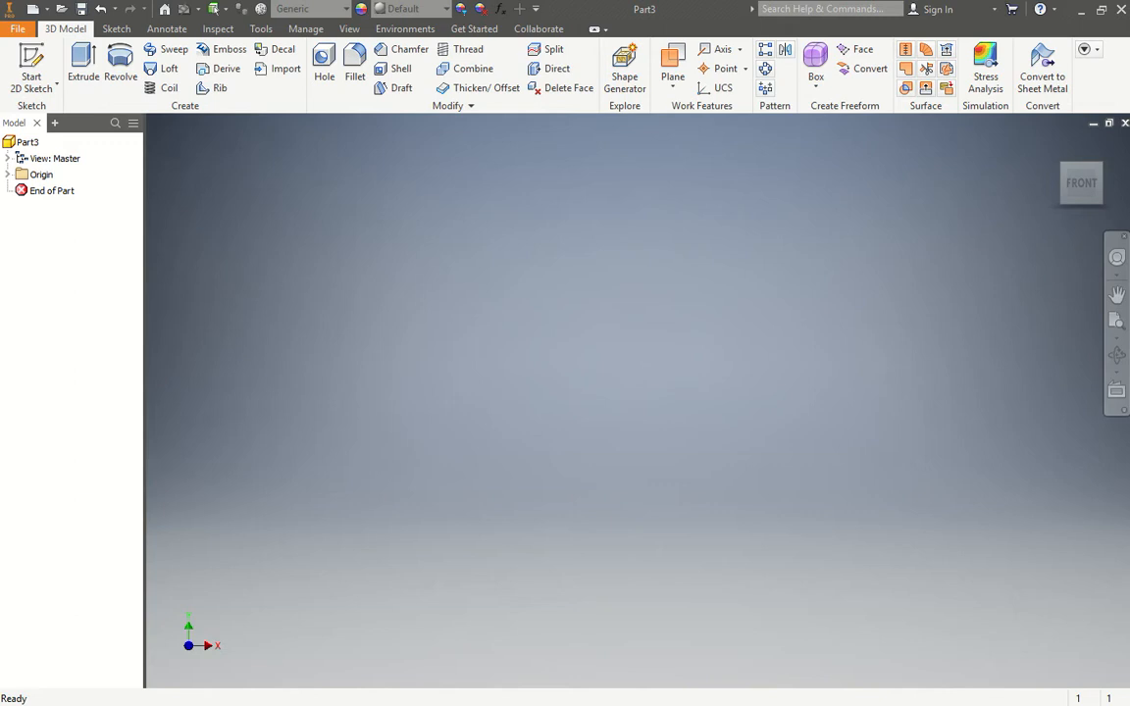
{"action": "mouse_move", "coordinate": [24, 69]}
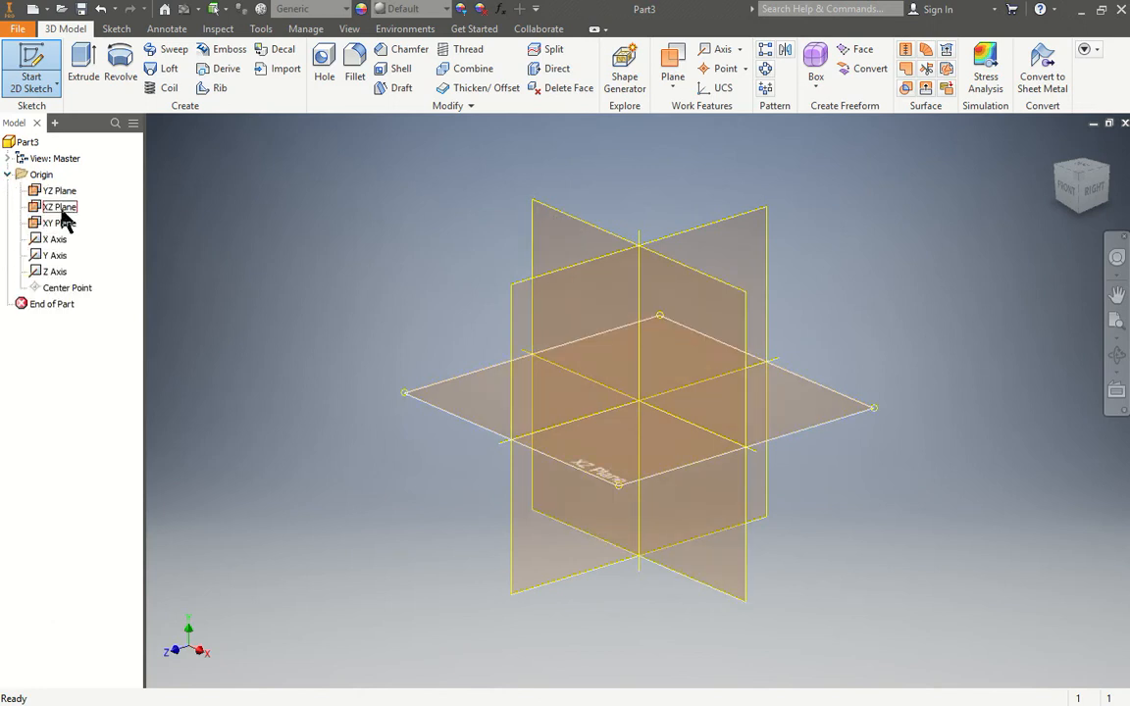
- Create Sketch1 on the XZ plane, finish it, then reopen it with Edit Sketch
{"action": "left_click", "coordinate": [56, 223]}
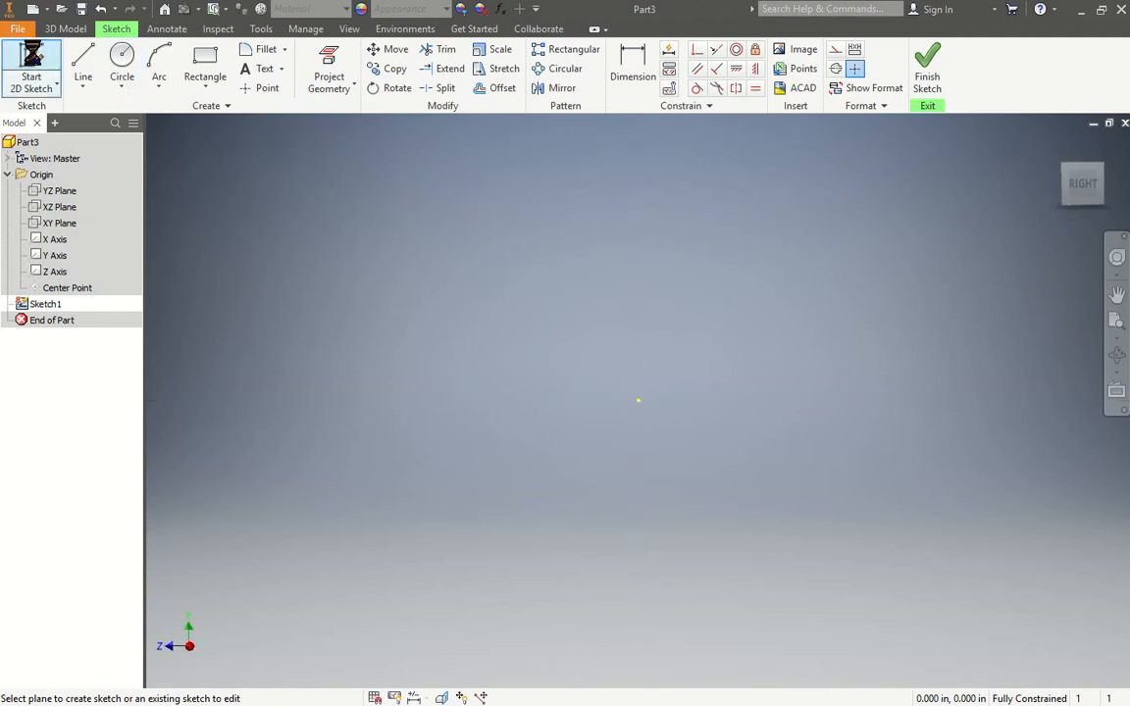
{"action": "left_click", "coordinate": [63, 27]}
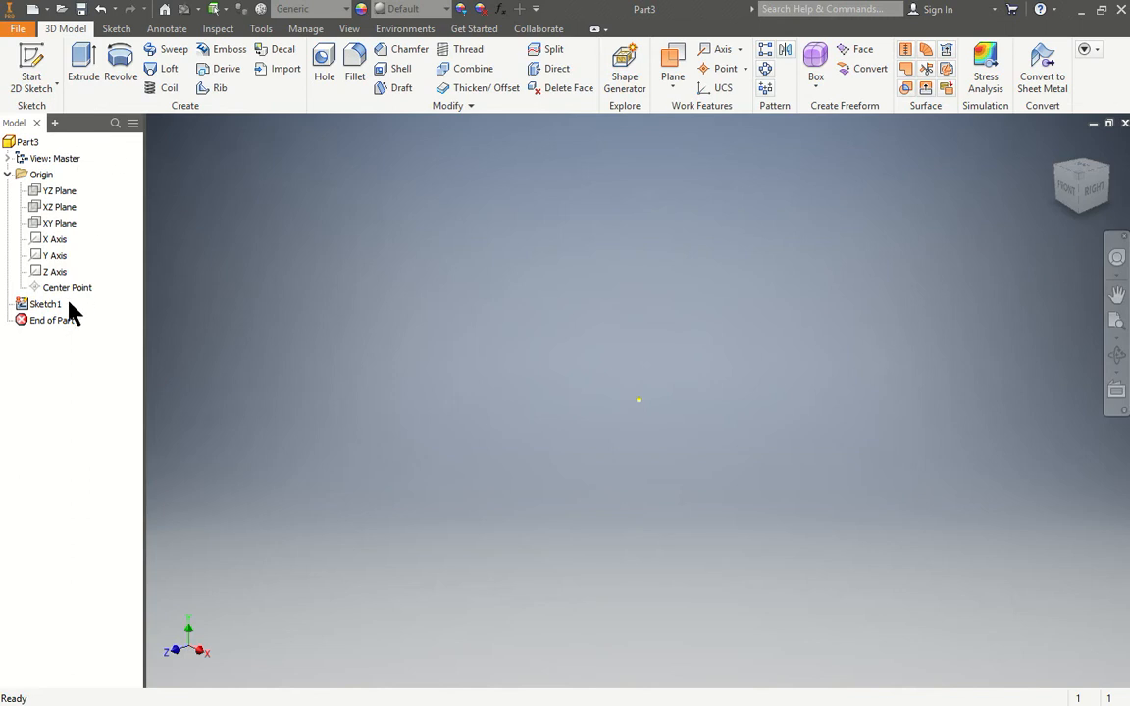
{"action": "left_click", "coordinate": [111, 27]}
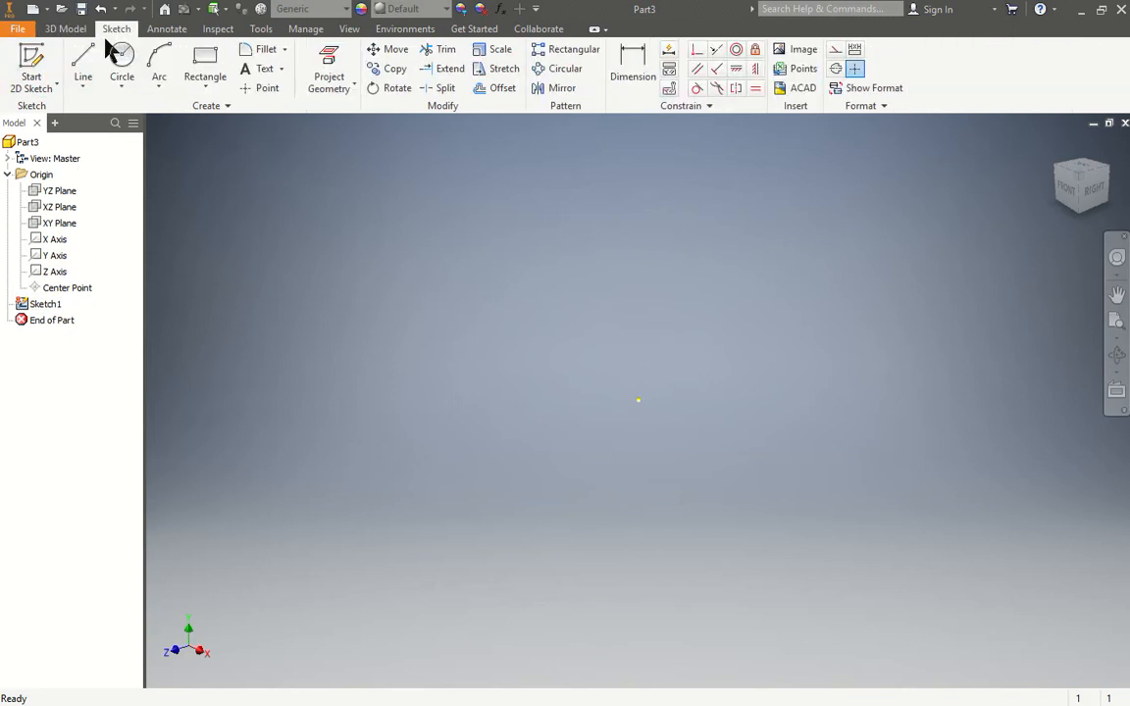
{"action": "left_click", "coordinate": [59, 190]}
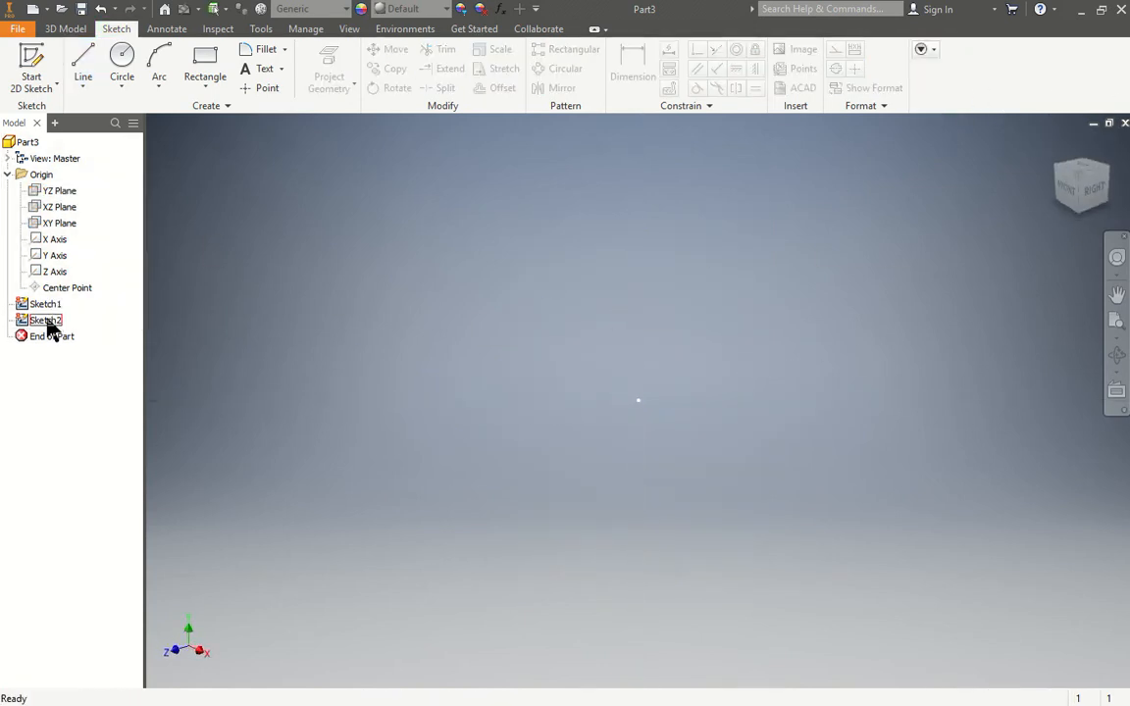
{"action": "right_click", "coordinate": [45, 320]}
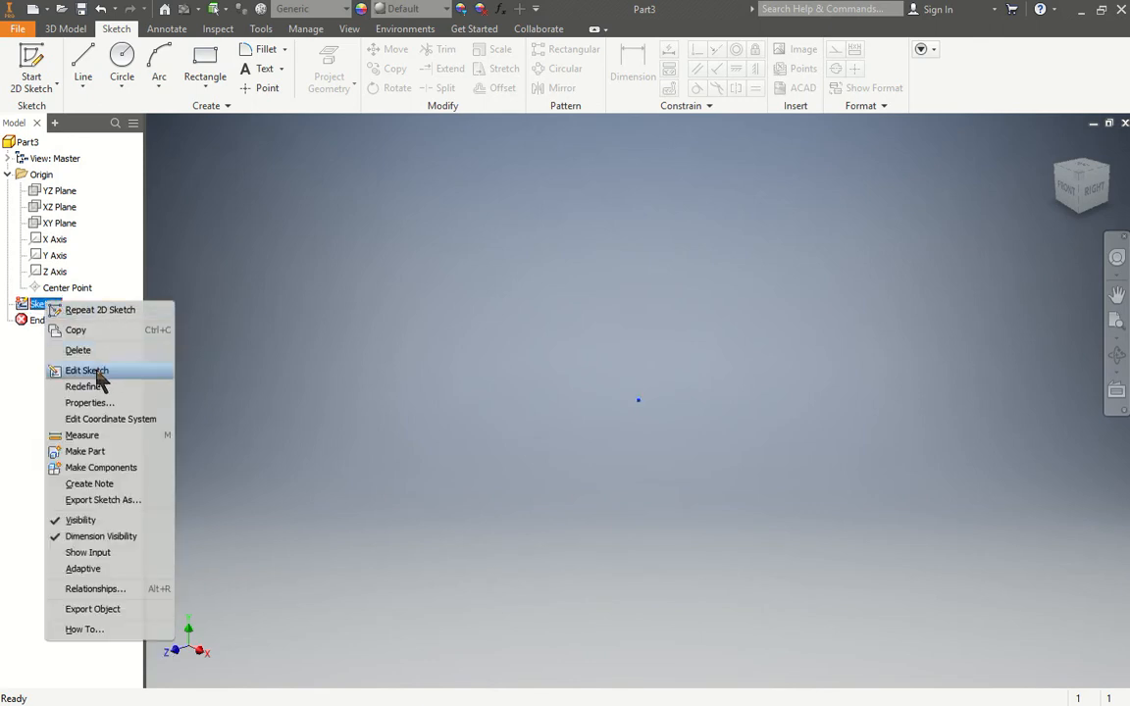
{"action": "left_click", "coordinate": [86, 370]}
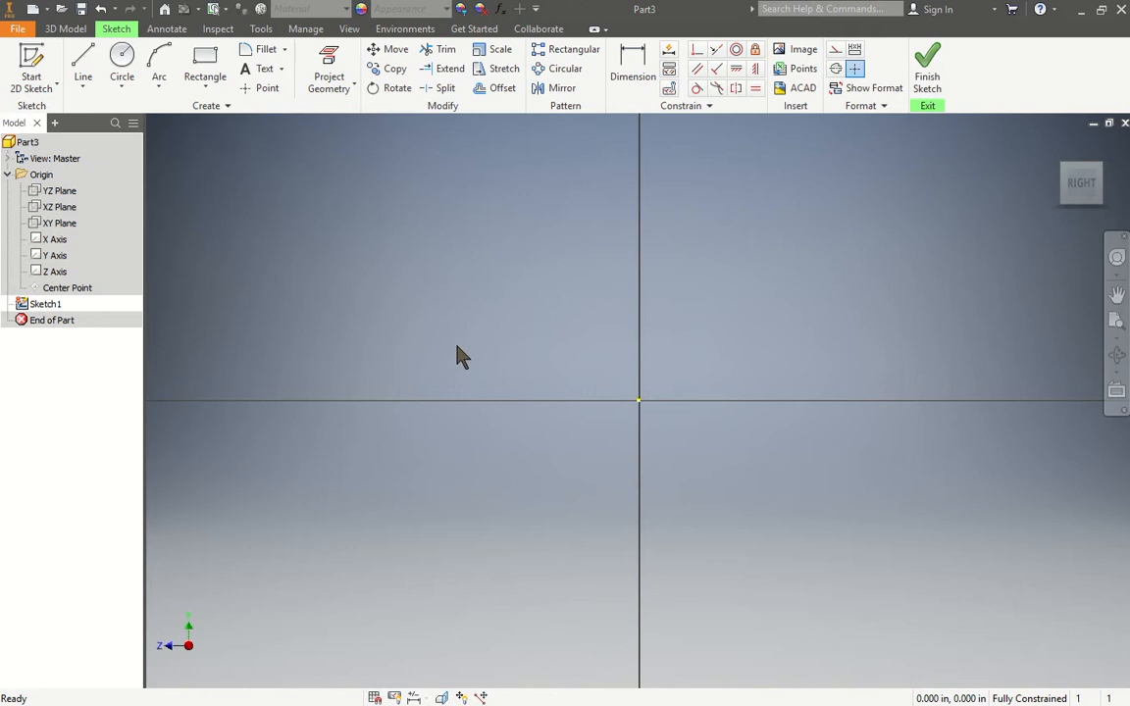
- Draw the closed six-sided stepped outline with lines, starting from its lower-left corner
{"action": "left_click", "coordinate": [95, 64]}
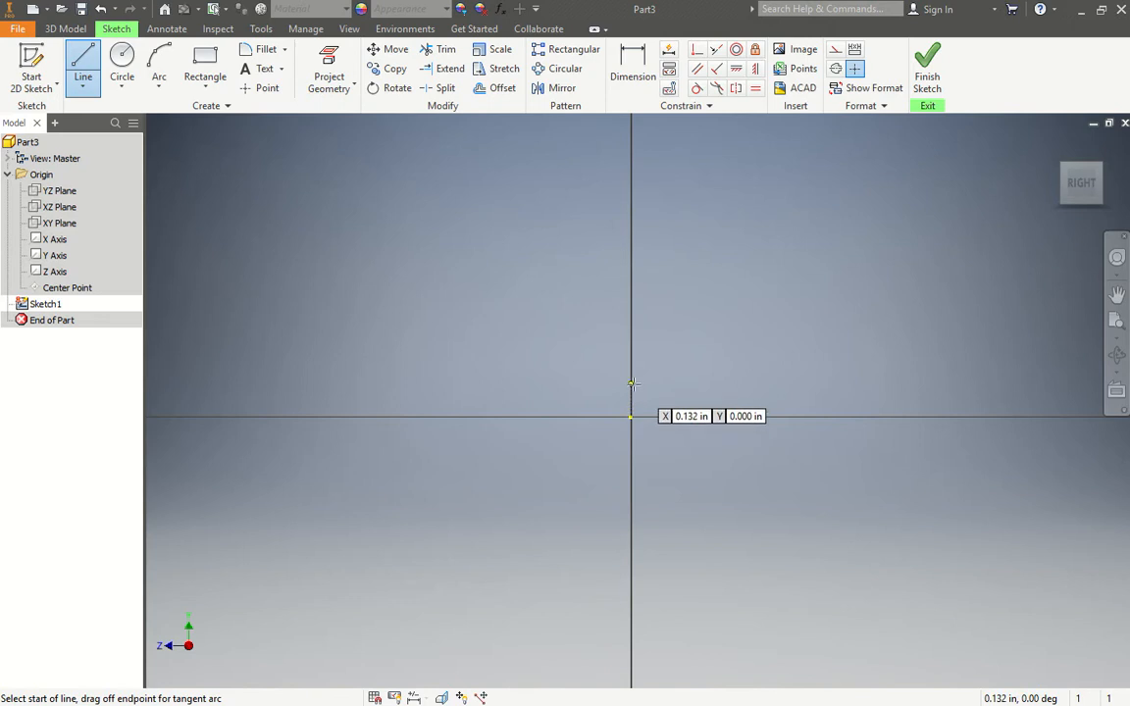
{"action": "mouse_move", "coordinate": [631, 378]}
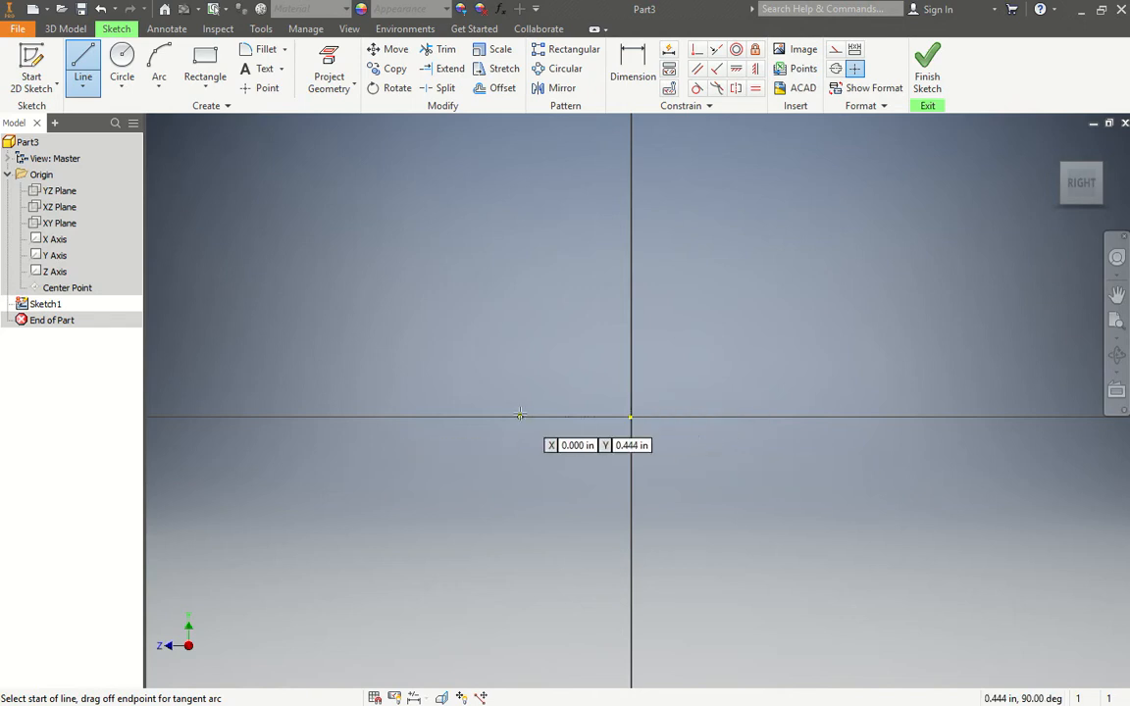
{"action": "mouse_move", "coordinate": [486, 148]}
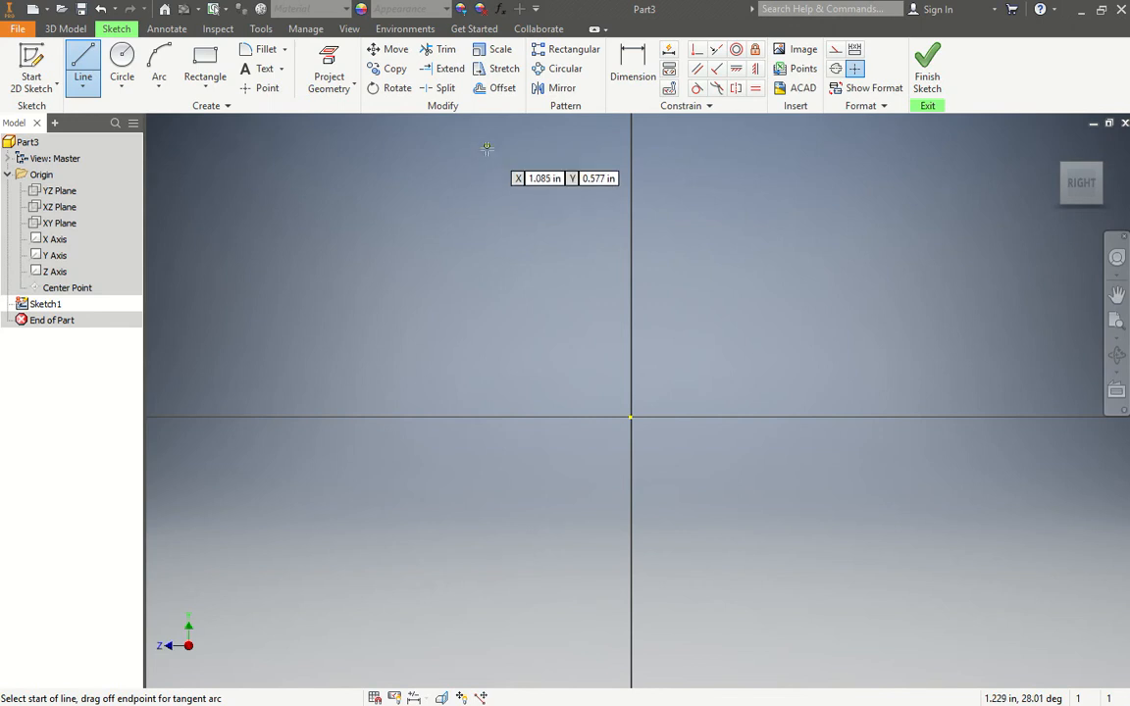
{"action": "mouse_move", "coordinate": [523, 206]}
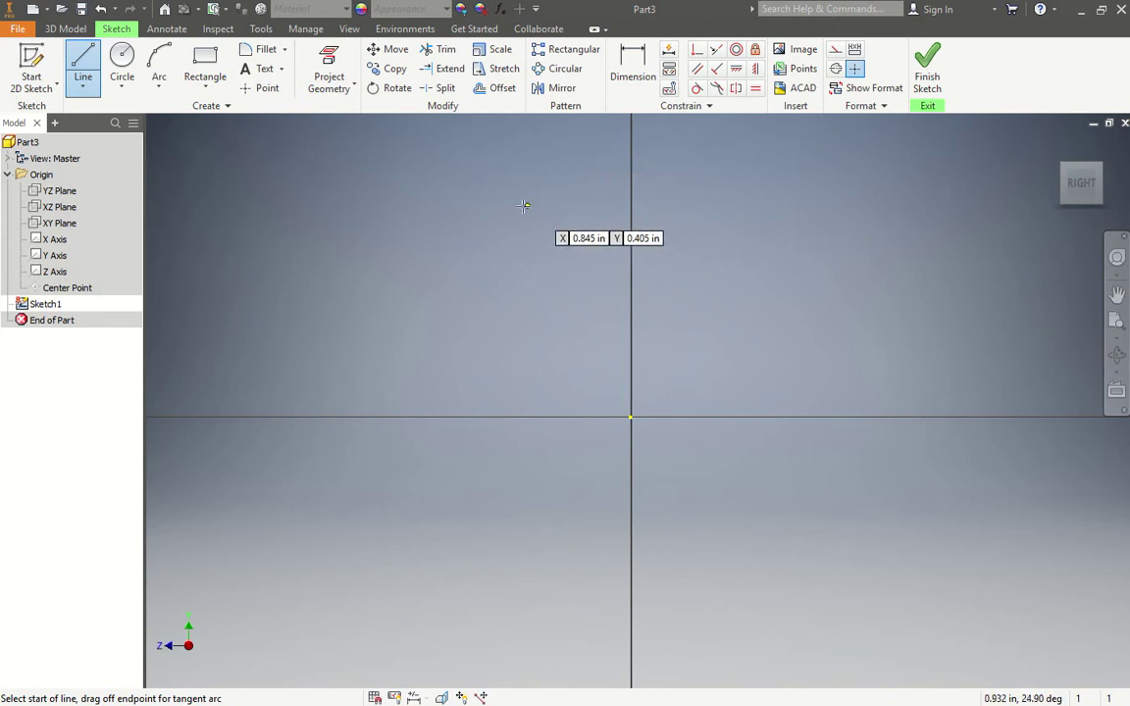
{"action": "mouse_move", "coordinate": [630, 211]}
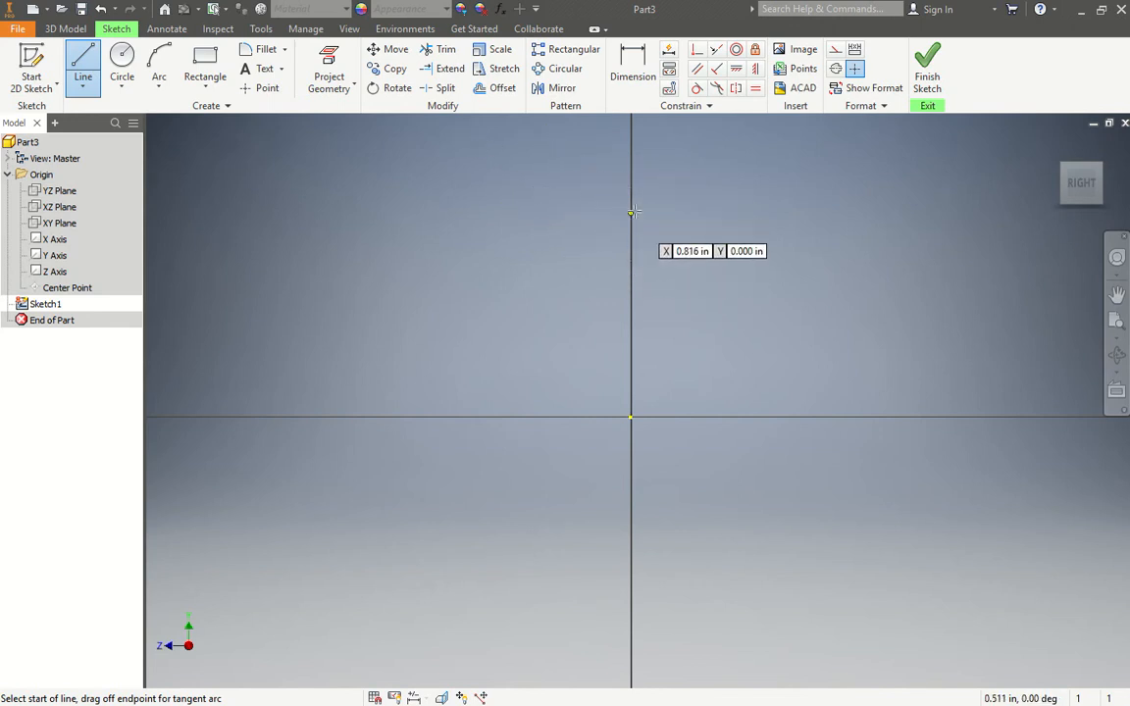
{"action": "mouse_move", "coordinate": [631, 219]}
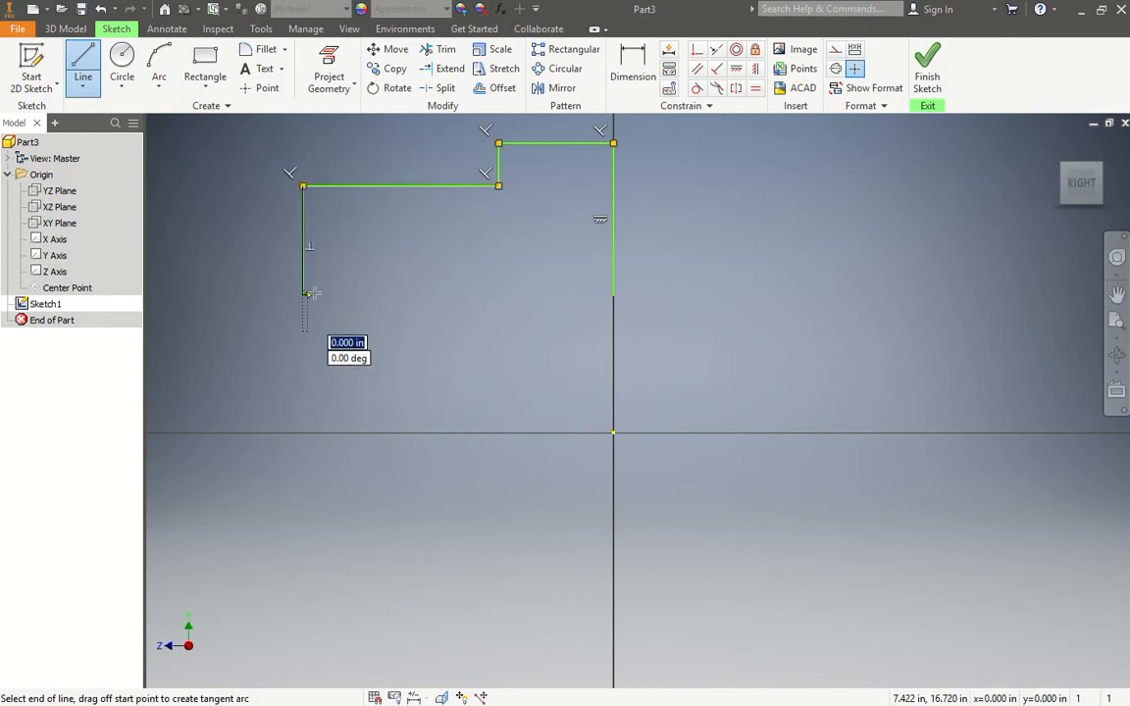
{"action": "left_click", "coordinate": [304, 294]}
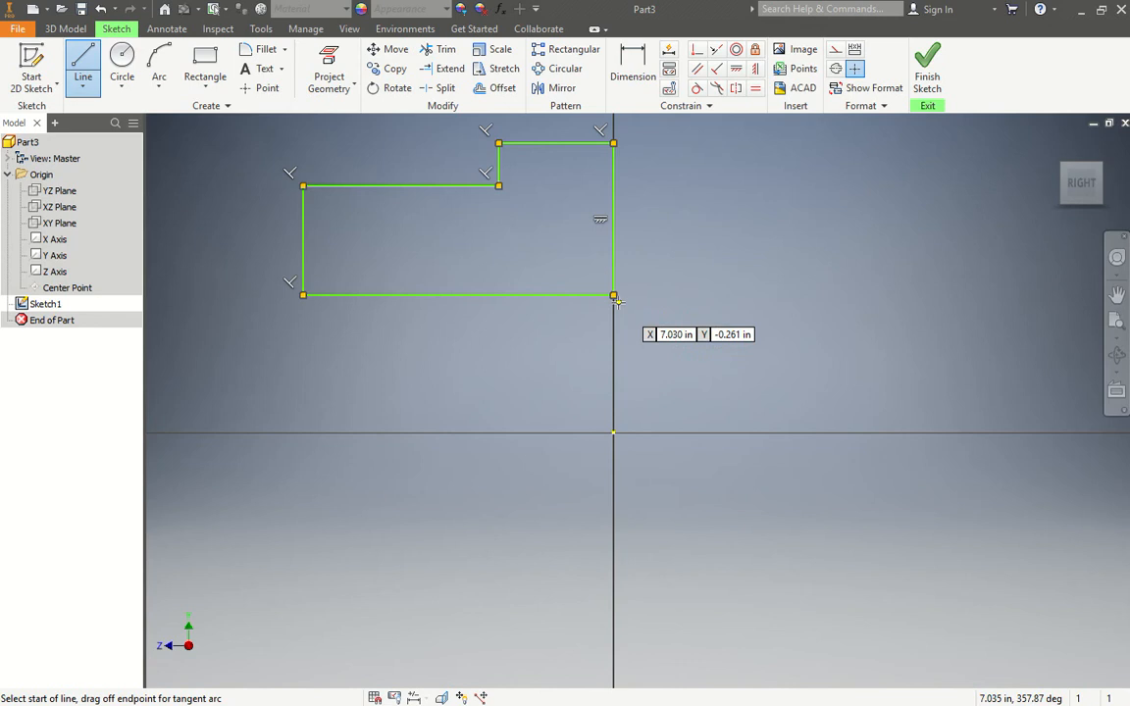
{"action": "mouse_move", "coordinate": [804, 259]}
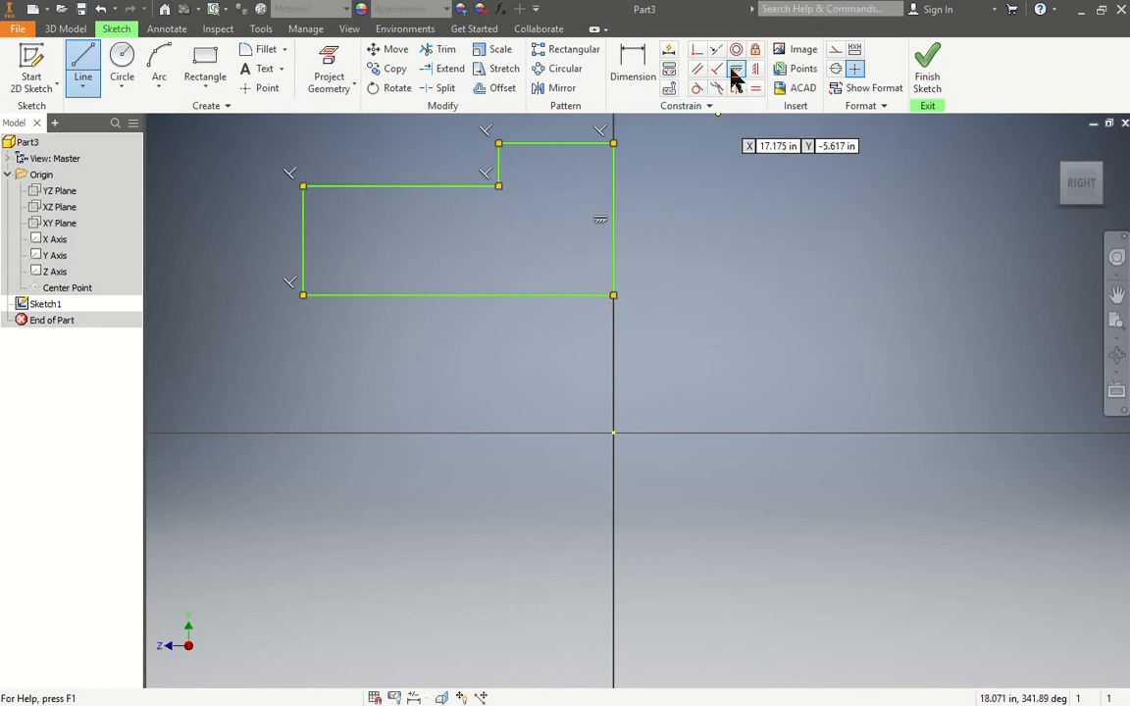
{"action": "mouse_move", "coordinate": [731, 72]}
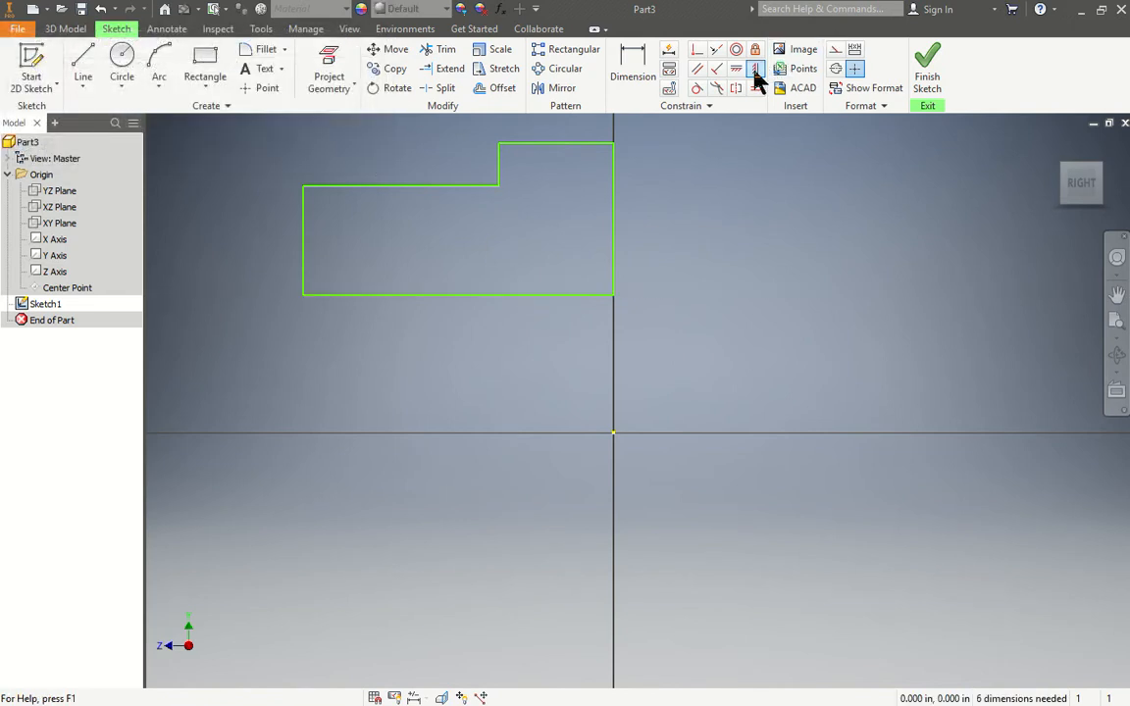
{"action": "left_click", "coordinate": [757, 69]}
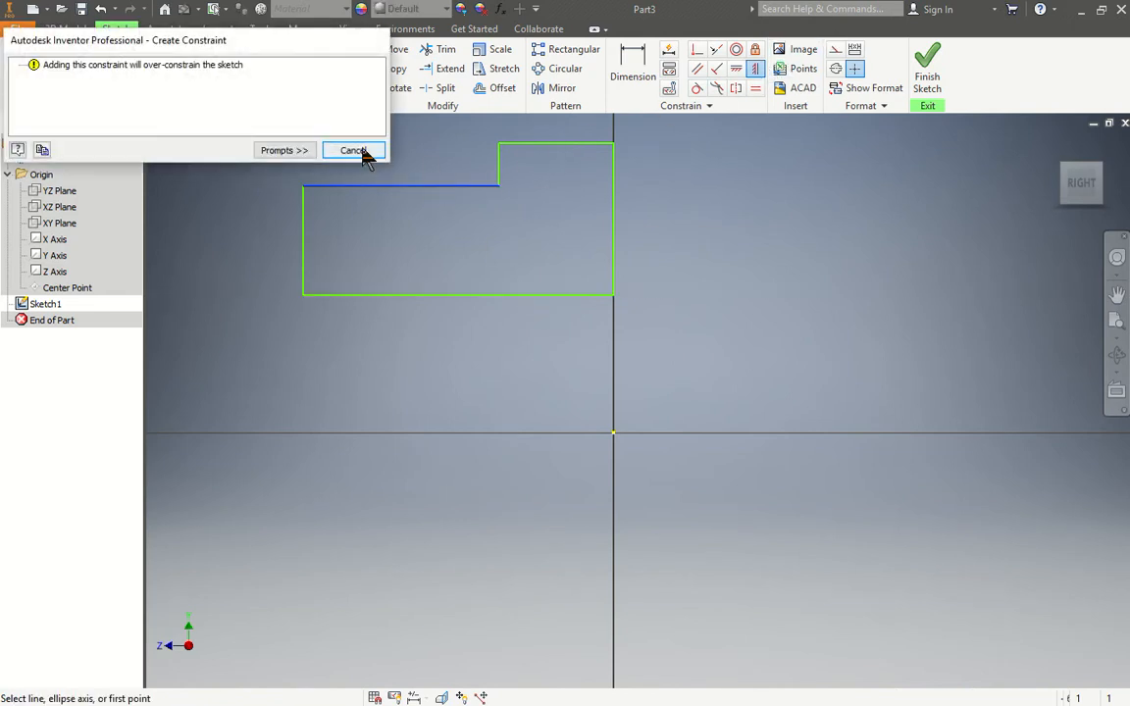
{"action": "left_click", "coordinate": [352, 150]}
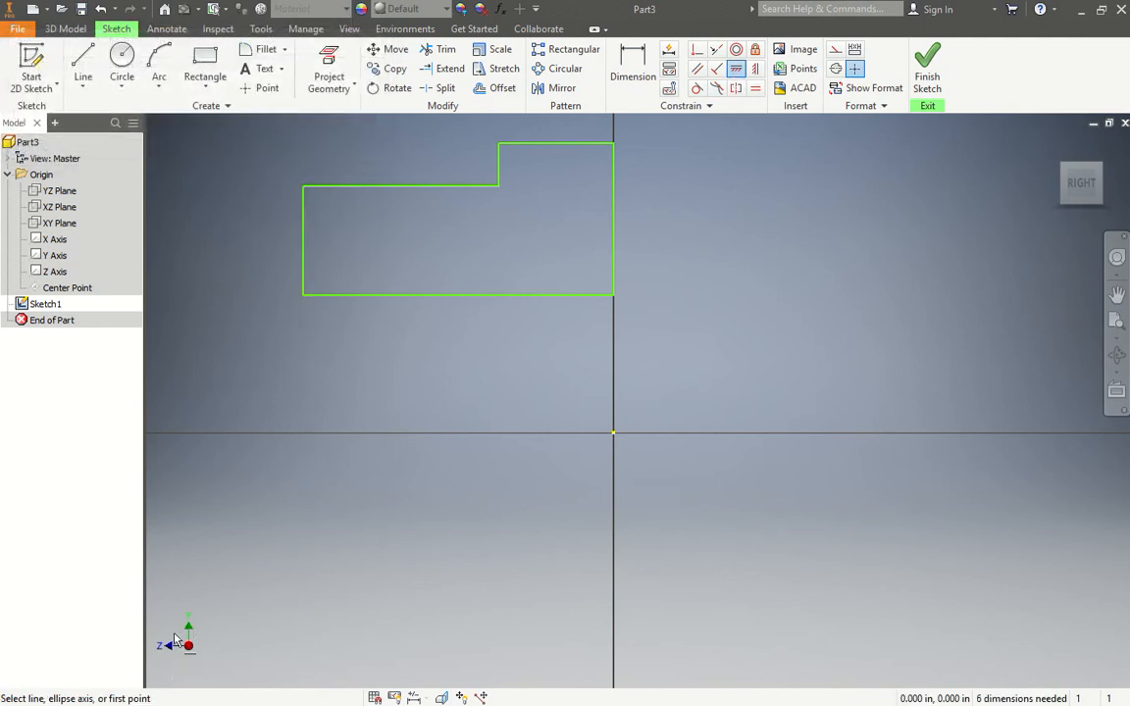
{"action": "mouse_move", "coordinate": [201, 636]}
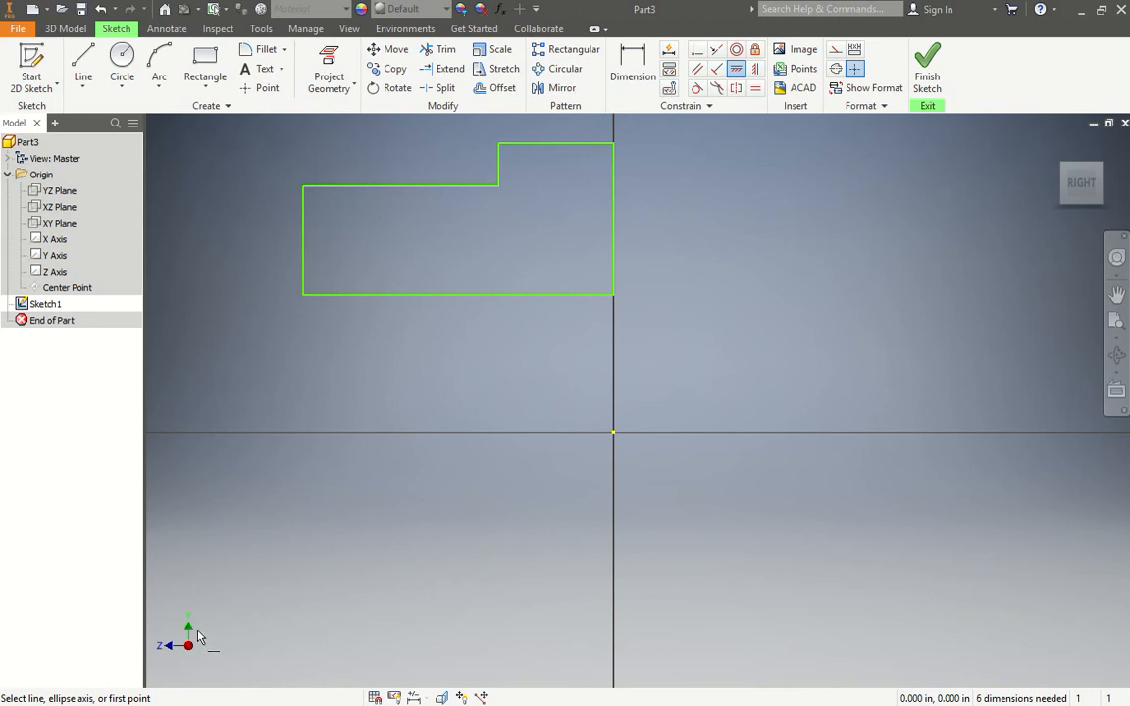
{"action": "mouse_move", "coordinate": [393, 461]}
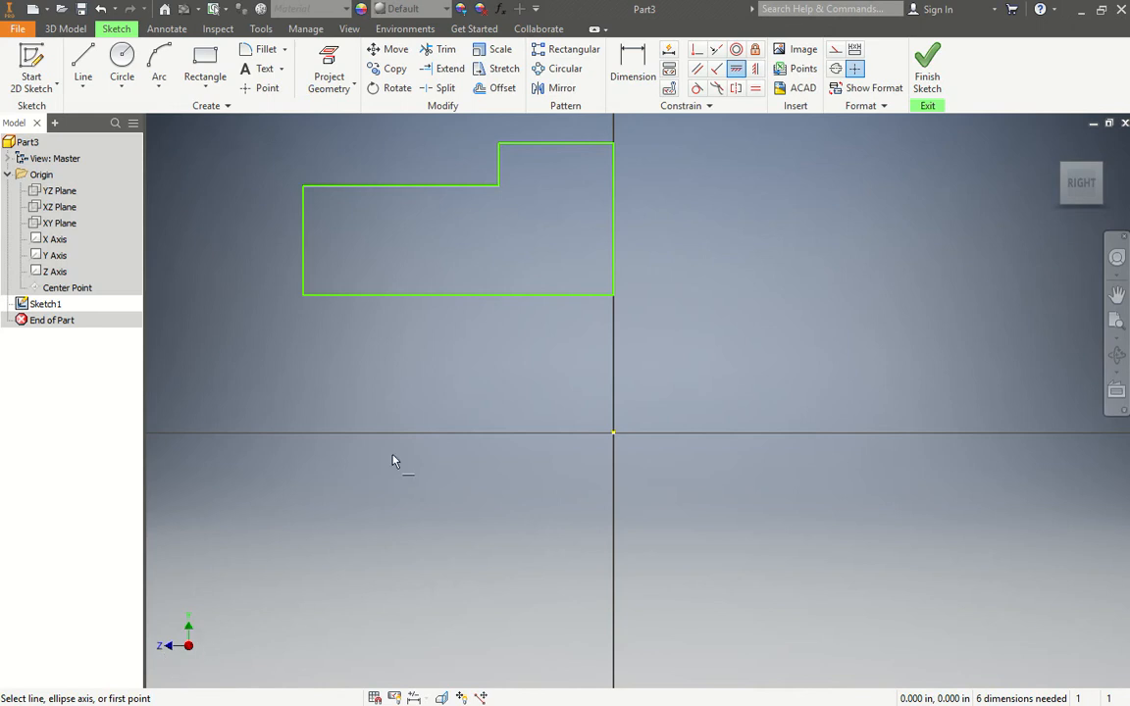
{"action": "mouse_move", "coordinate": [540, 403]}
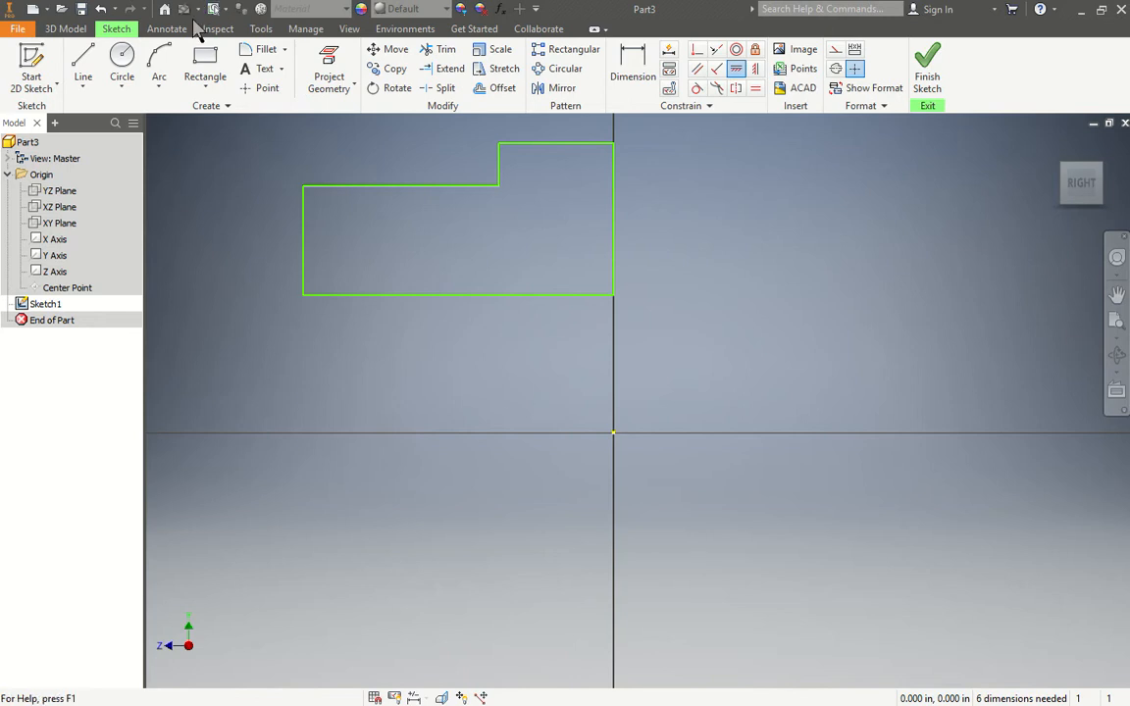
- Add a centerline on the horizontal axis and constrain the profile's back edge
{"action": "left_click", "coordinate": [75, 59]}
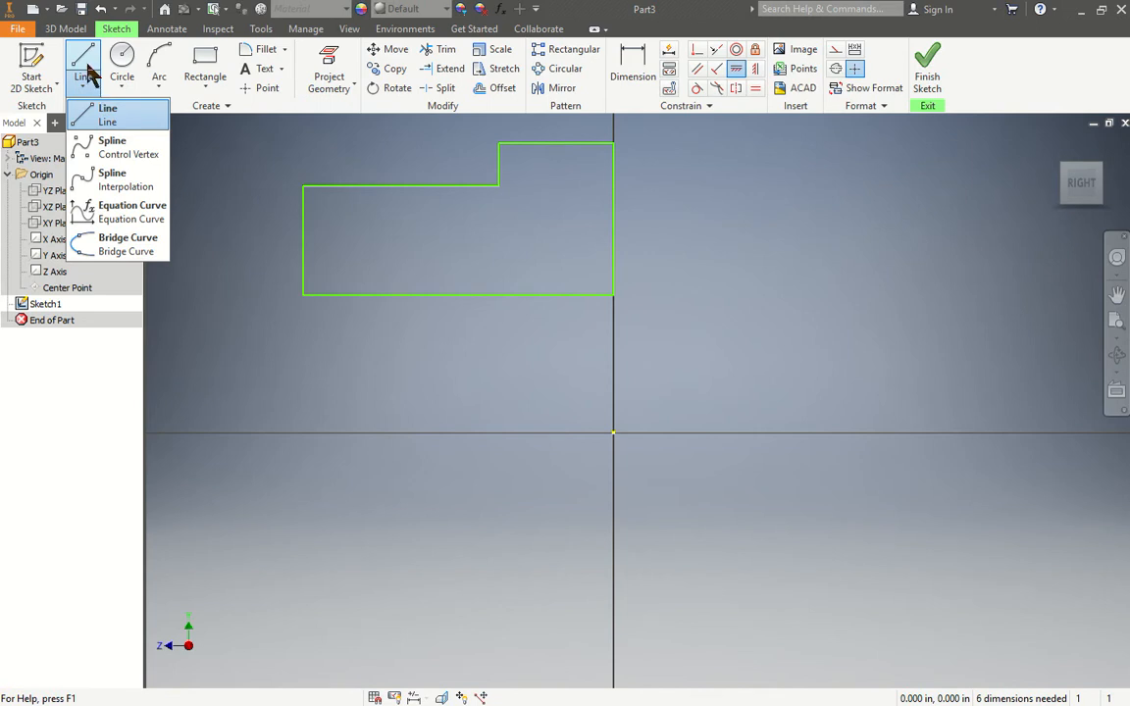
{"action": "left_click", "coordinate": [75, 69]}
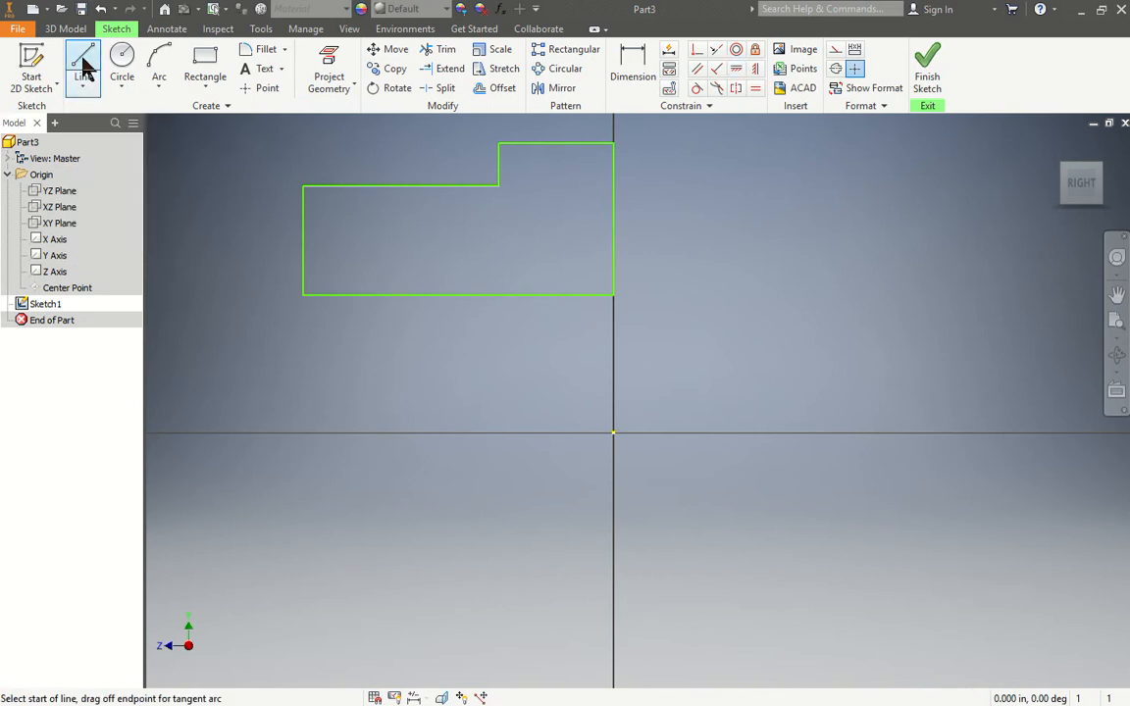
{"action": "mouse_move", "coordinate": [577, 125]}
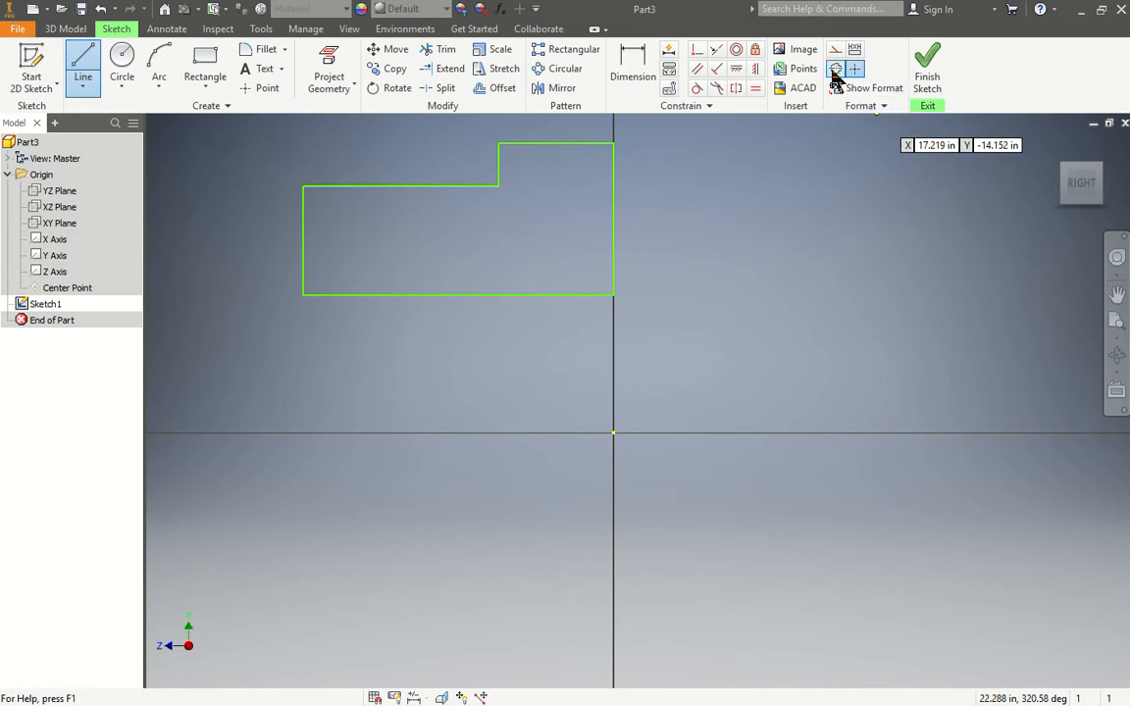
{"action": "mouse_move", "coordinate": [835, 69]}
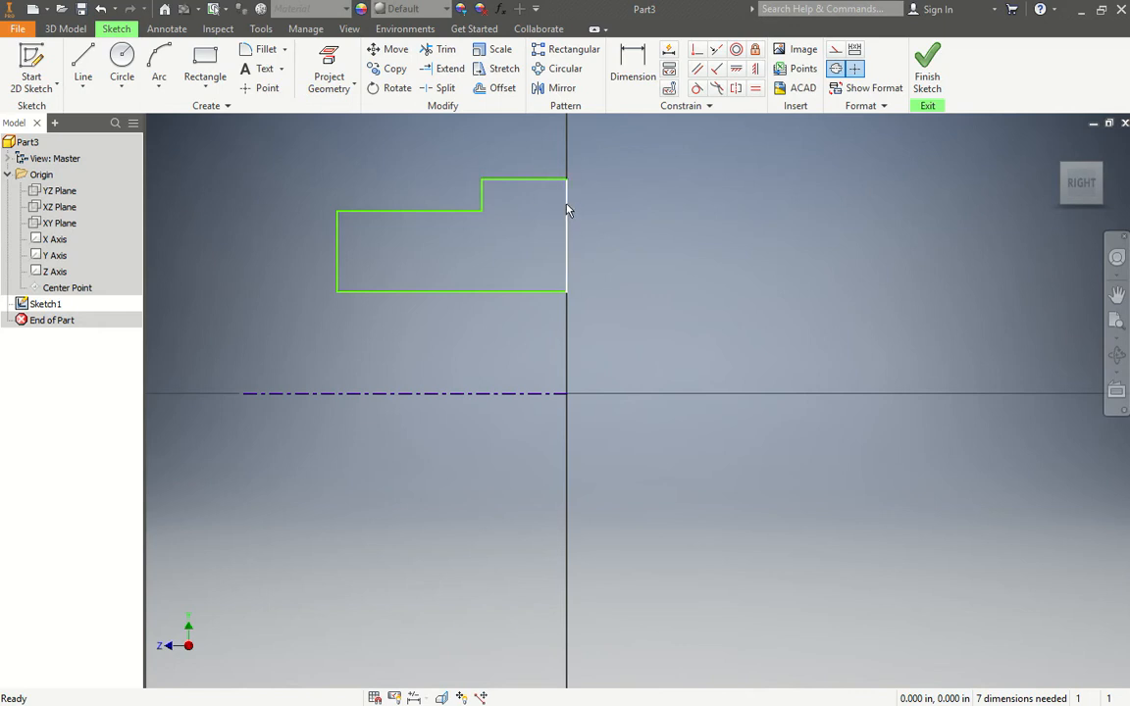
{"action": "mouse_move", "coordinate": [573, 234]}
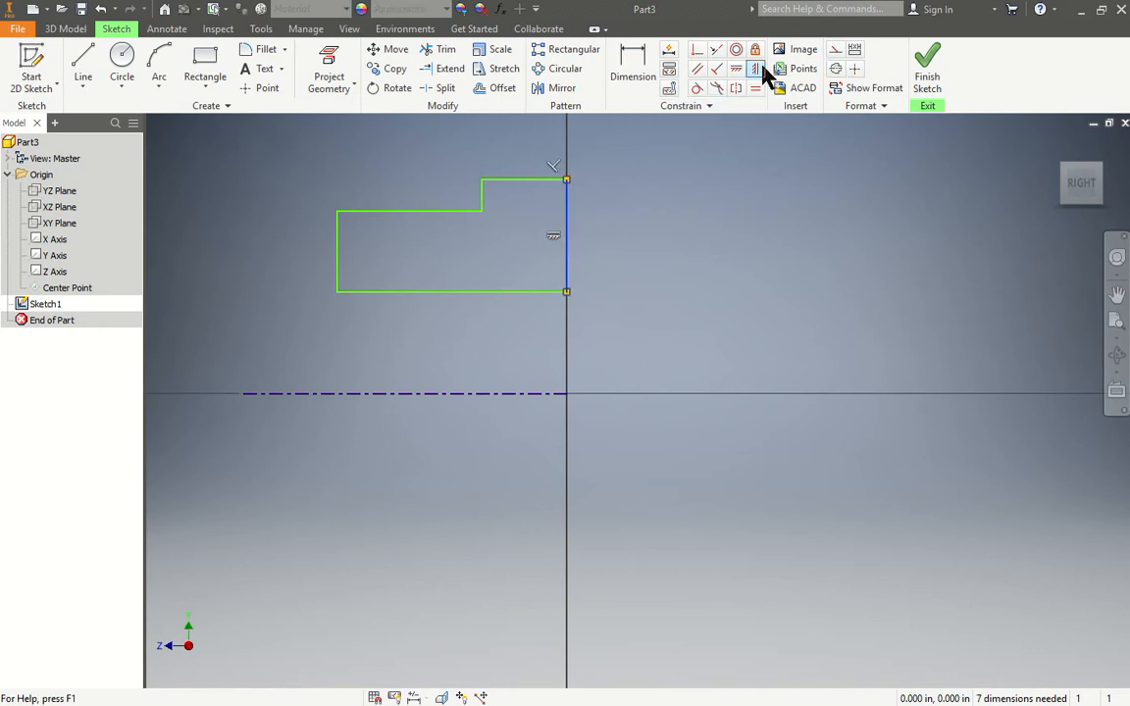
{"action": "left_click", "coordinate": [755, 49]}
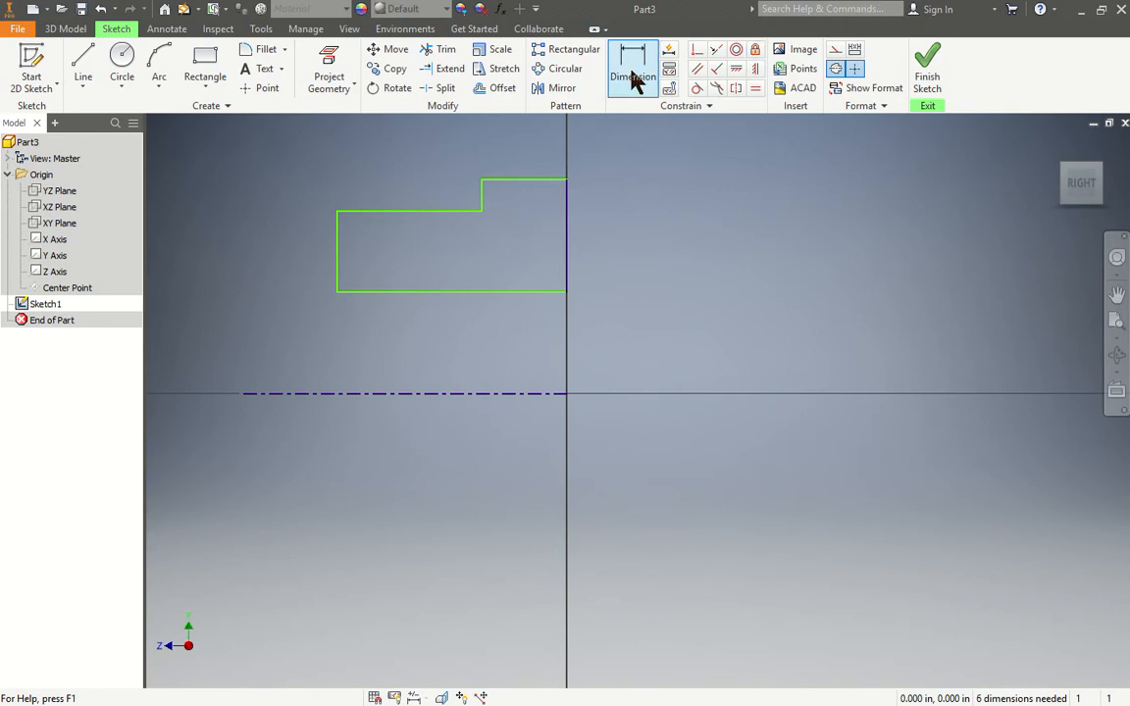
- Dimension Ø1.200 bore, Ø4.000 and Ø2.400 diameters, and .800 flange width
{"action": "left_click", "coordinate": [633, 69]}
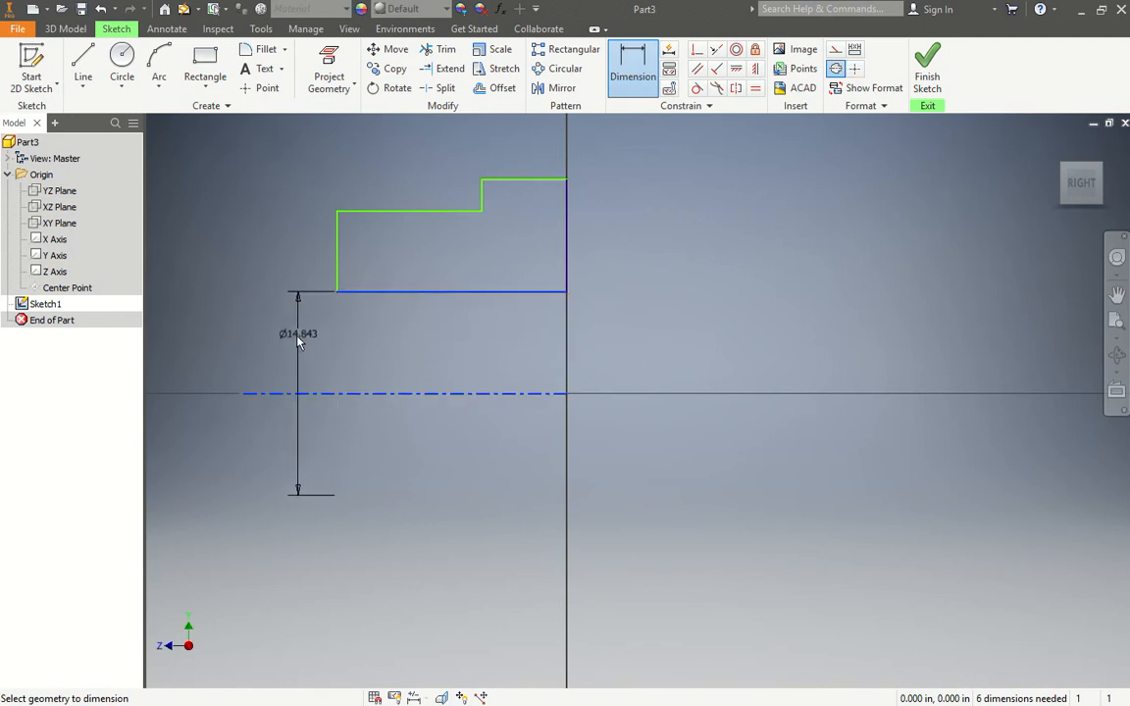
{"action": "left_click", "coordinate": [297, 334]}
{"action": "type", "text": "Ø1.200"}
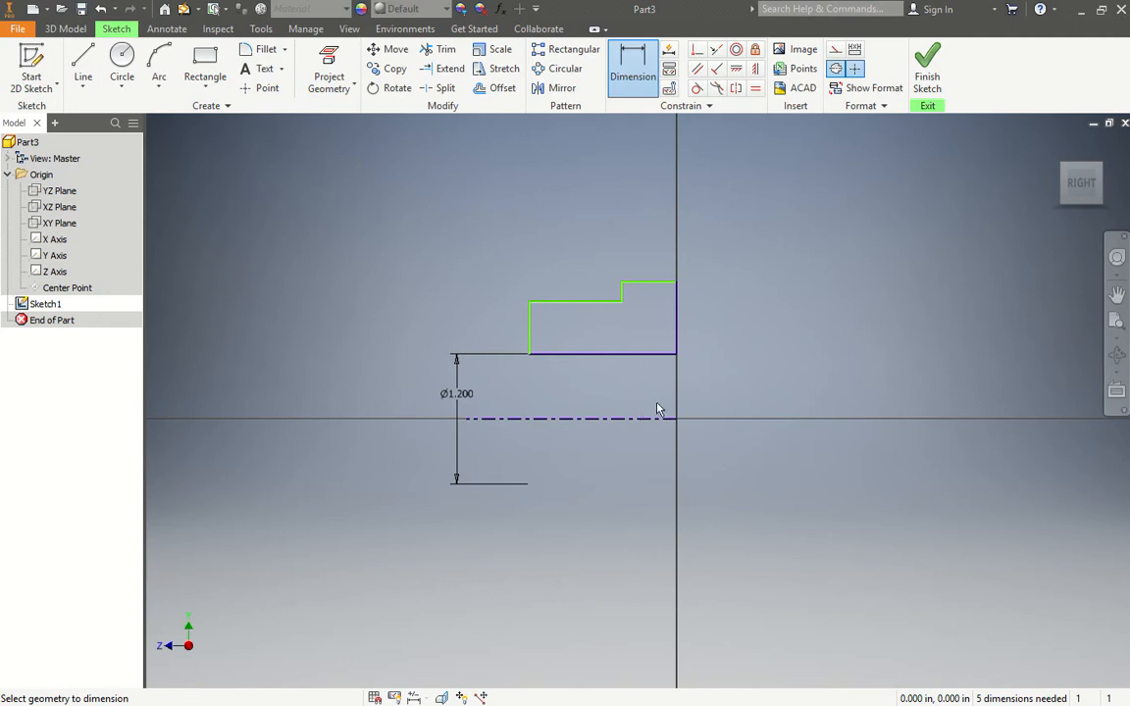
{"action": "mouse_move", "coordinate": [665, 397]}
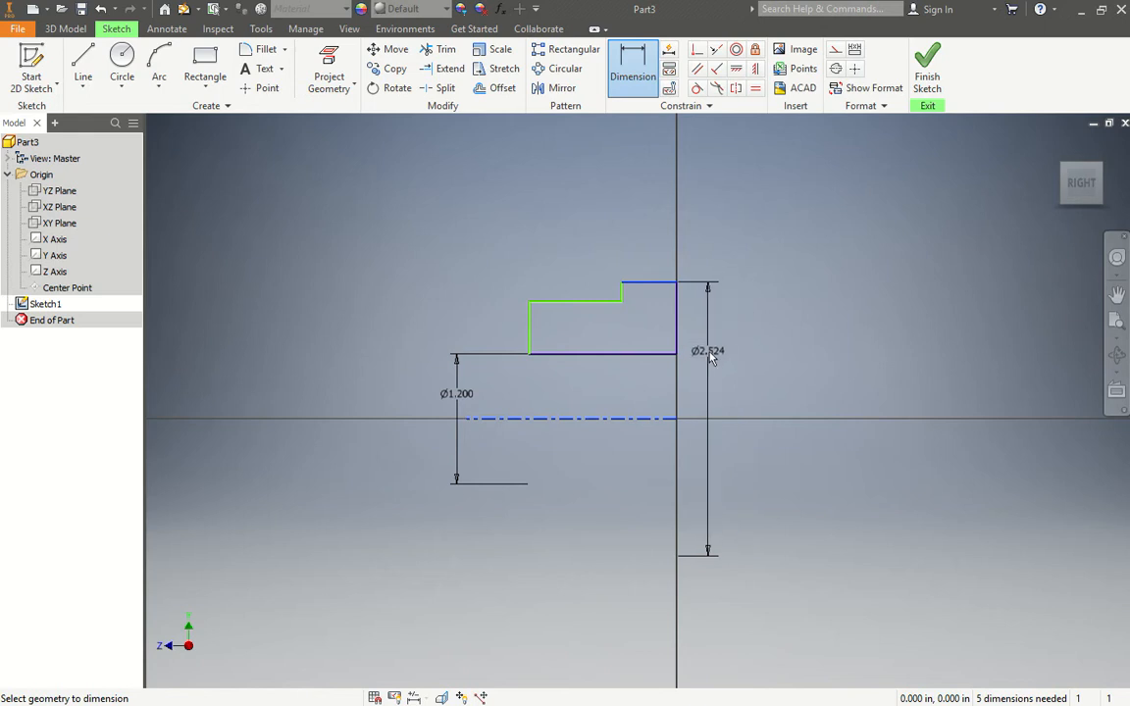
{"action": "left_click", "coordinate": [706, 350]}
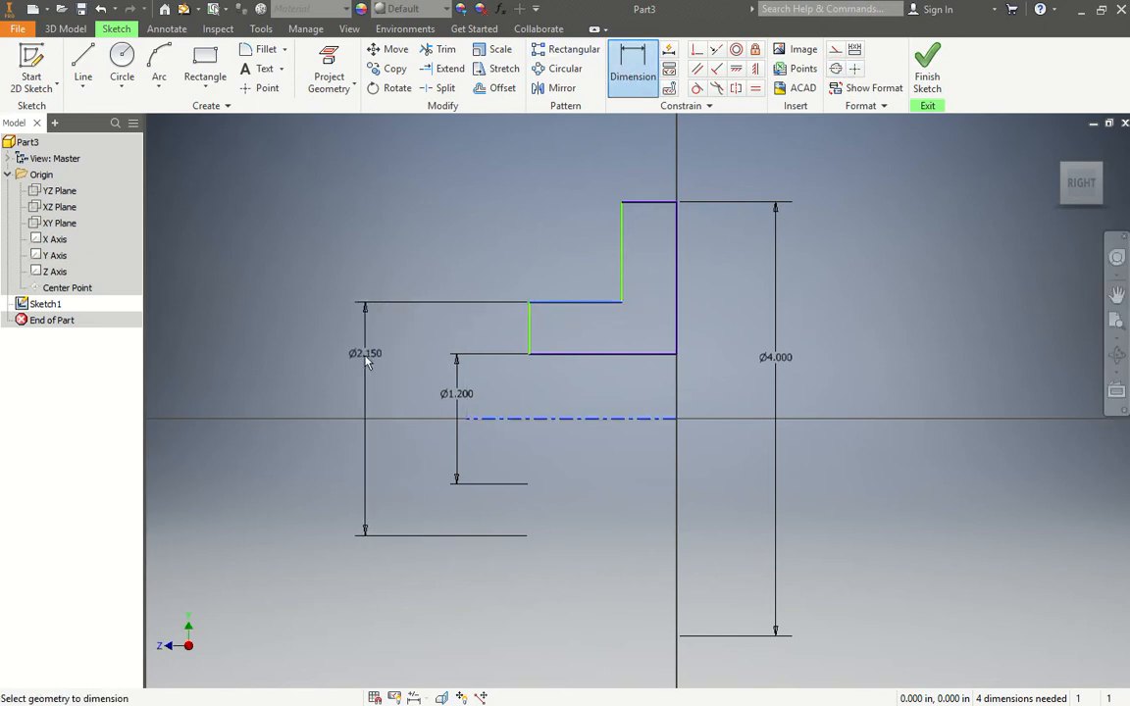
{"action": "left_click", "coordinate": [365, 353]}
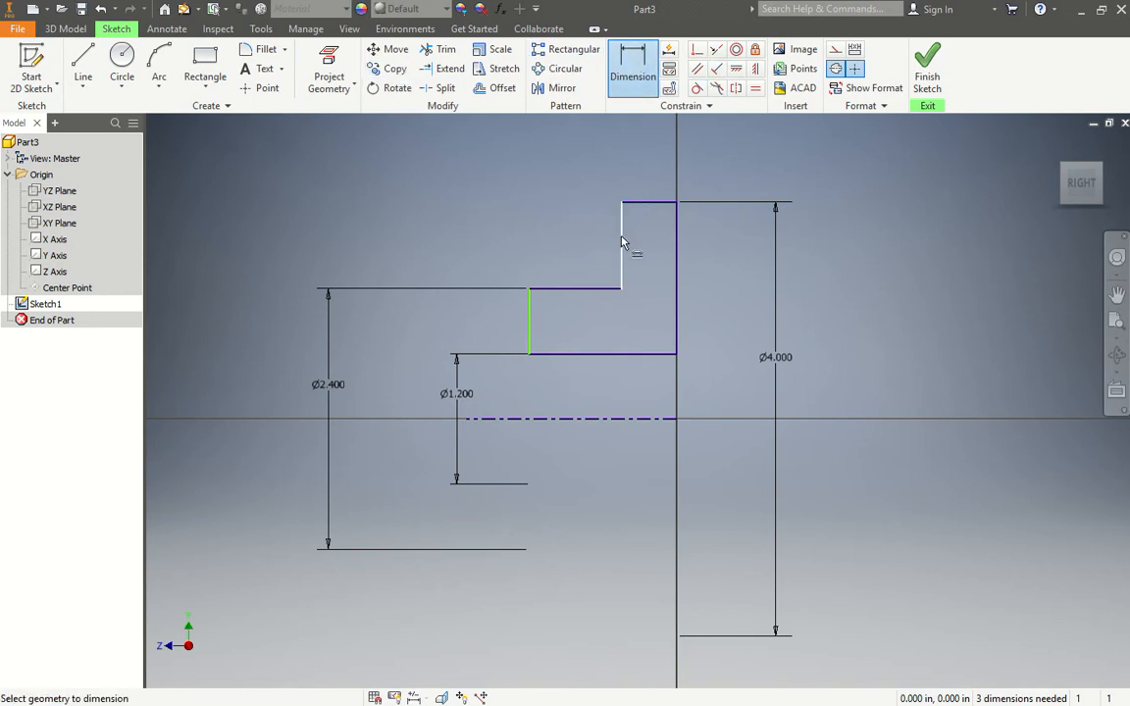
{"action": "left_click", "coordinate": [628, 243]}
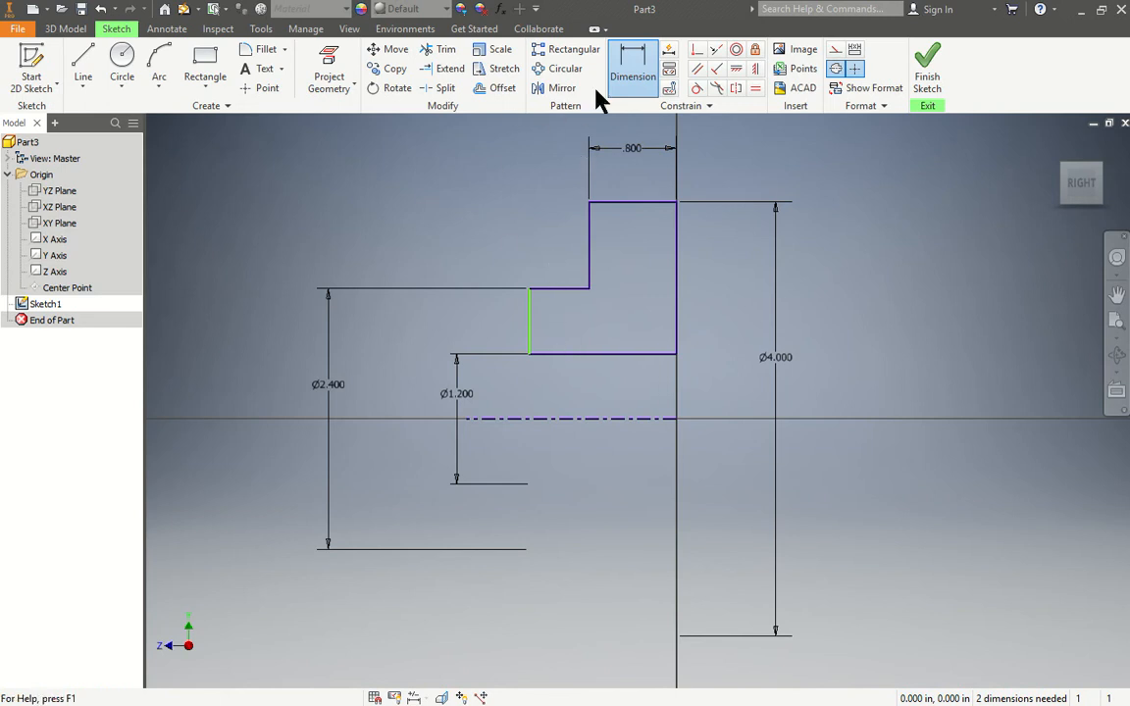
{"action": "left_click", "coordinate": [631, 75]}
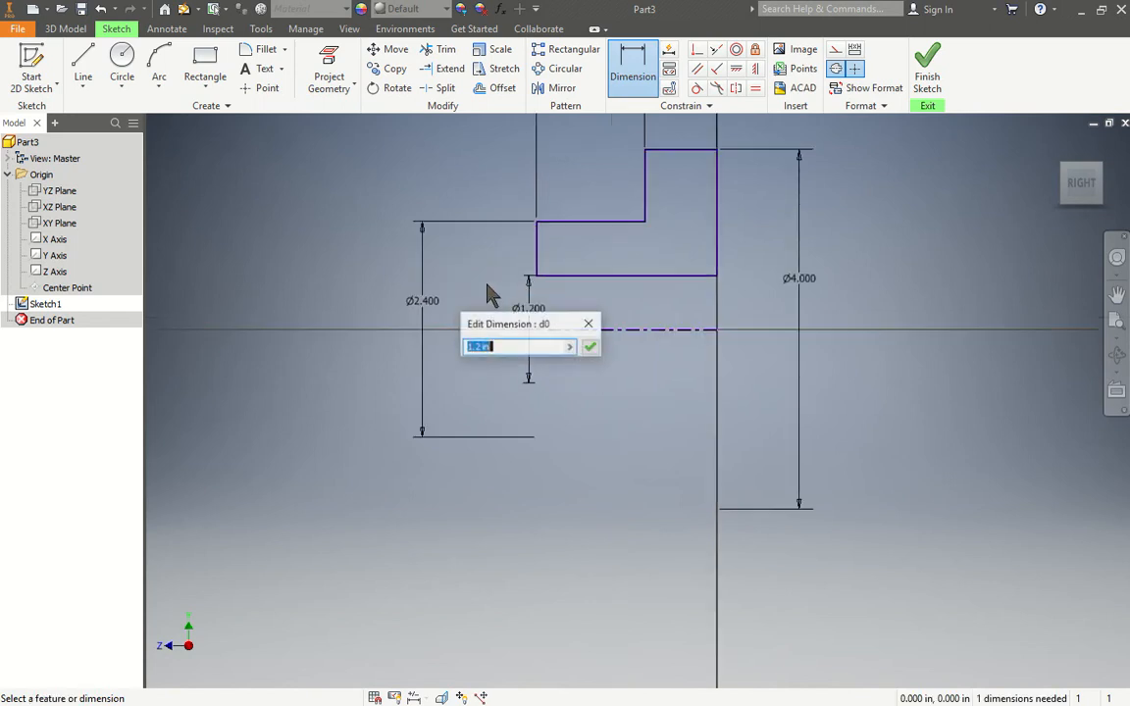
- Confirm the dimension value and add the 2.000 overall length dimension
{"action": "left_click", "coordinate": [590, 347]}
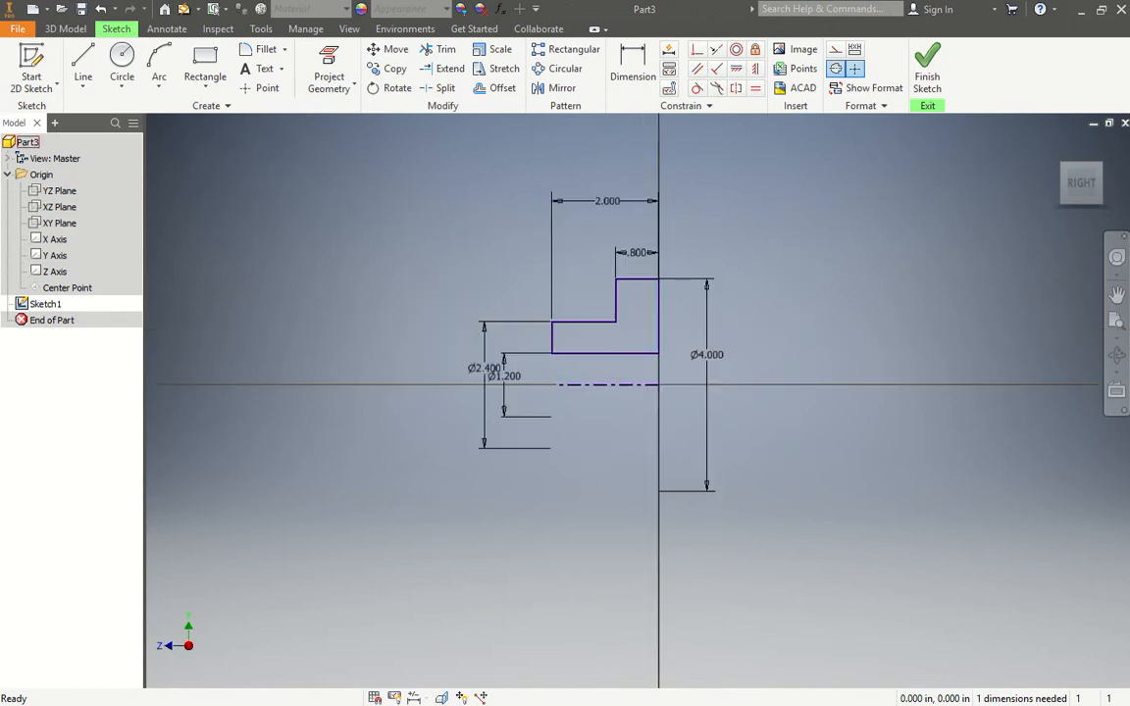
{"action": "mouse_move", "coordinate": [717, 336]}
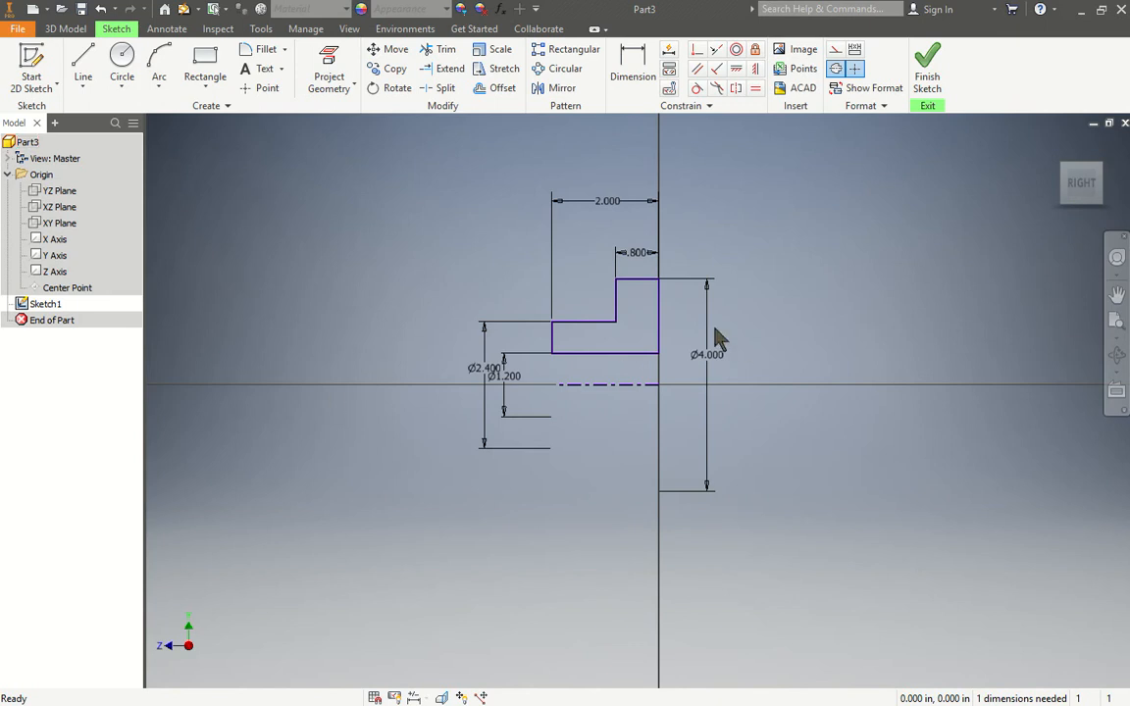
{"action": "mouse_move", "coordinate": [672, 339]}
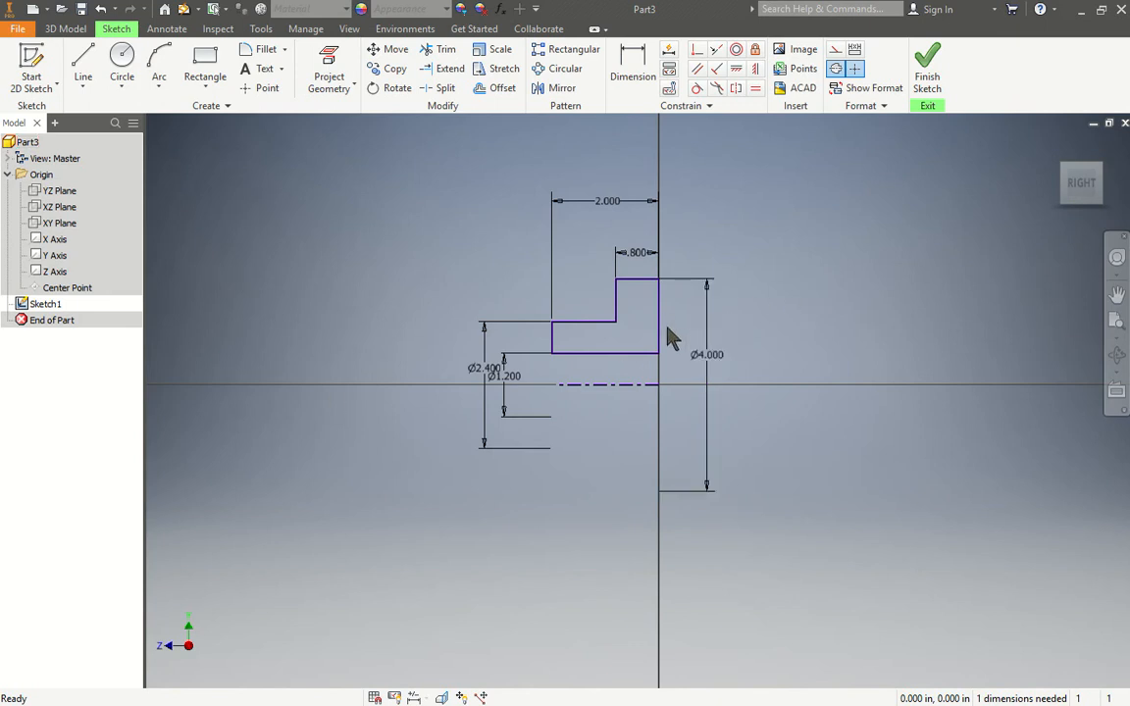
{"action": "mouse_move", "coordinate": [677, 394]}
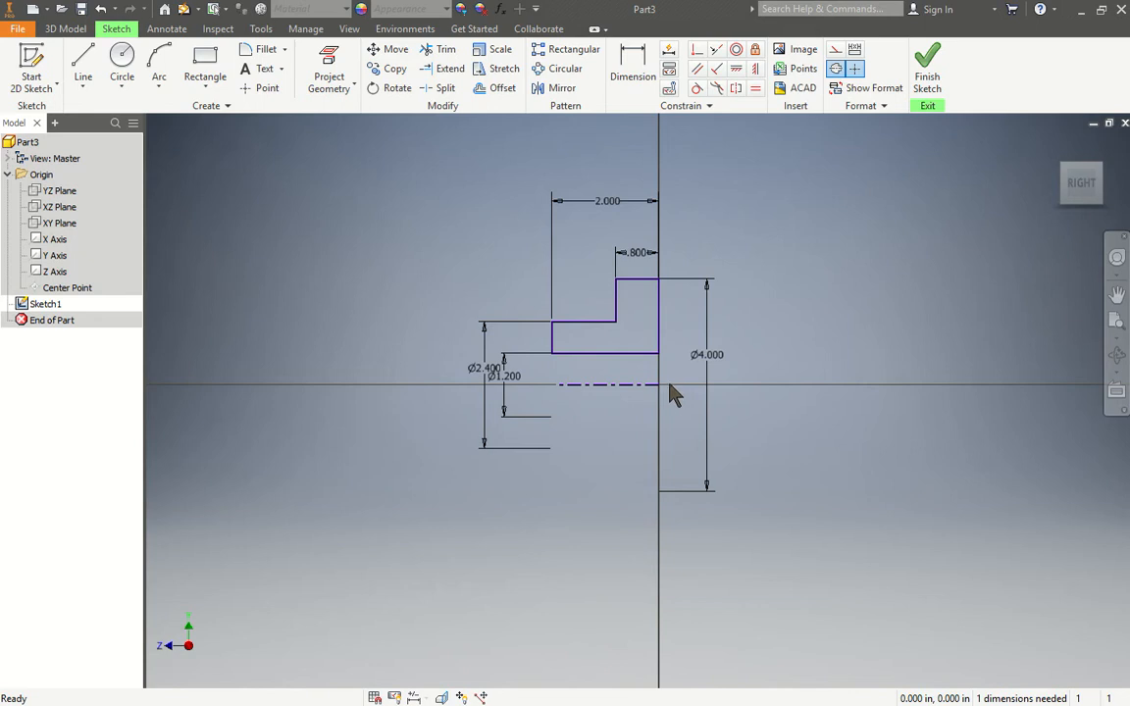
{"action": "mouse_move", "coordinate": [680, 294]}
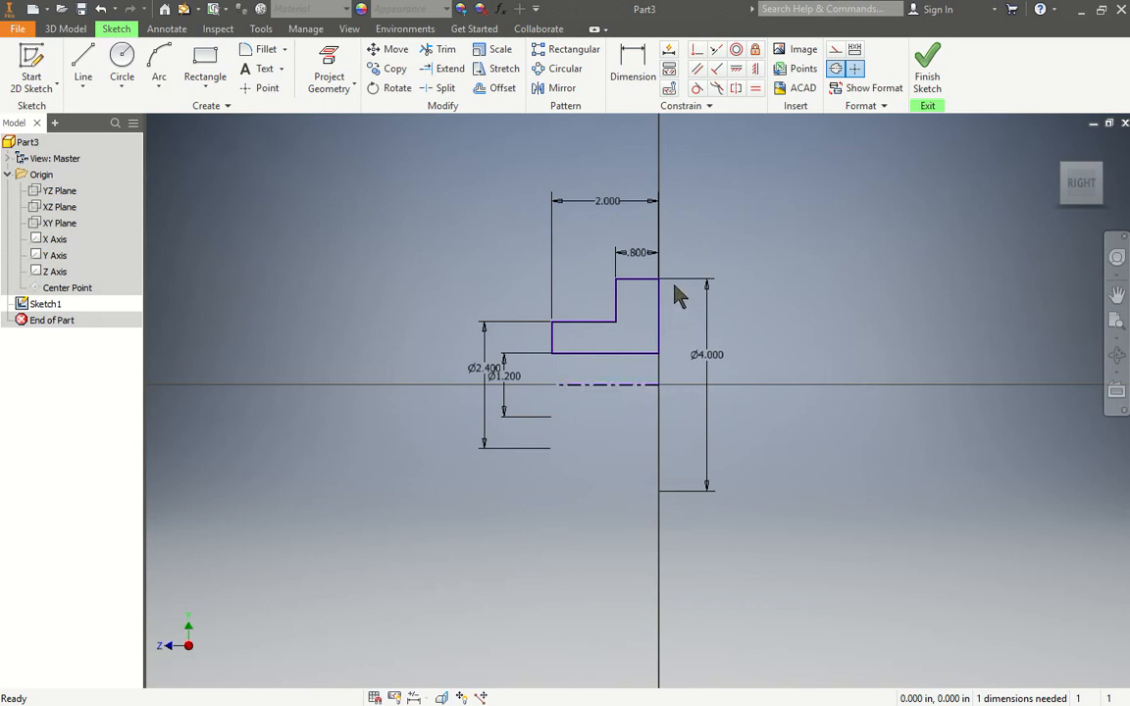
{"action": "mouse_move", "coordinate": [667, 363]}
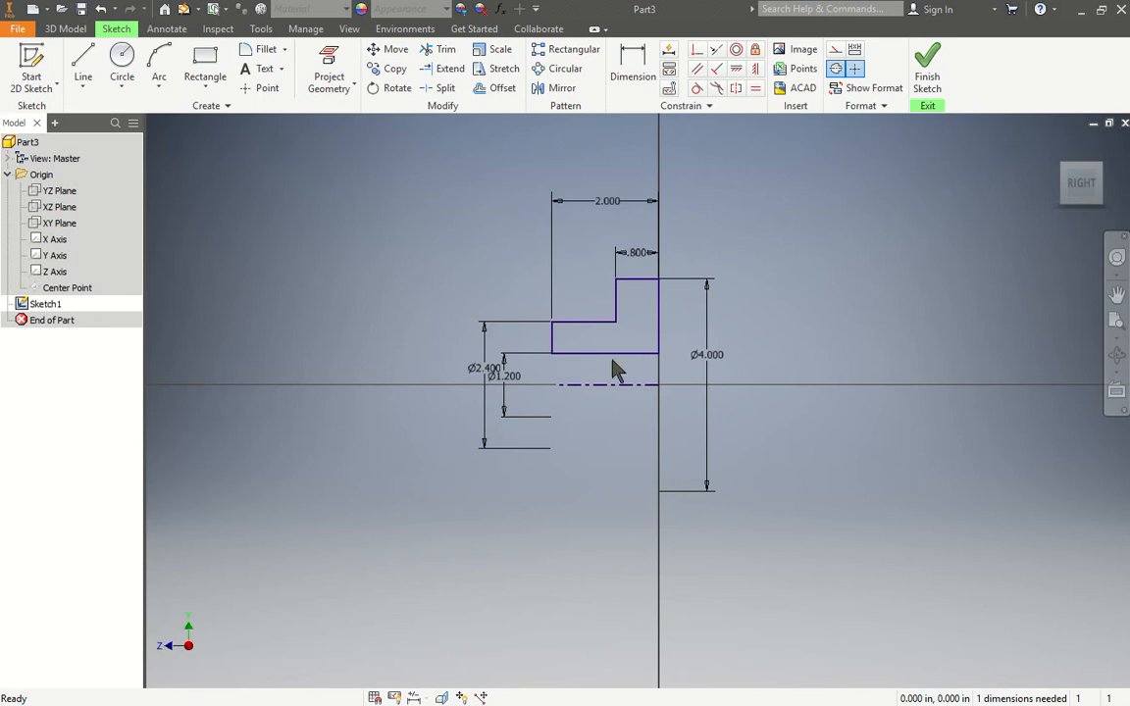
{"action": "mouse_move", "coordinate": [538, 341]}
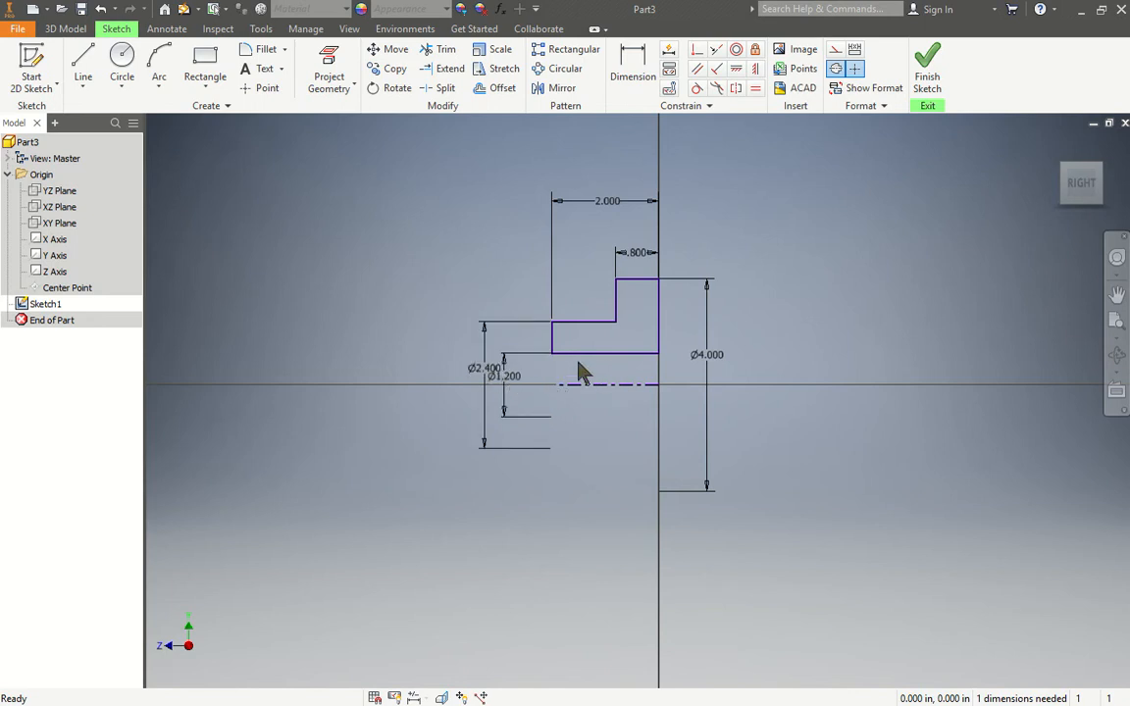
{"action": "mouse_move", "coordinate": [518, 395]}
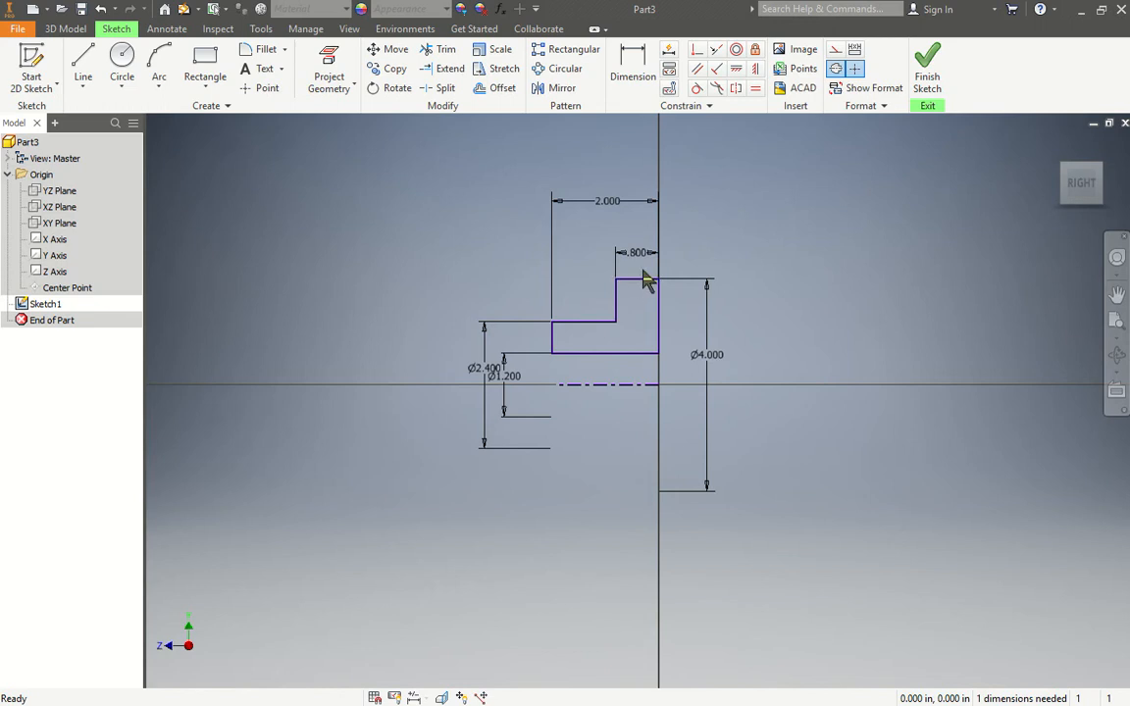
{"action": "mouse_move", "coordinate": [595, 286]}
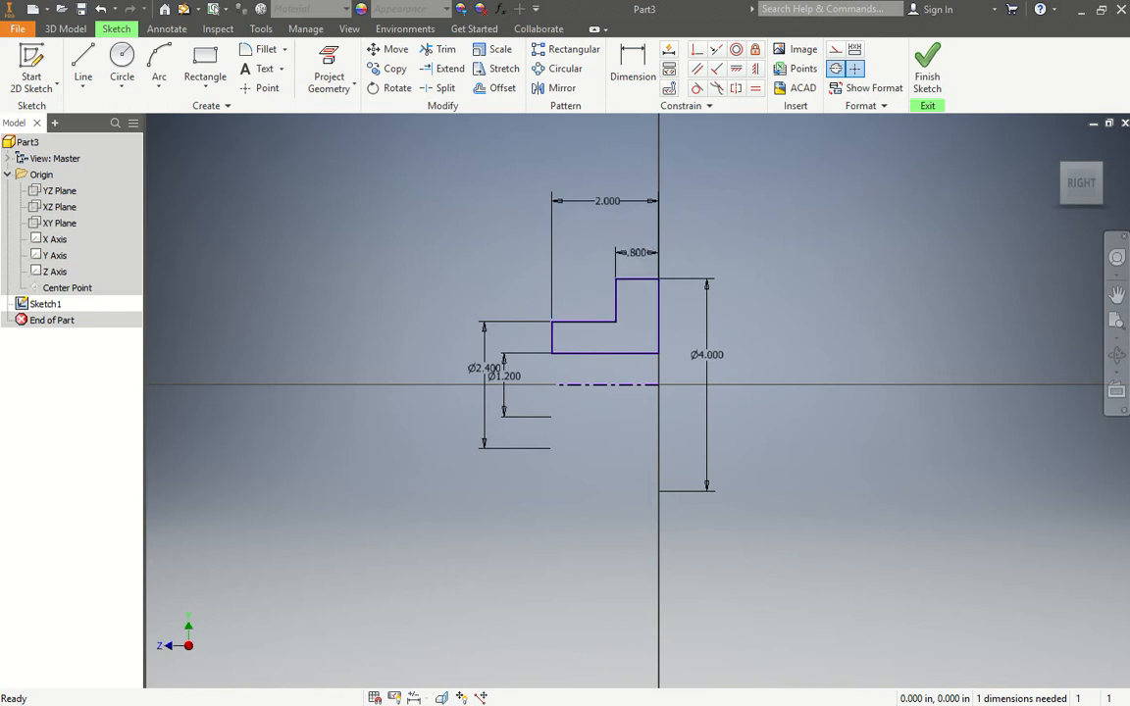
{"action": "mouse_move", "coordinate": [707, 207]}
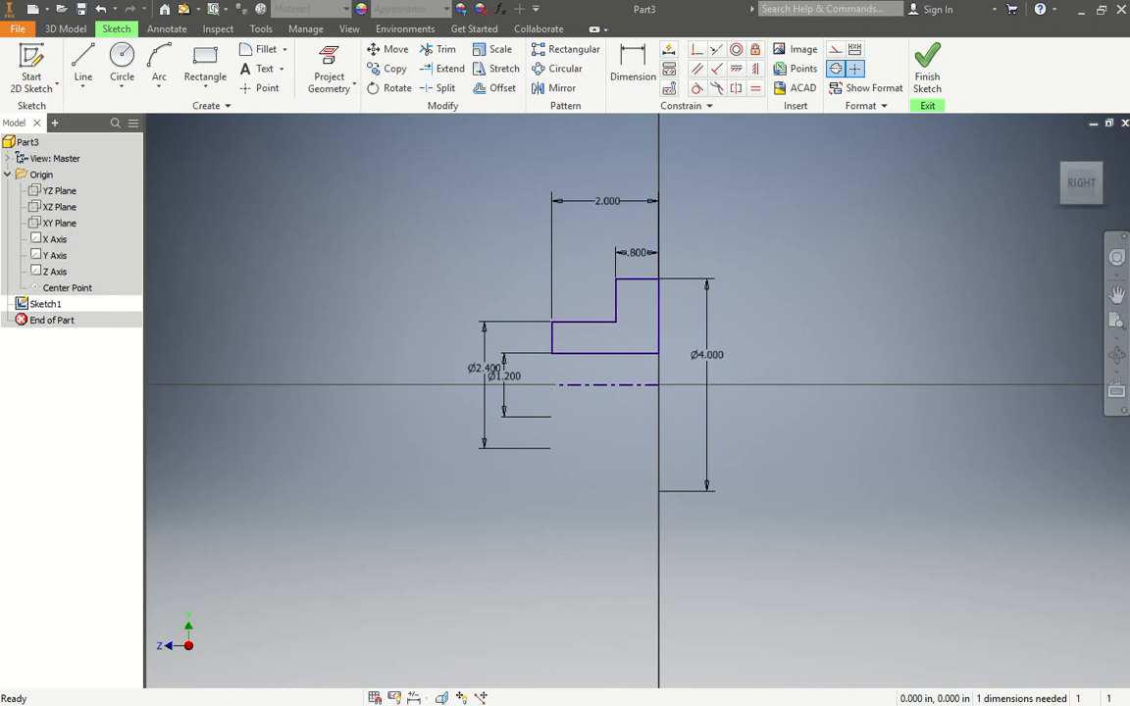
{"action": "mouse_move", "coordinate": [288, 289]}
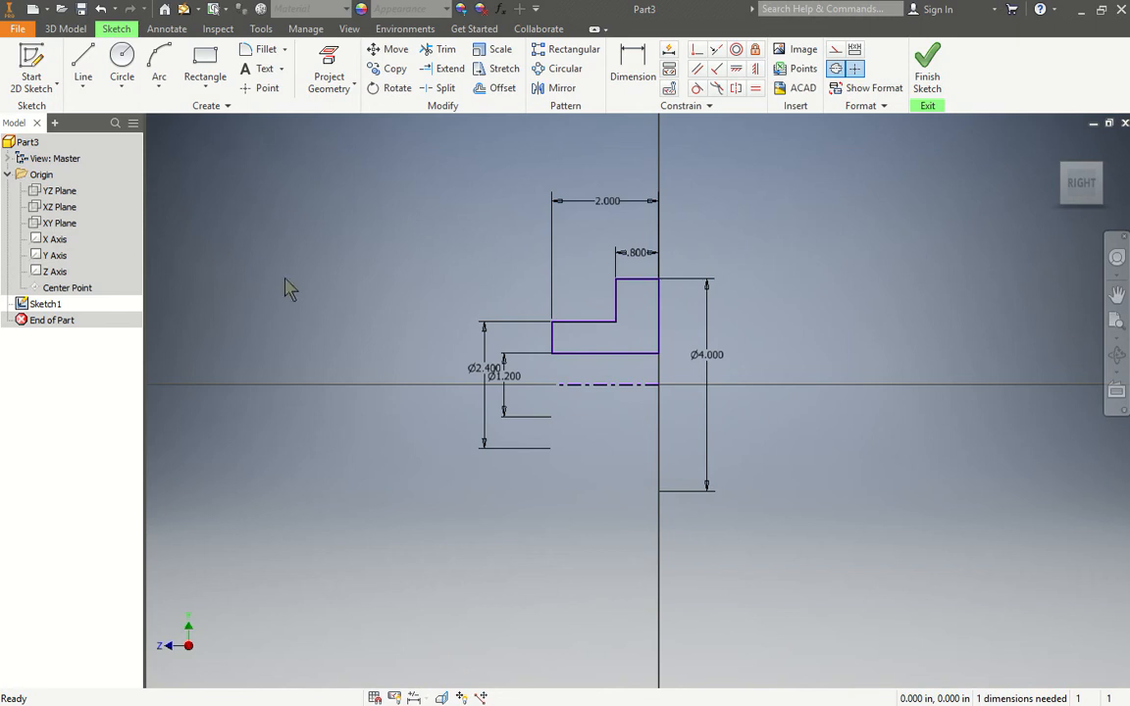
{"action": "mouse_move", "coordinate": [630, 142]}
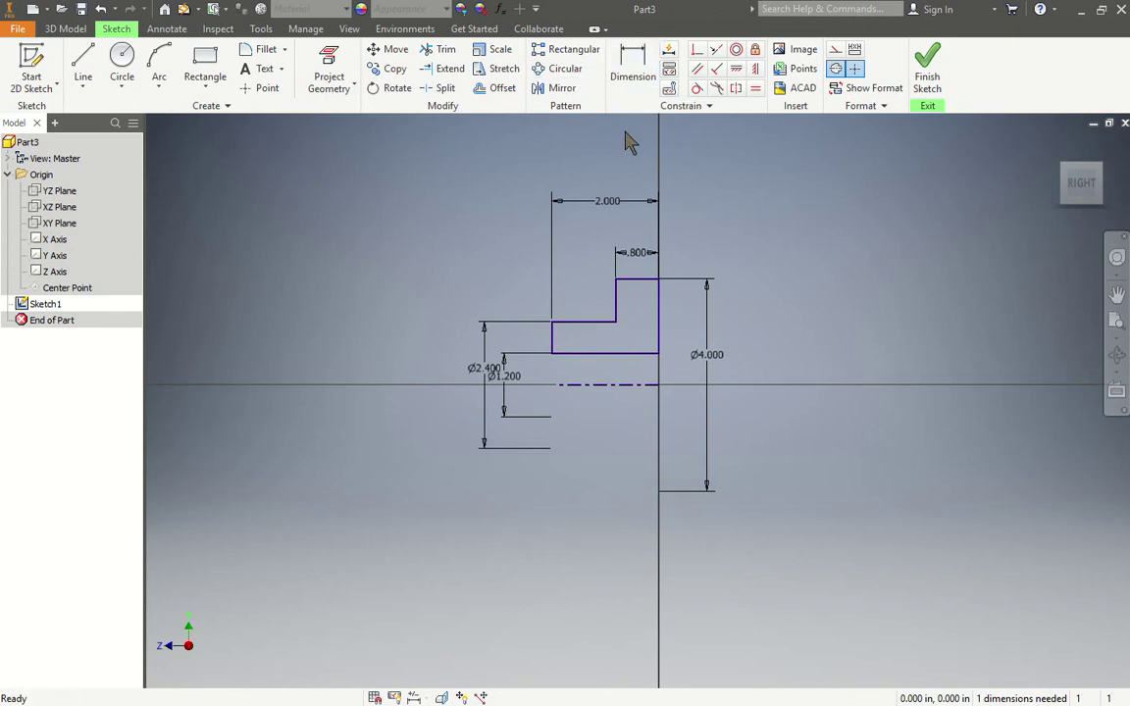
{"action": "mouse_move", "coordinate": [657, 371]}
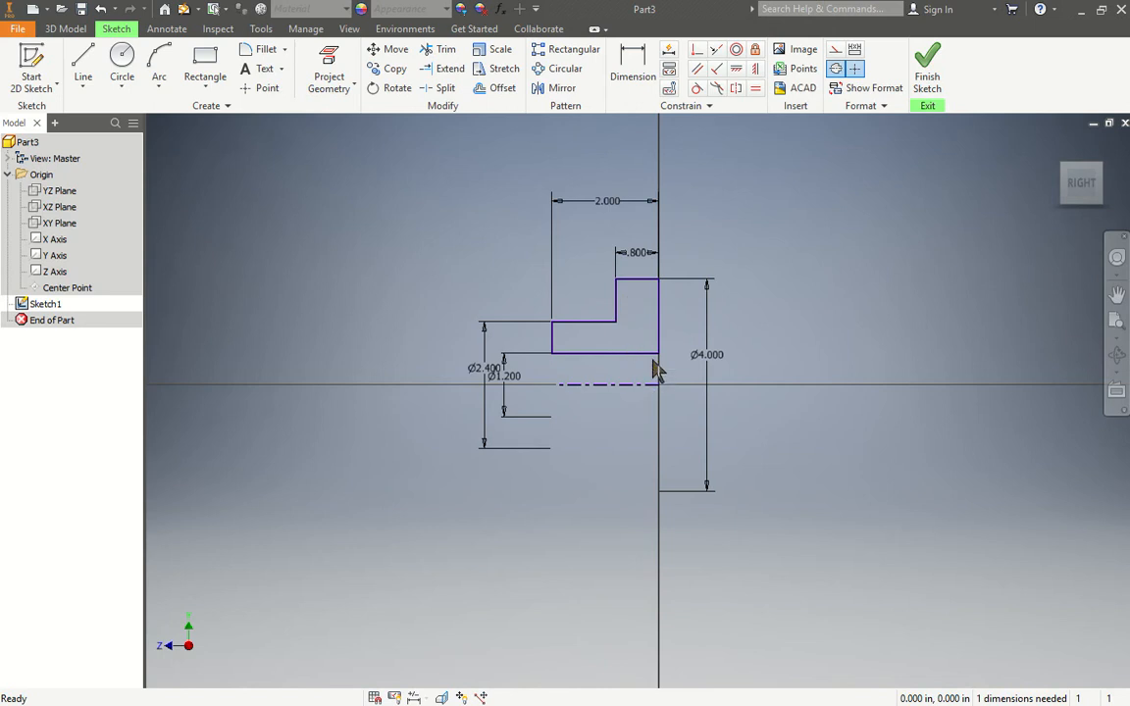
{"action": "mouse_move", "coordinate": [647, 370]}
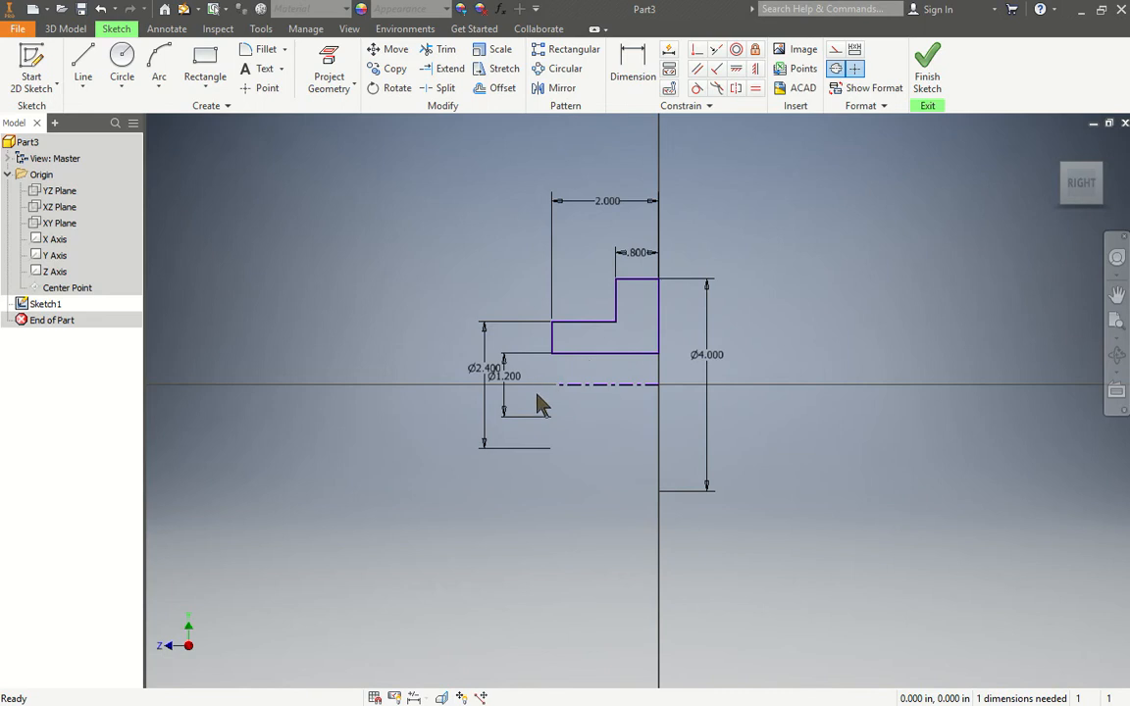
{"action": "mouse_move", "coordinate": [584, 361]}
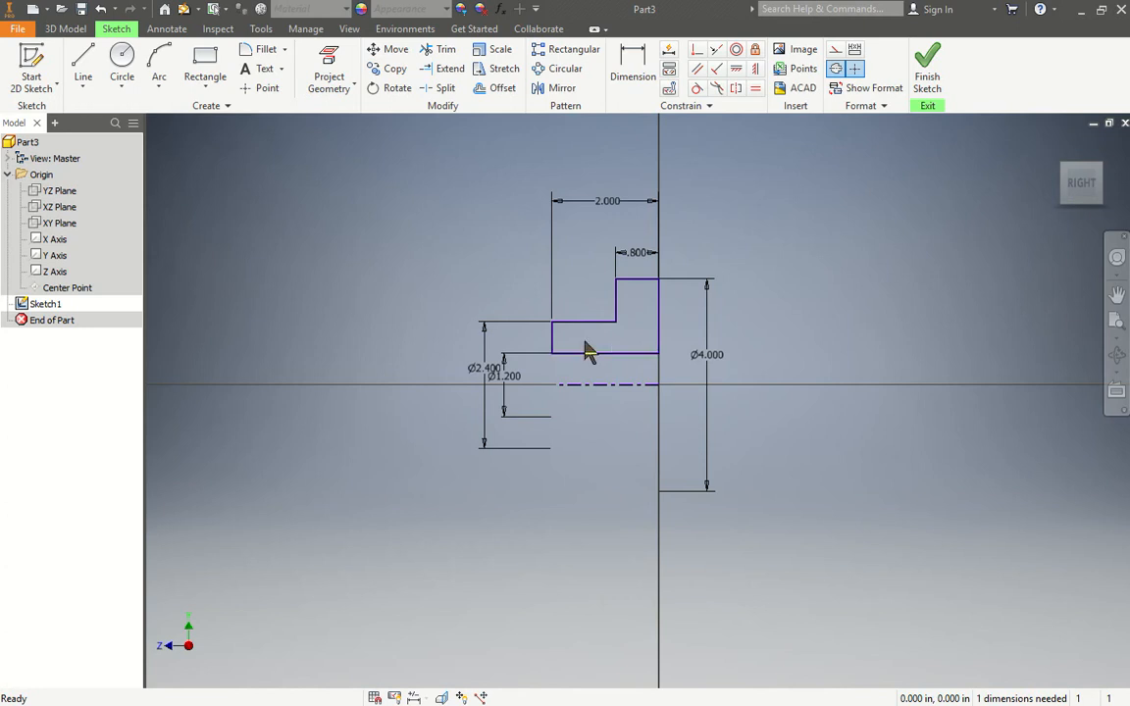
{"action": "mouse_move", "coordinate": [593, 377]}
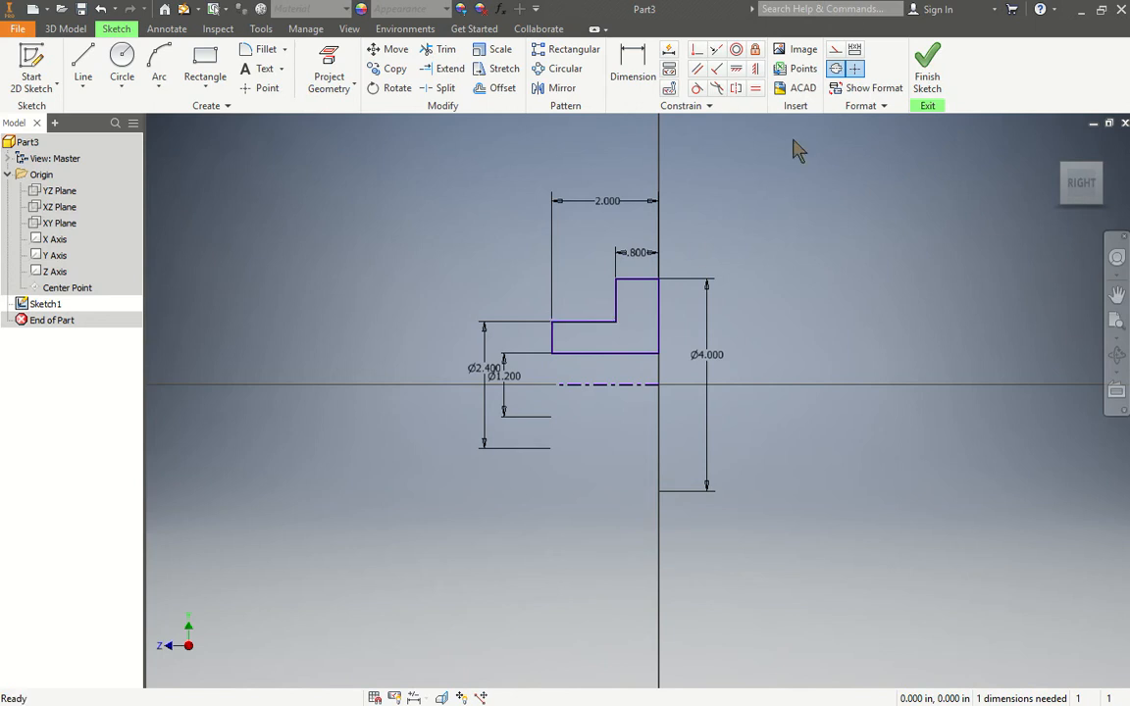
- Finish Sketch1 and preview a full Revolve of the profile about the centre line
{"action": "left_click", "coordinate": [931, 61]}
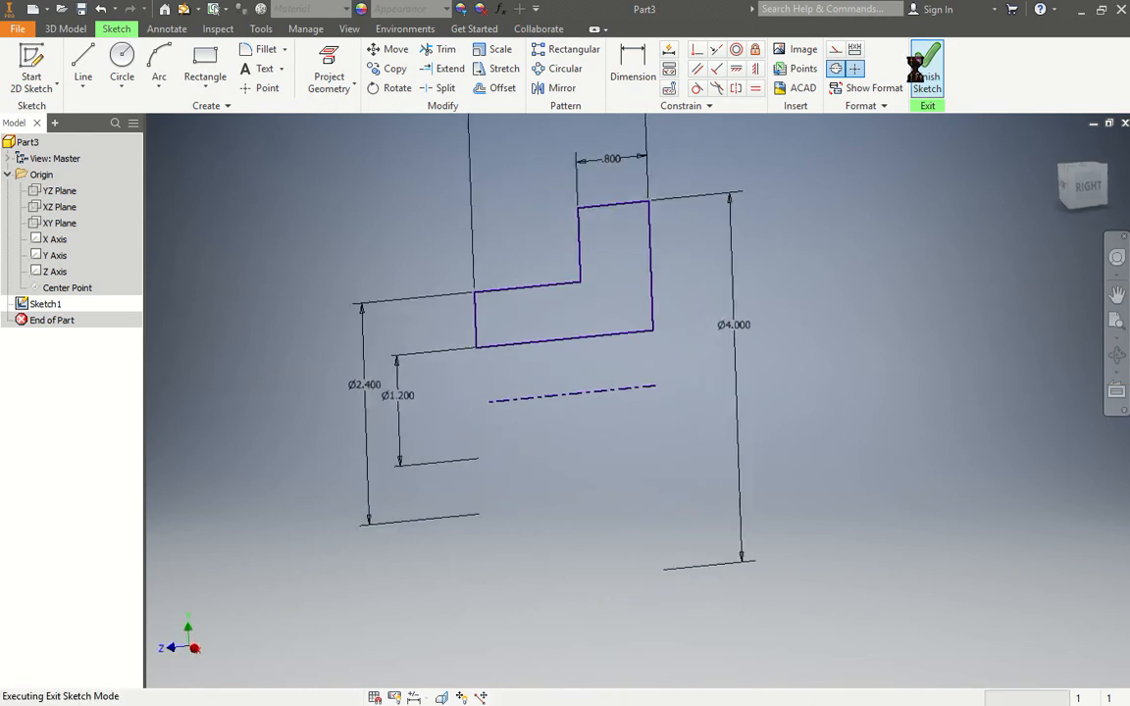
{"action": "left_click", "coordinate": [926, 61]}
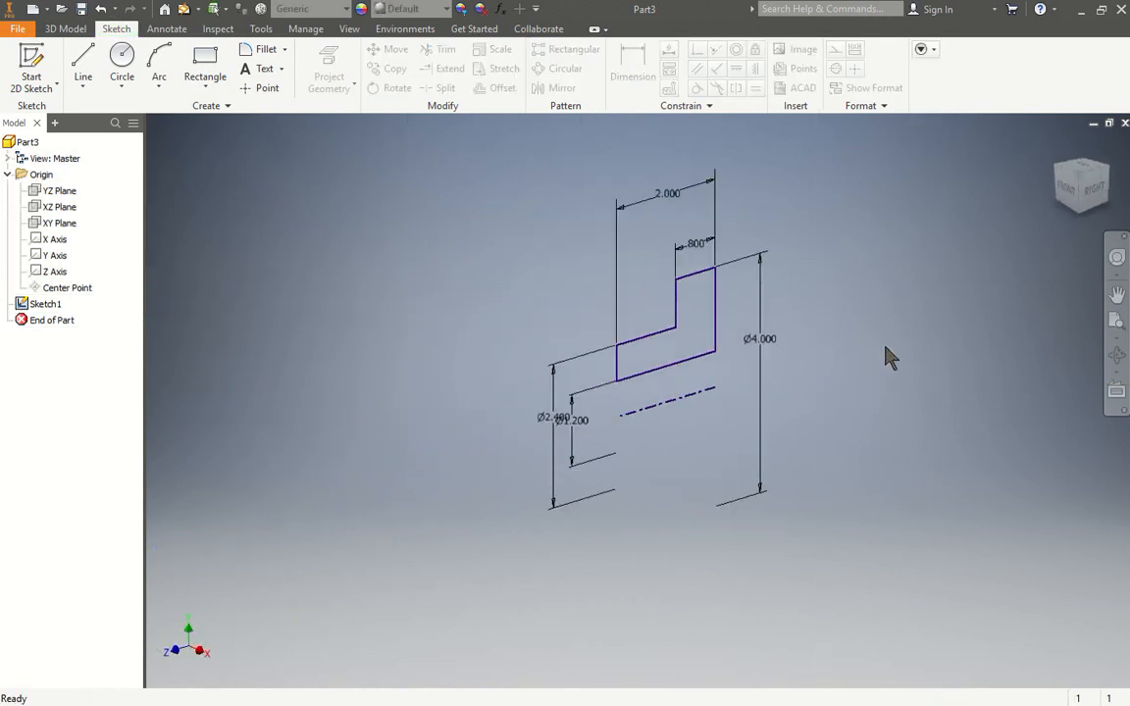
{"action": "mouse_move", "coordinate": [893, 333]}
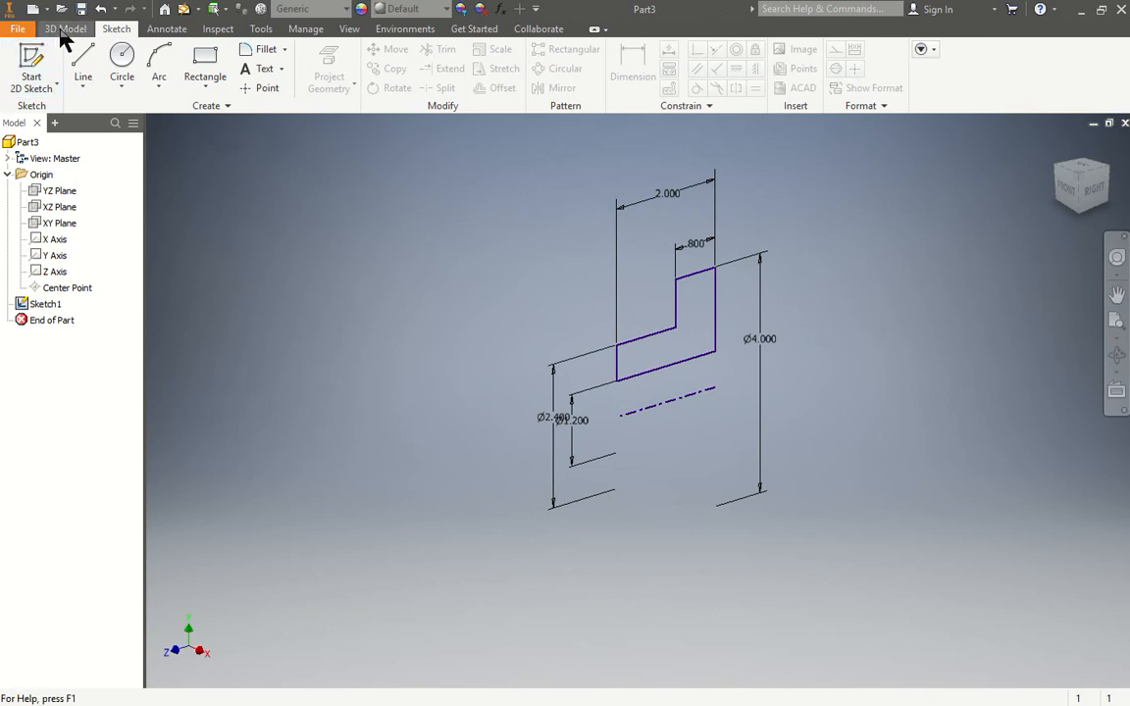
{"action": "left_click", "coordinate": [71, 27]}
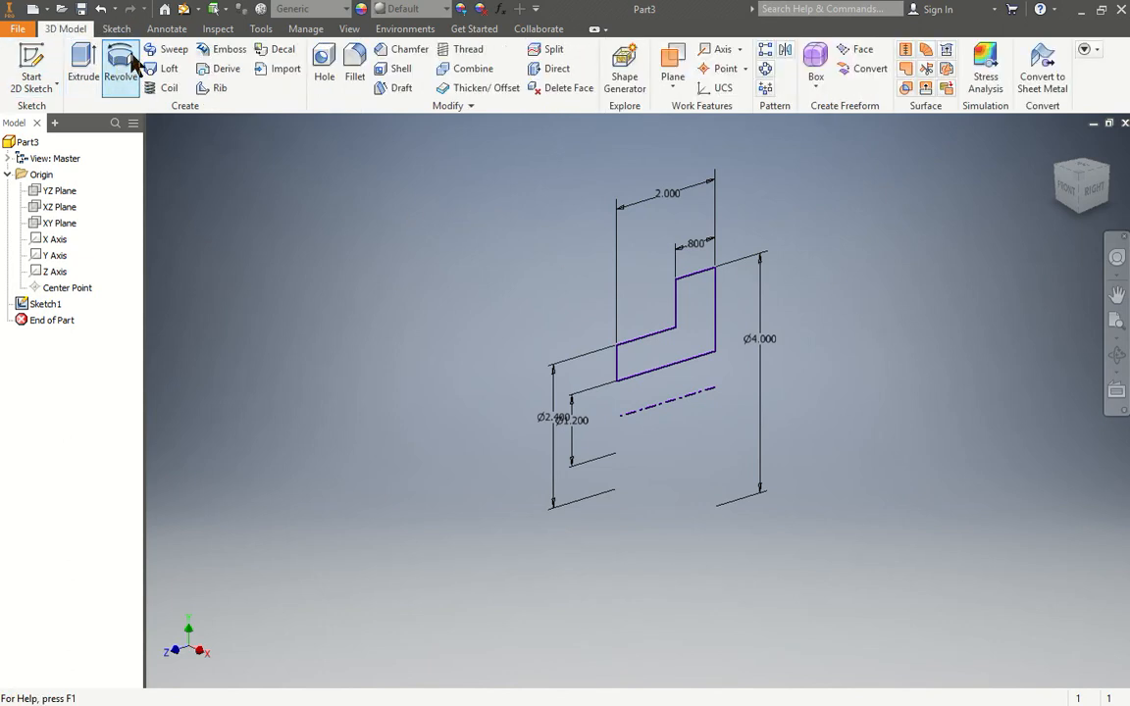
{"action": "left_click", "coordinate": [119, 60]}
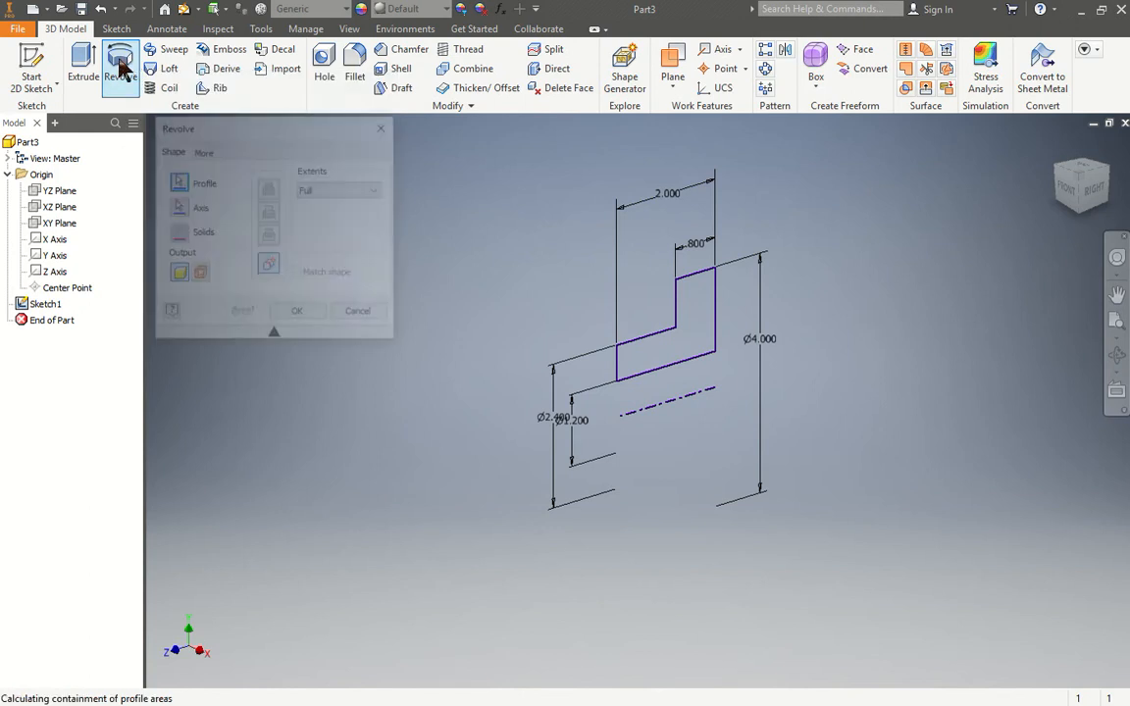
{"action": "left_click", "coordinate": [702, 344]}
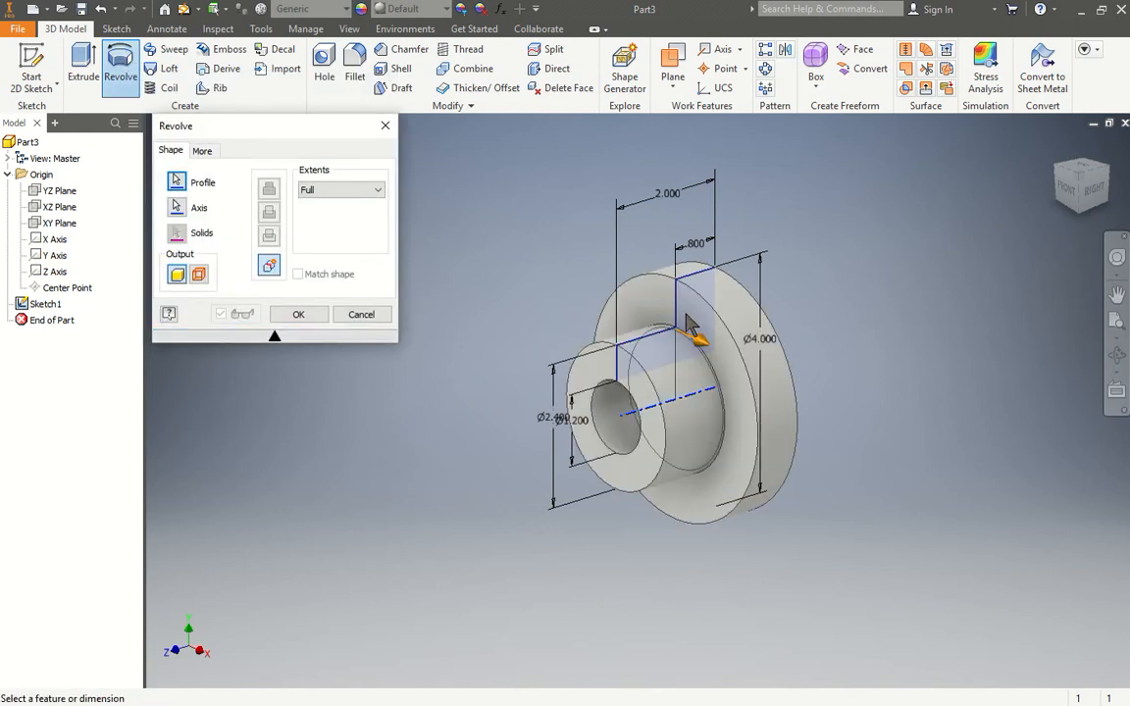
{"action": "mouse_move", "coordinate": [699, 252]}
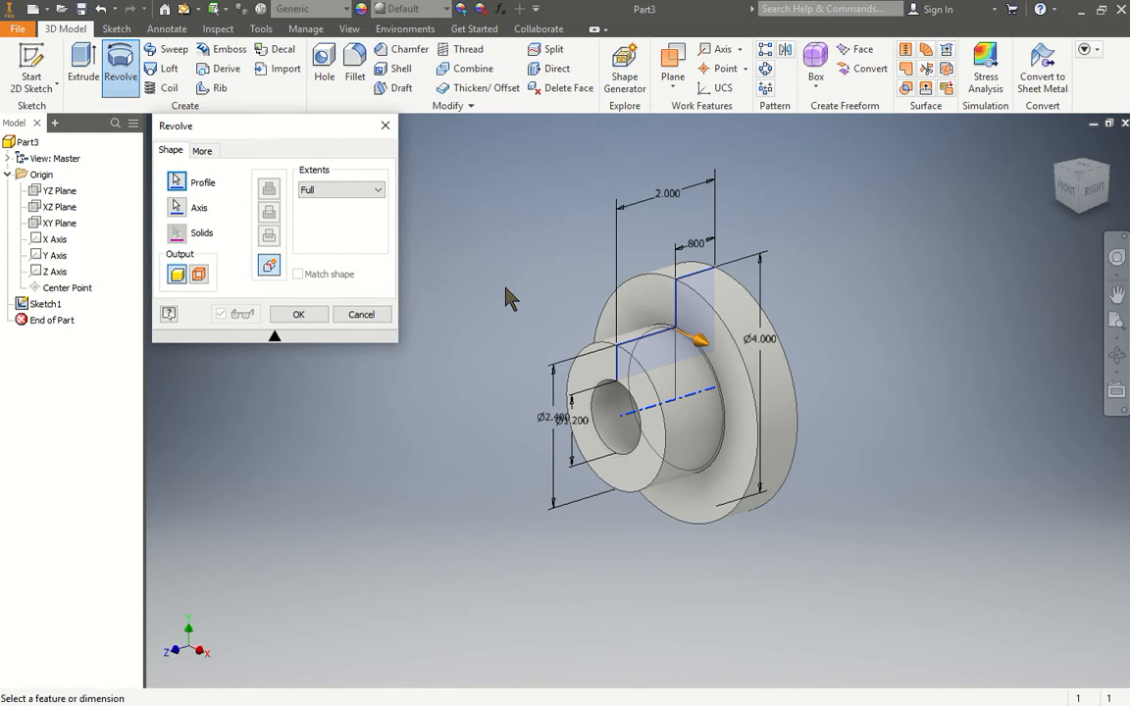
{"action": "mouse_move", "coordinate": [383, 214]}
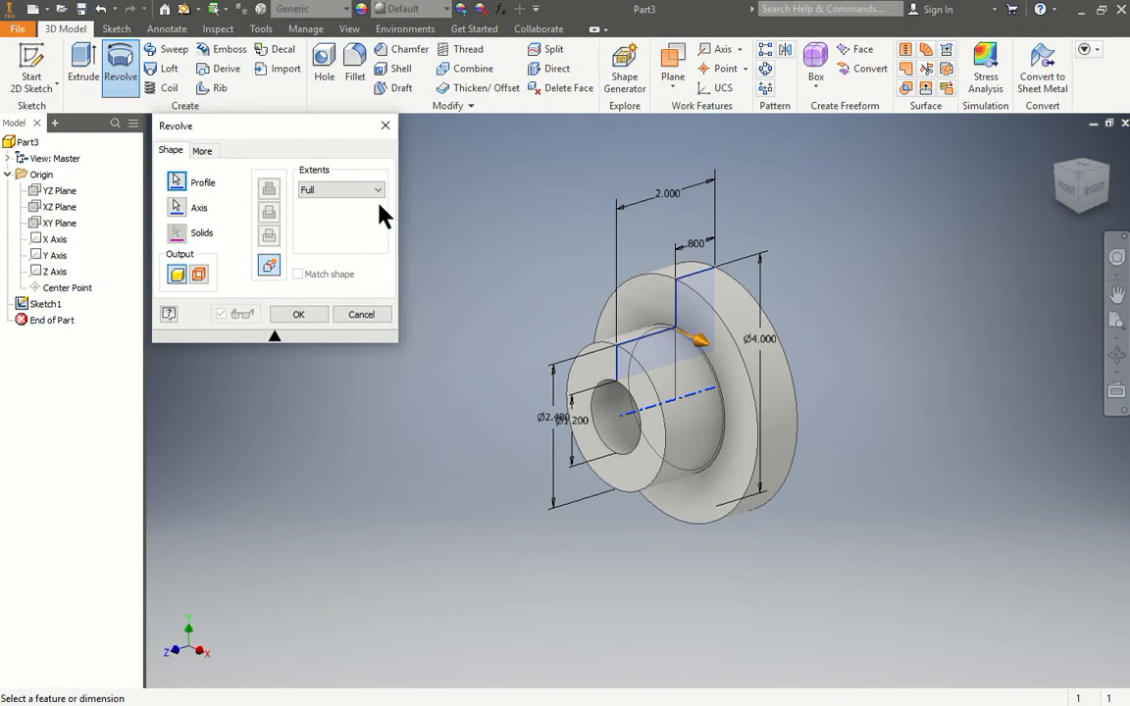
- Try revolve angles of 270° and 90°, then create the Full revolution solid
{"action": "left_click", "coordinate": [374, 189]}
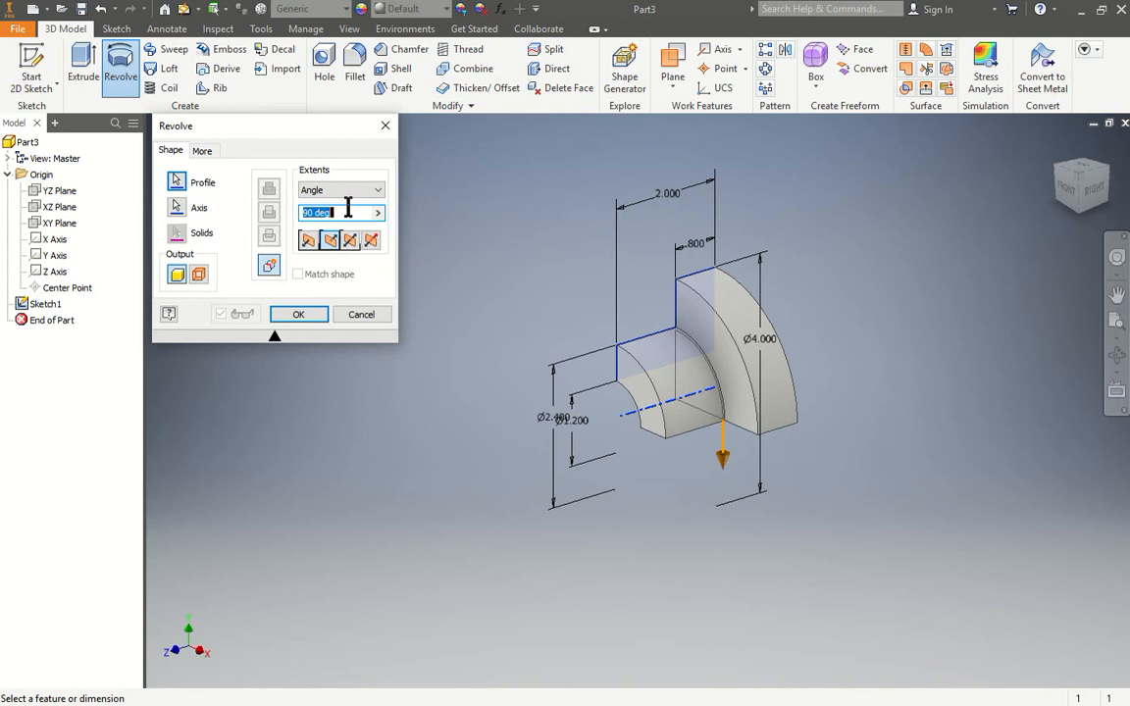
{"action": "type", "text": "270"}
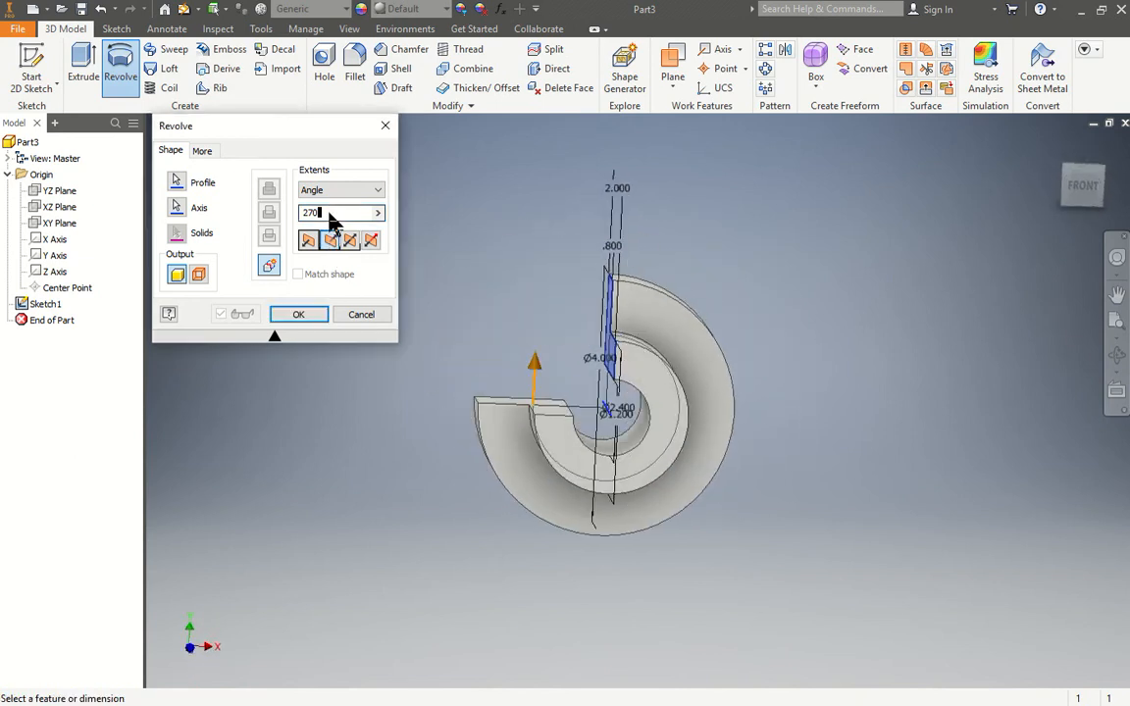
{"action": "type", "text": "90"}
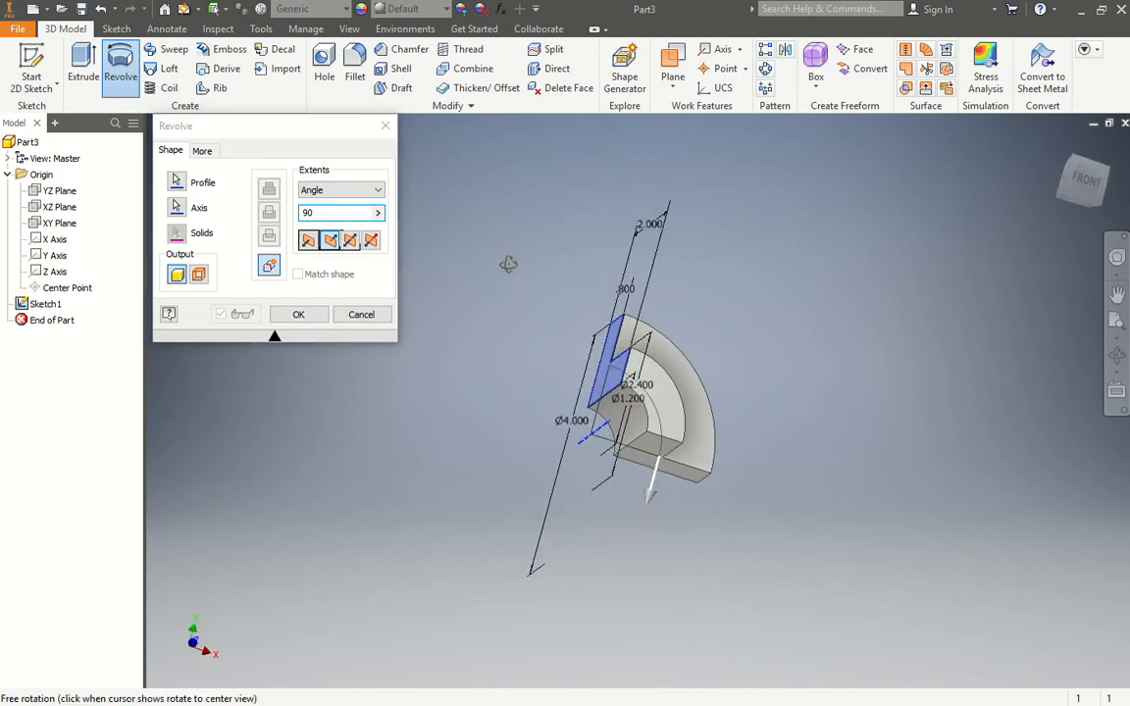
{"action": "left_click", "coordinate": [373, 190]}
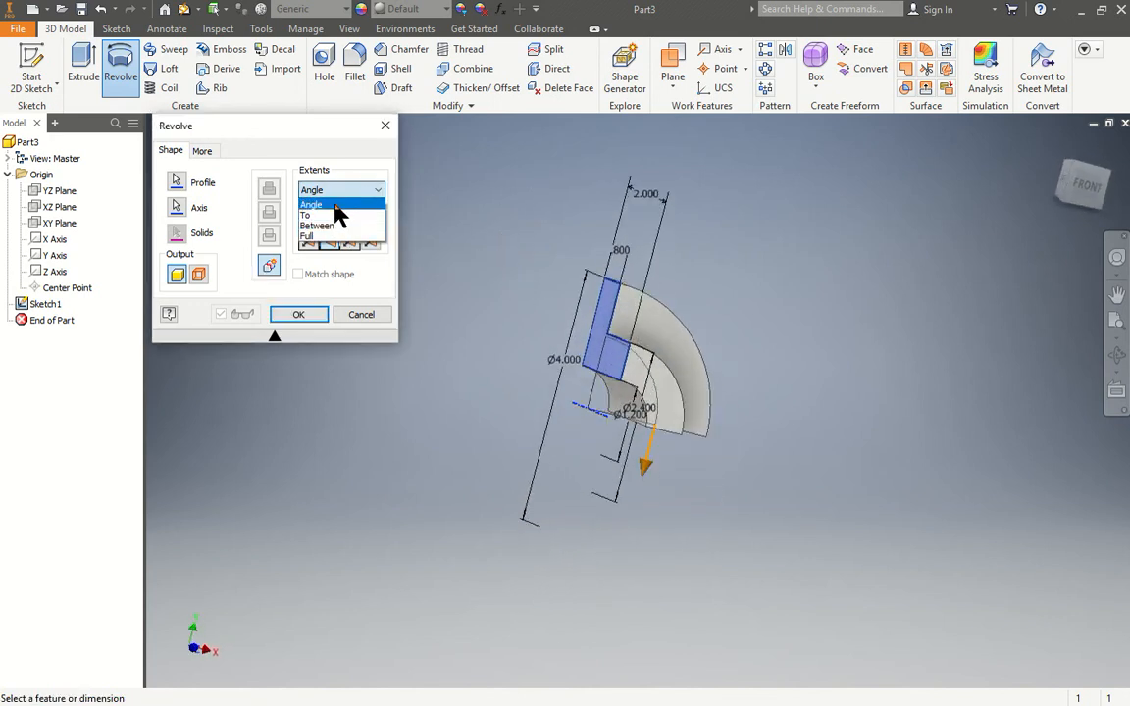
{"action": "left_click", "coordinate": [308, 237]}
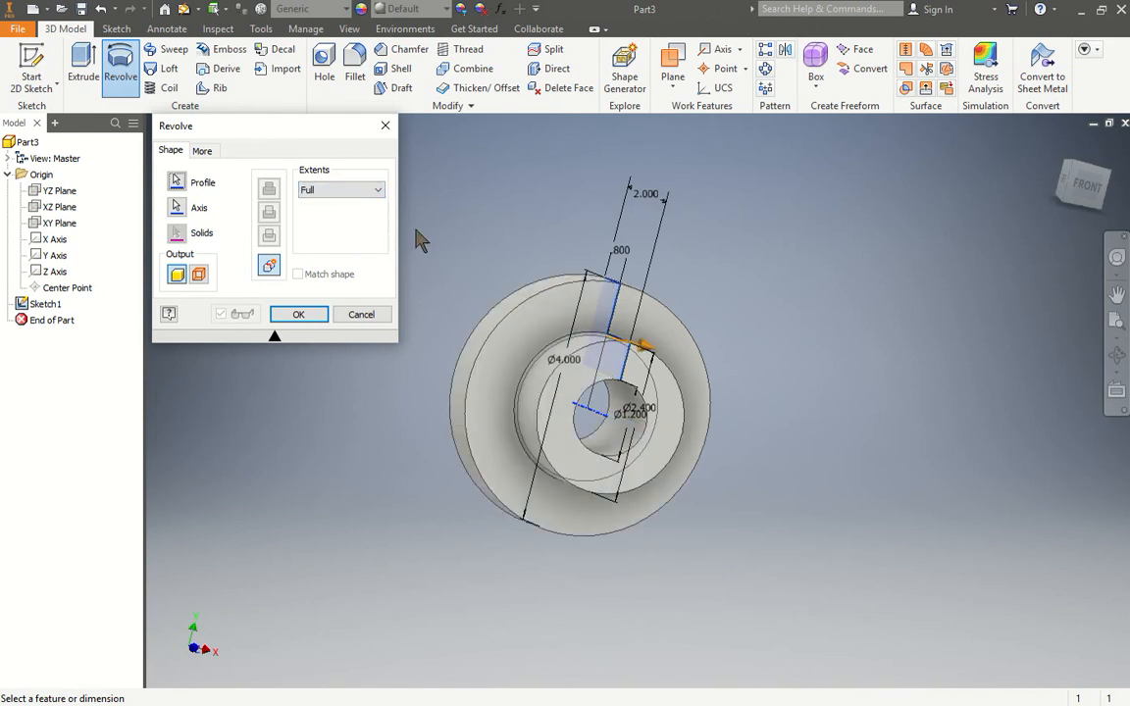
{"action": "mouse_move", "coordinate": [867, 217]}
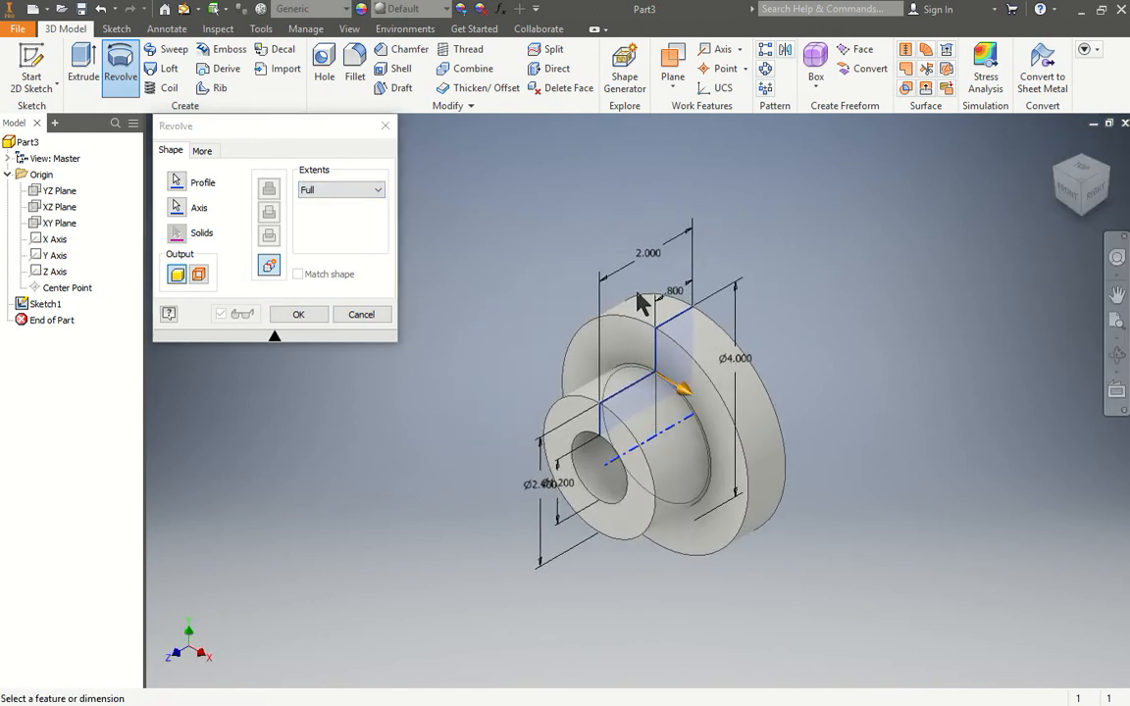
{"action": "left_click", "coordinate": [299, 314]}
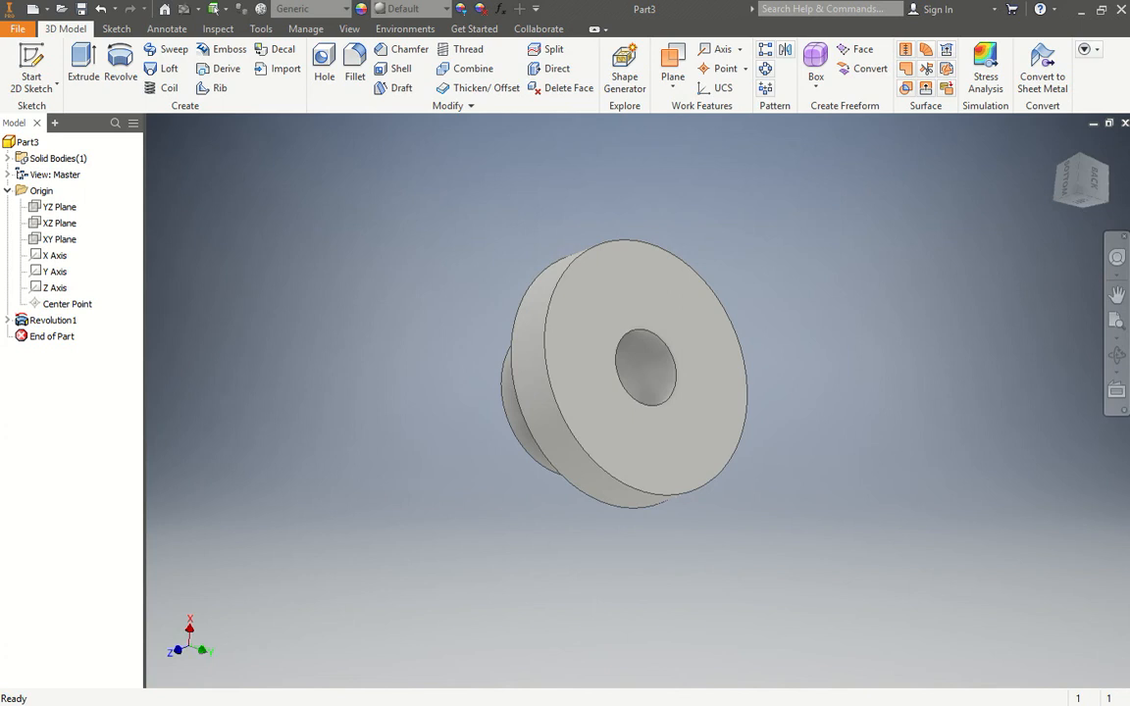
{"action": "mouse_move", "coordinate": [345, 419]}
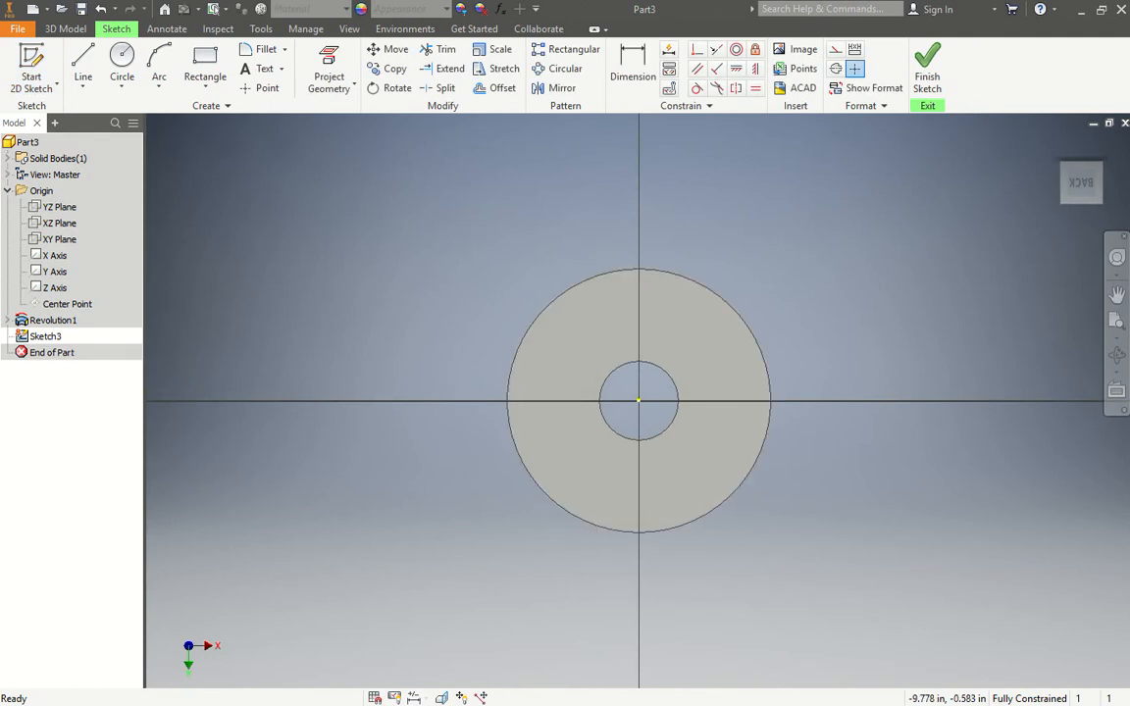
- Open the rectangle drawing options in the new sketch on the flange's back face
{"action": "left_click", "coordinate": [205, 71]}
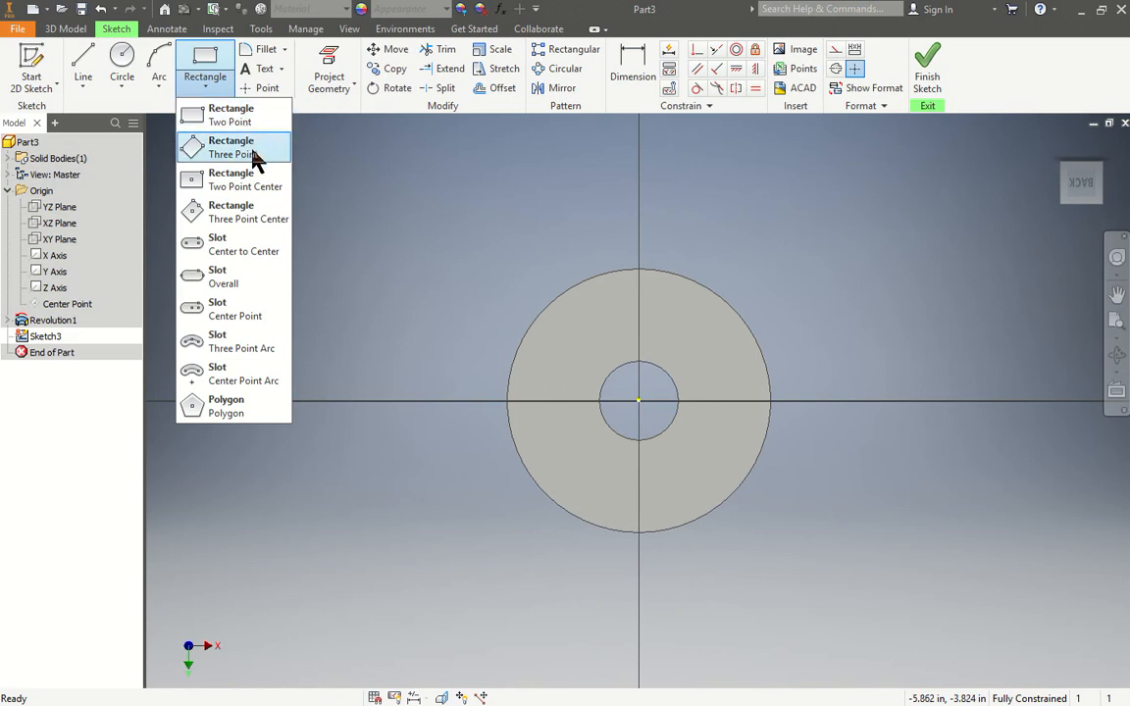
{"action": "mouse_move", "coordinate": [252, 186]}
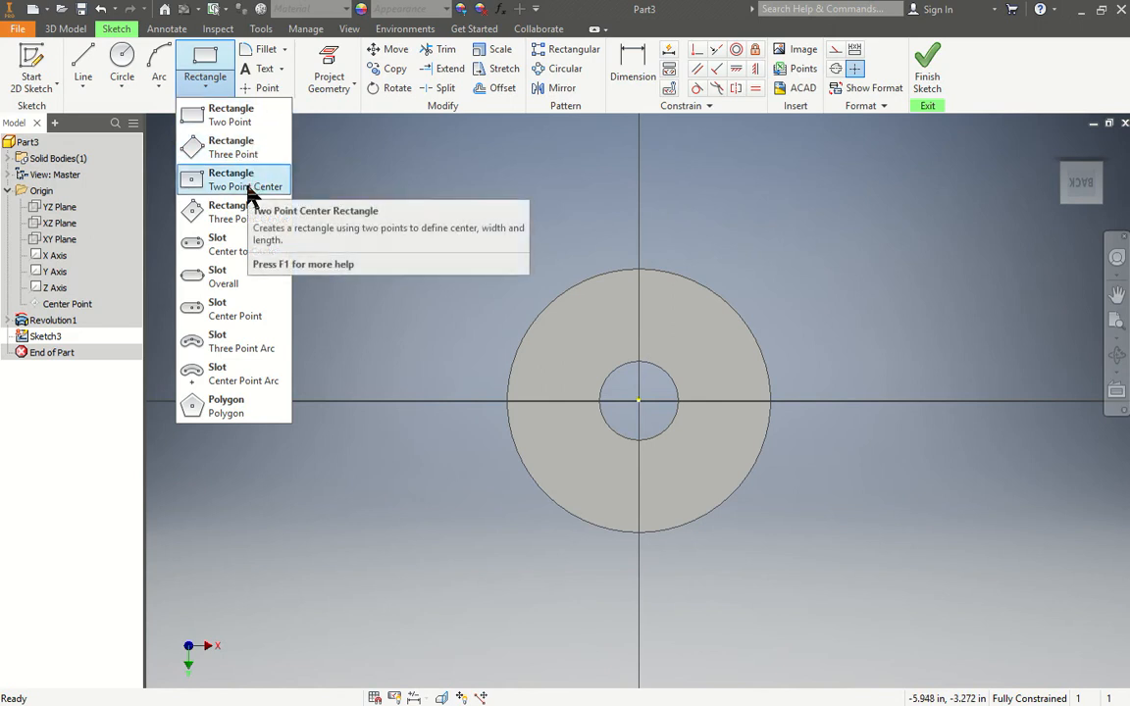
- Draw a Two Point Center rectangle on the bore centre, its corner past the outer circle
{"action": "left_click", "coordinate": [233, 179]}
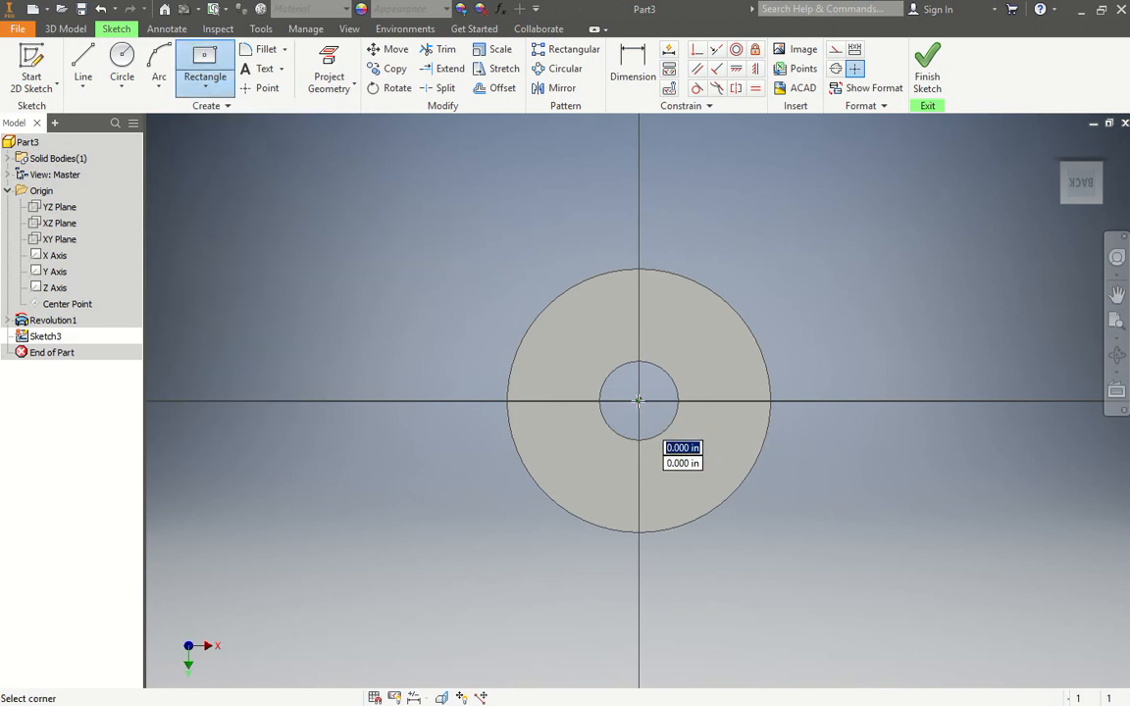
{"action": "left_click_drag", "start_coordinate": [639, 399], "coordinate": [805, 371]}
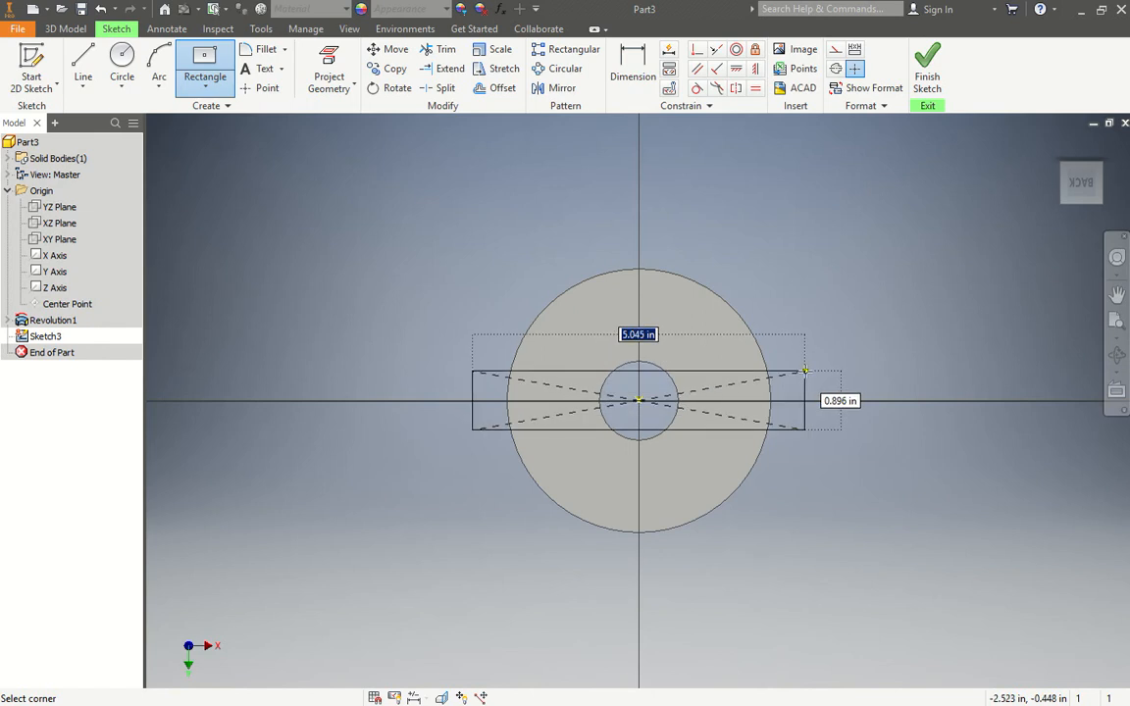
{"action": "left_click_drag", "start_coordinate": [805, 370], "coordinate": [790, 370]}
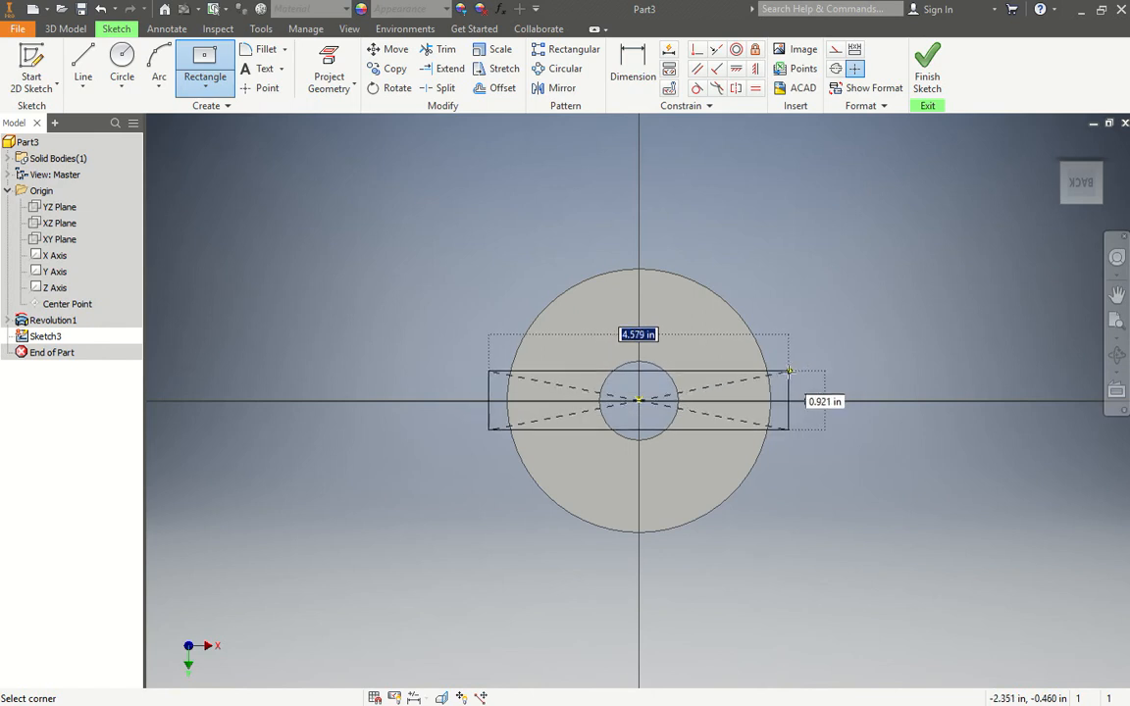
{"action": "left_click_drag", "start_coordinate": [790, 371], "coordinate": [912, 350]}
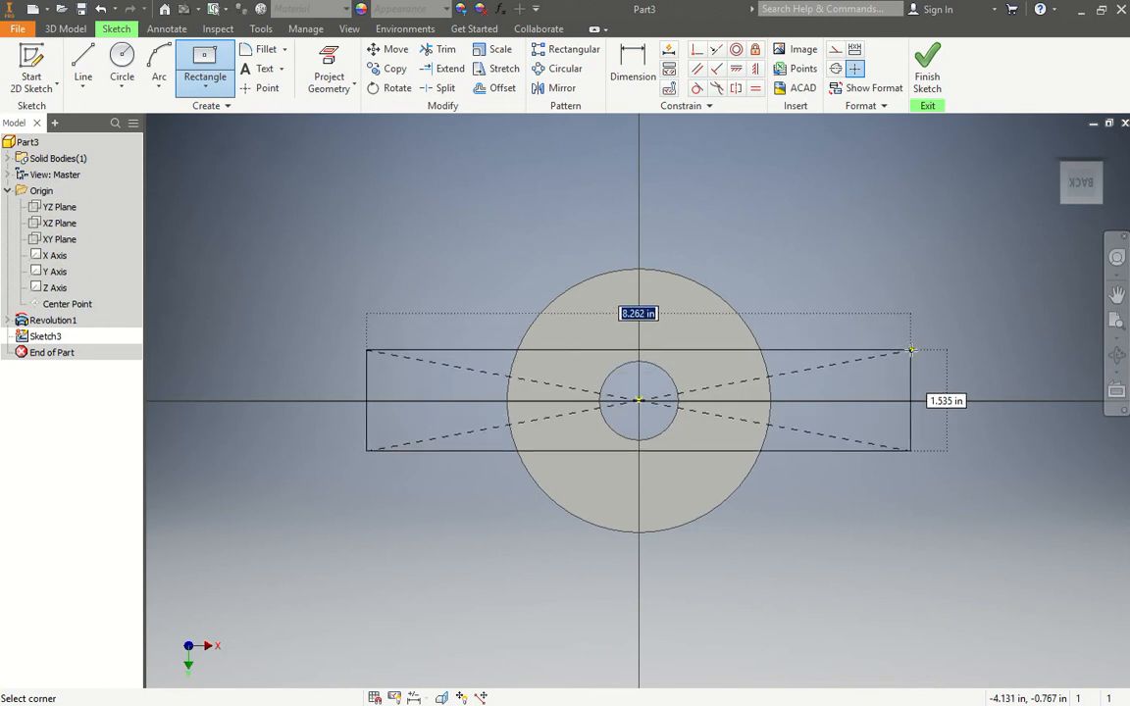
{"action": "left_click_drag", "start_coordinate": [913, 349], "coordinate": [896, 349]}
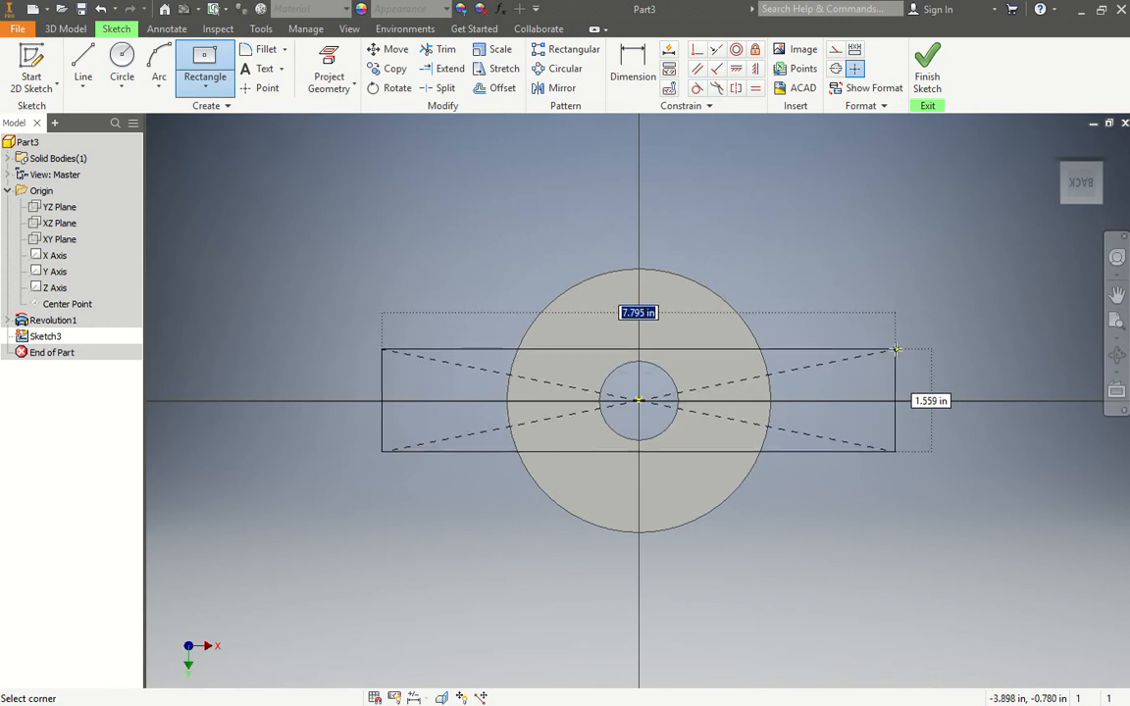
{"action": "left_click_drag", "start_coordinate": [896, 348], "coordinate": [870, 359]}
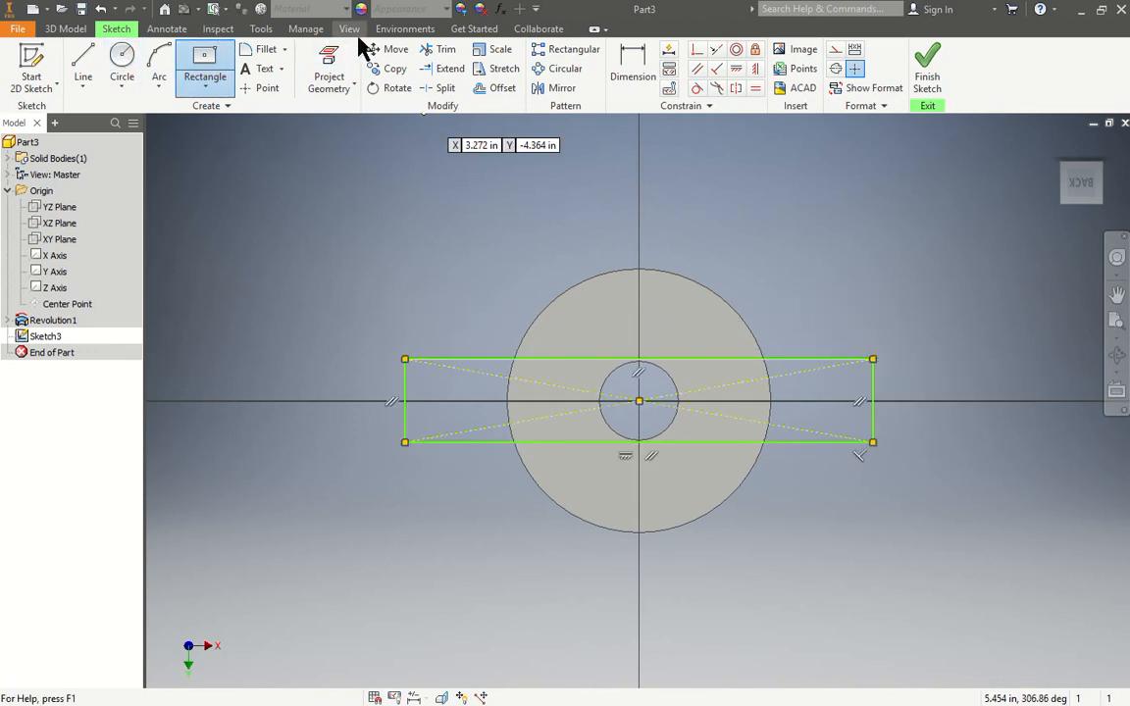
- Dimension the slot rectangle to .472 width and 4.100 length, fully constraining Sketch3
{"action": "left_click", "coordinate": [631, 77]}
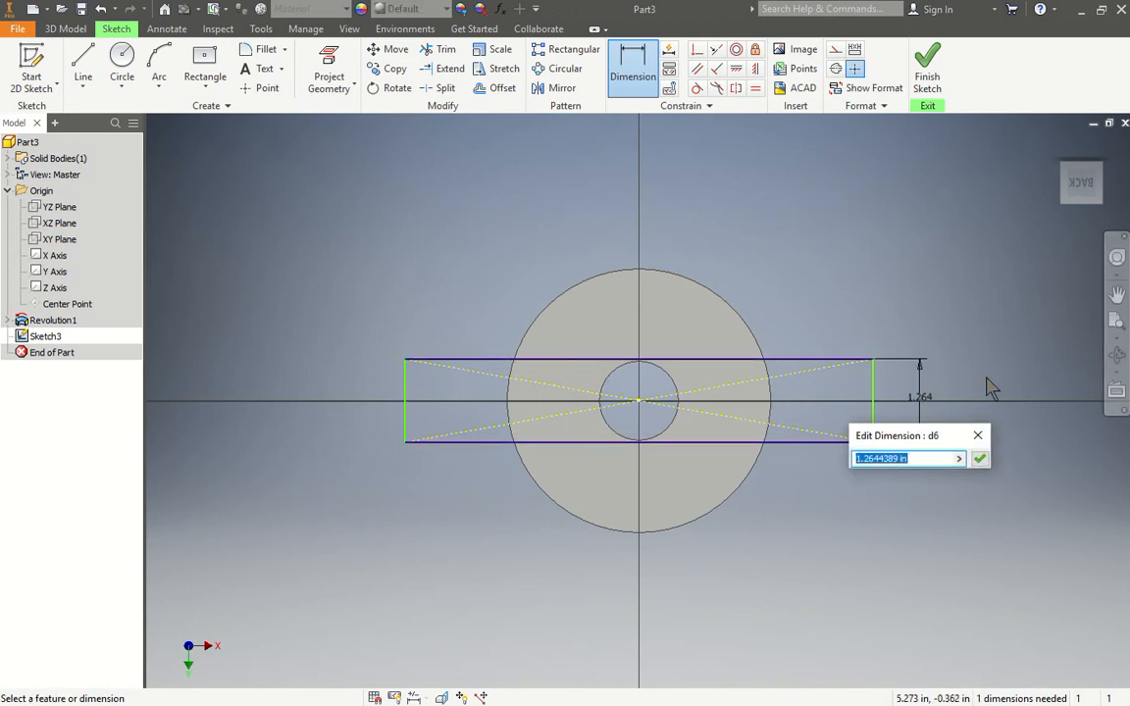
{"action": "type", "text": ".47"}
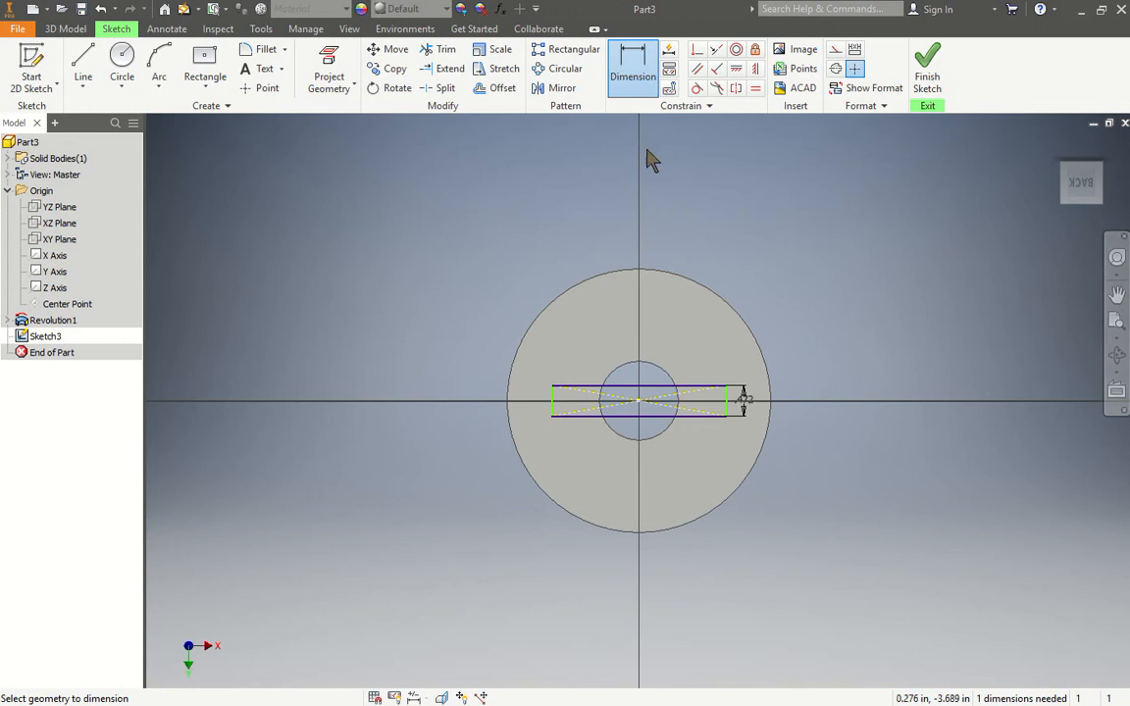
{"action": "mouse_move", "coordinate": [596, 408]}
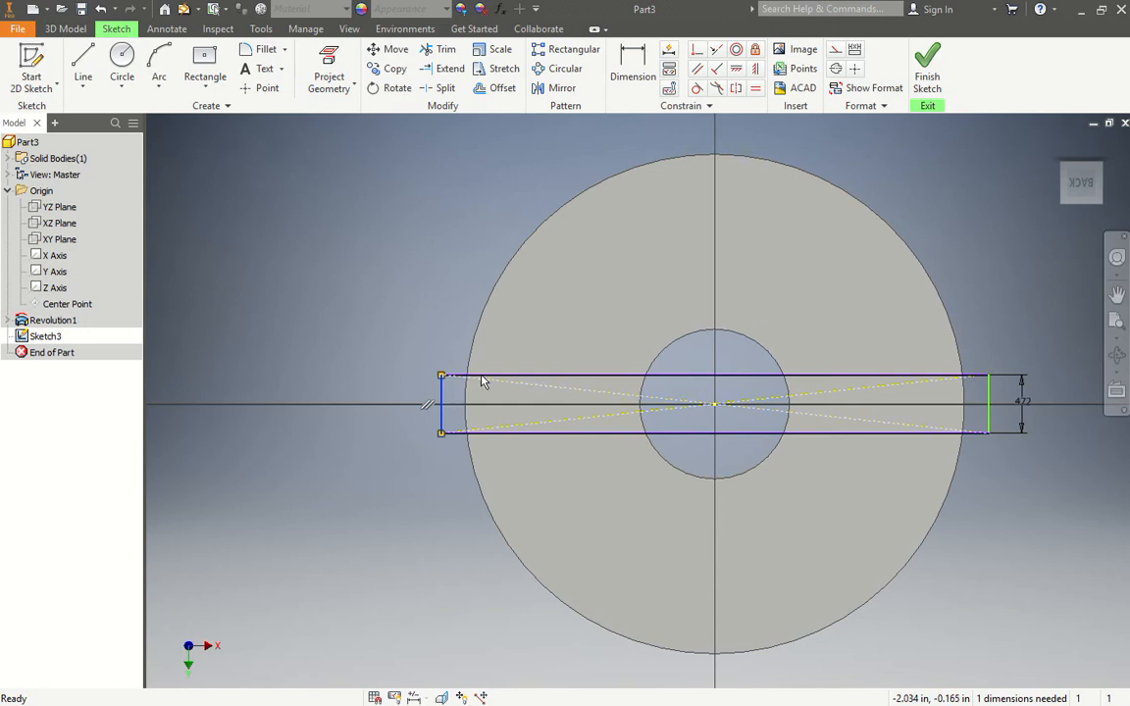
{"action": "left_click", "coordinate": [632, 68]}
{"action": "type", "text": "4.1"}
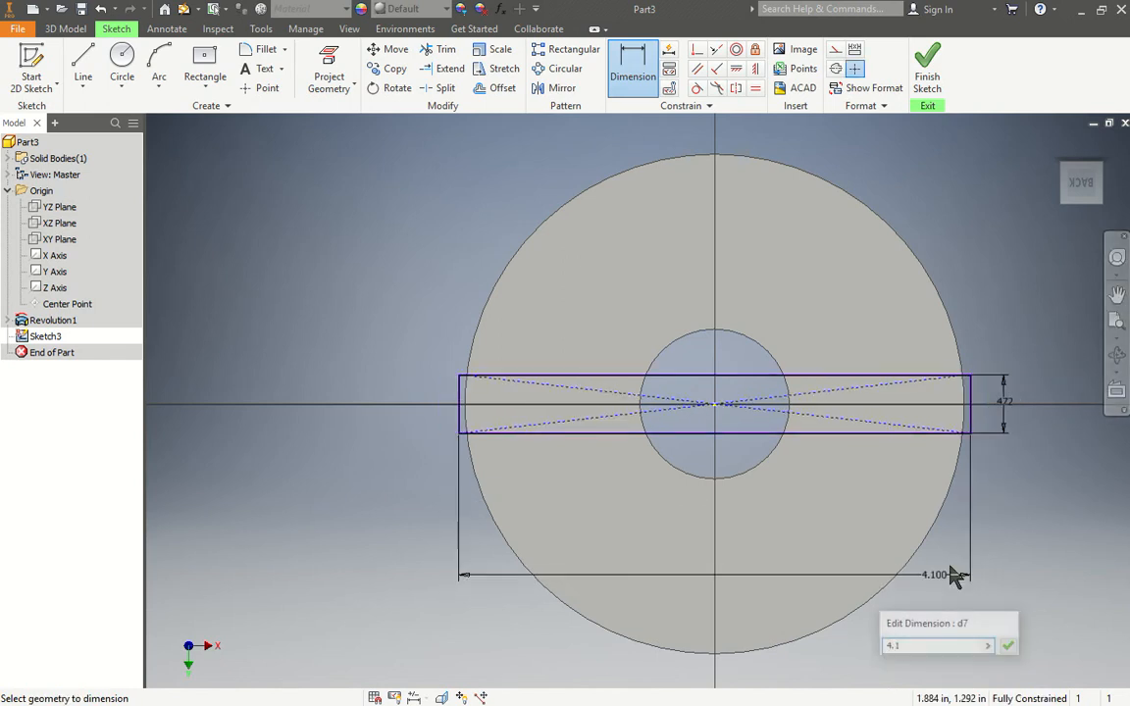
{"action": "left_click", "coordinate": [1013, 646]}
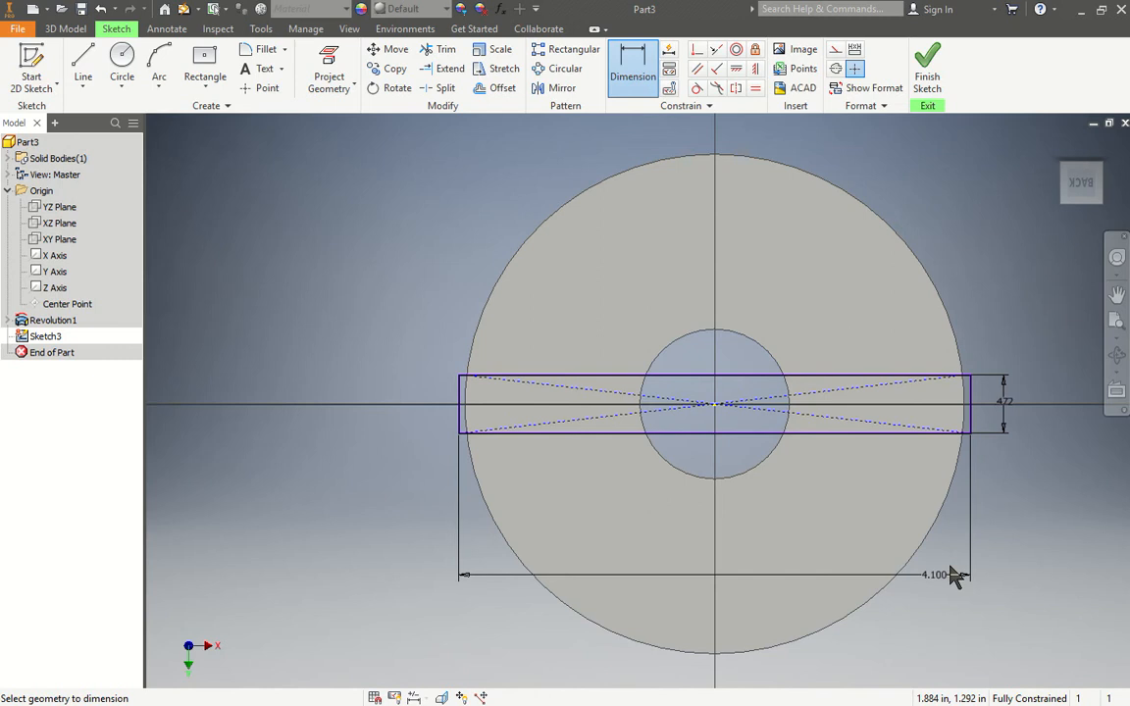
{"action": "left_click", "coordinate": [938, 571]}
{"action": "type", "text": "10"}
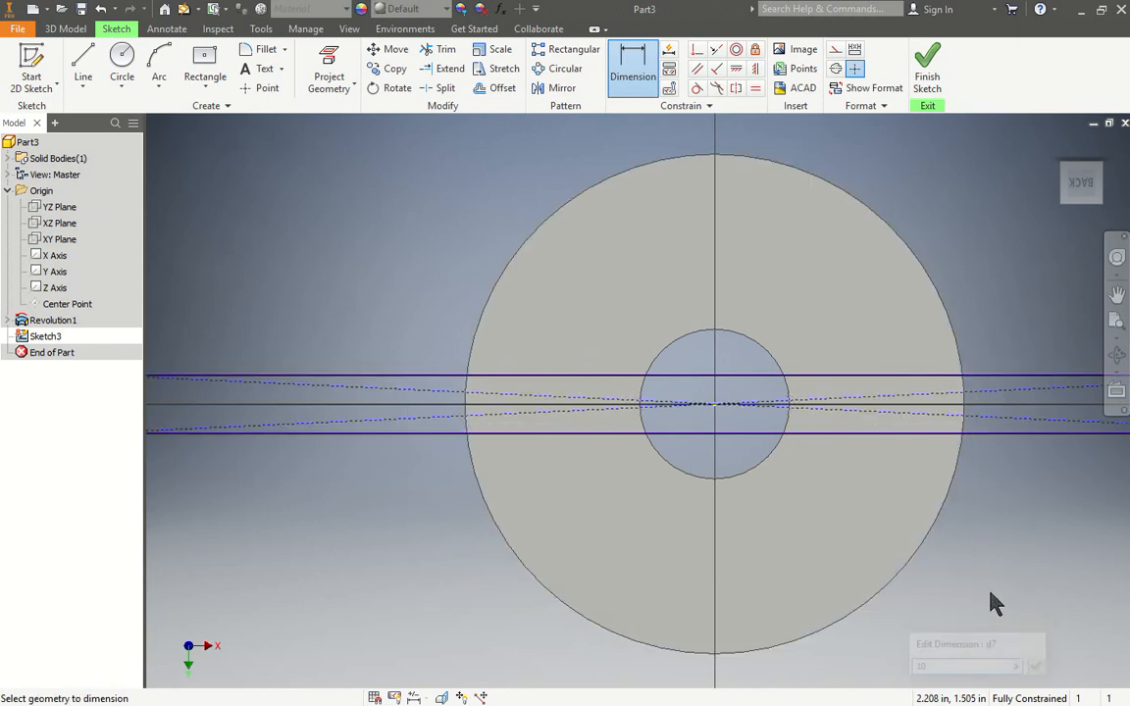
{"action": "mouse_move", "coordinate": [598, 400]}
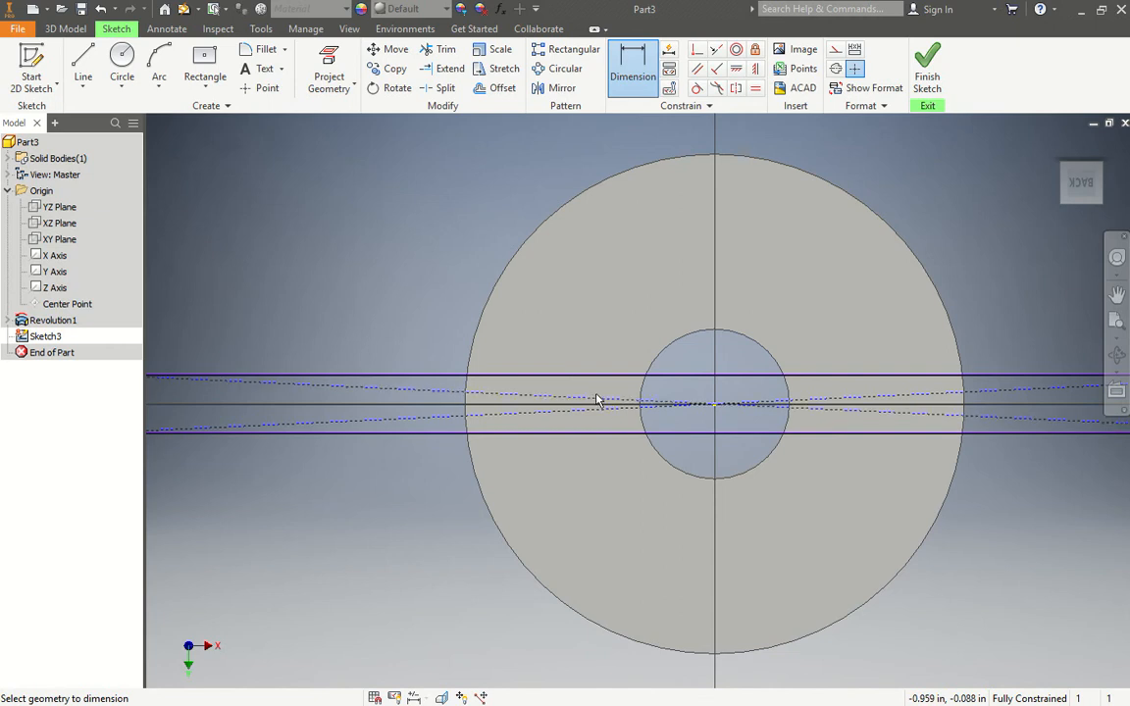
{"action": "mouse_move", "coordinate": [578, 363]}
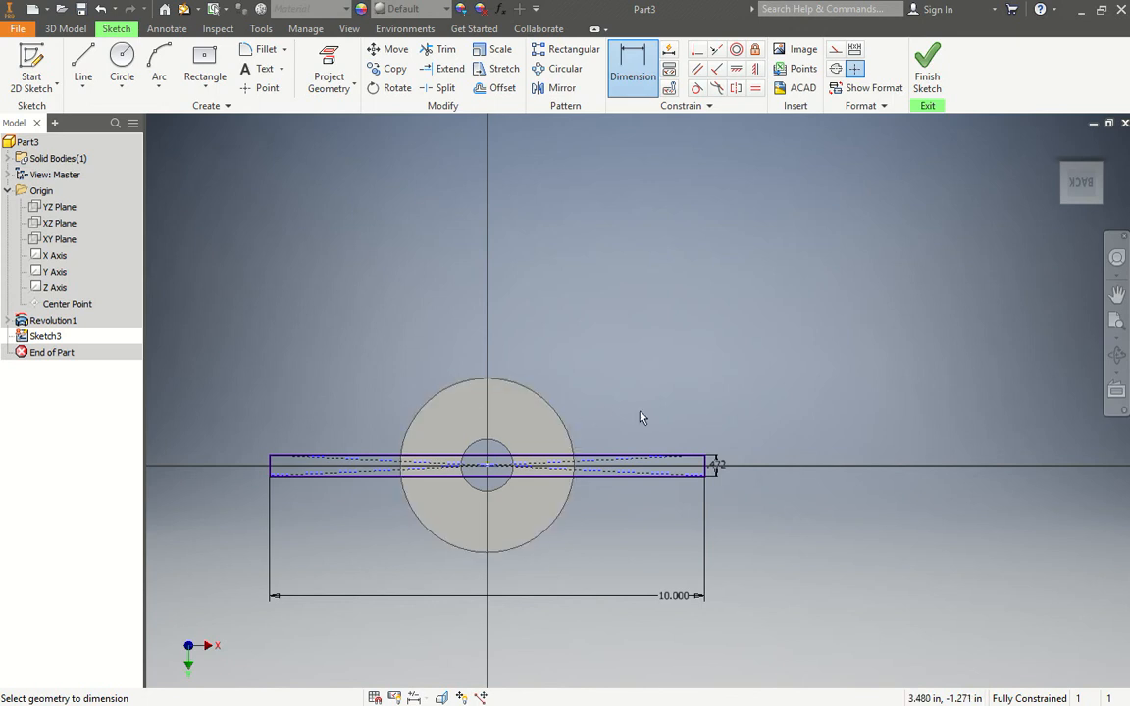
{"action": "left_click_drag", "start_coordinate": [638, 412], "coordinate": [550, 436]}
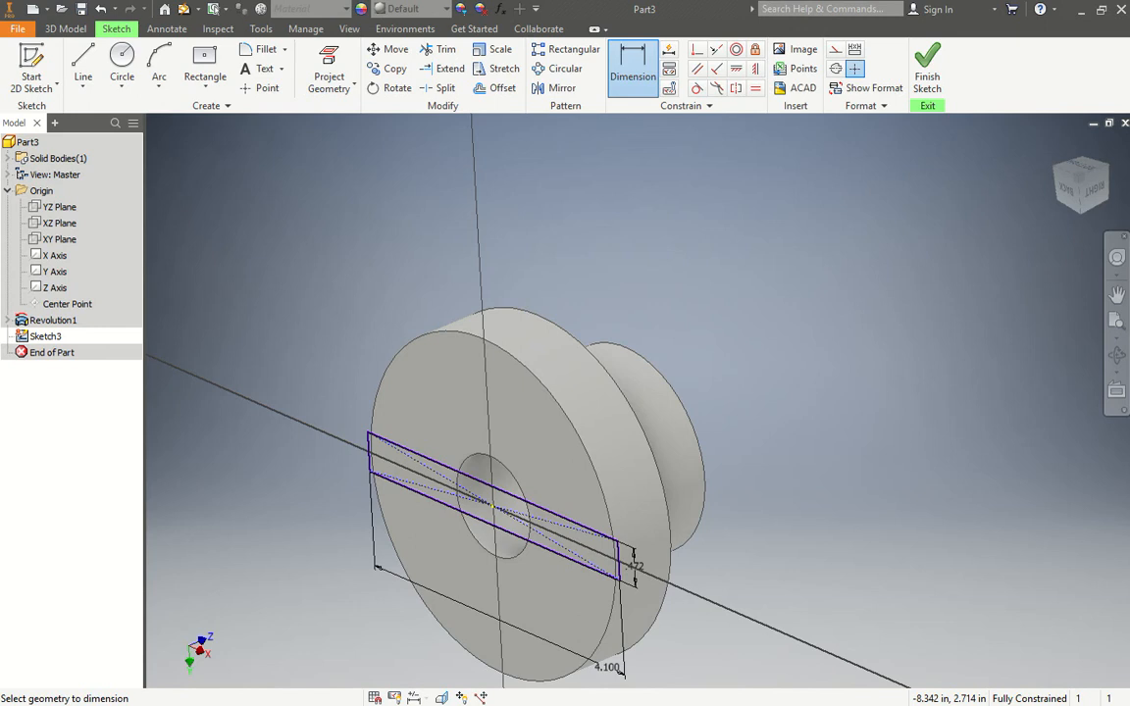
- Move through the ribbon tabs toward the 3D Model tools
{"action": "left_click", "coordinate": [74, 26]}
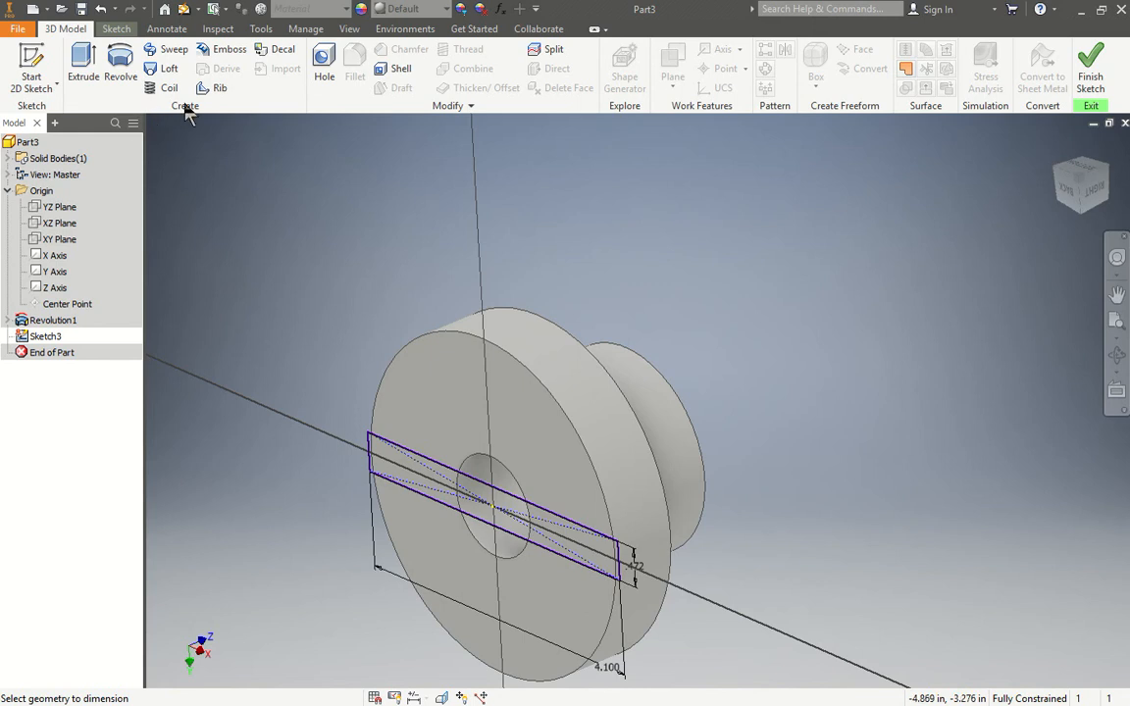
{"action": "left_click", "coordinate": [165, 27]}
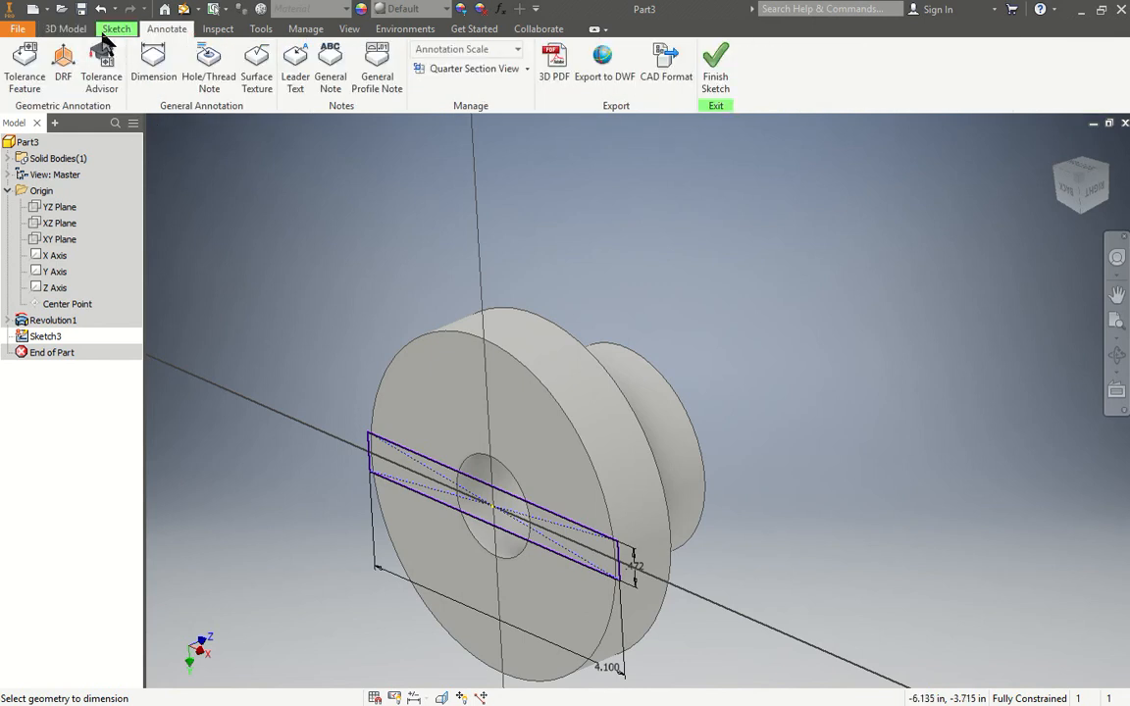
- Start an extrusion of the slot profile, then cancel it
{"action": "left_click", "coordinate": [76, 29]}
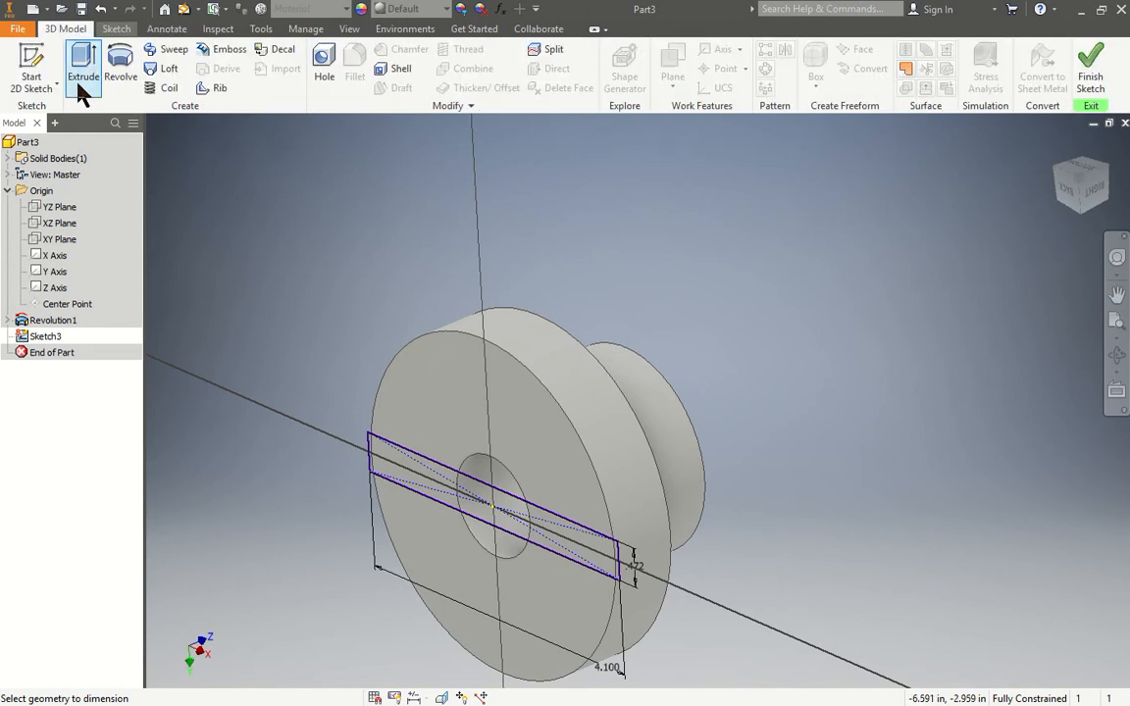
{"action": "left_click", "coordinate": [95, 61]}
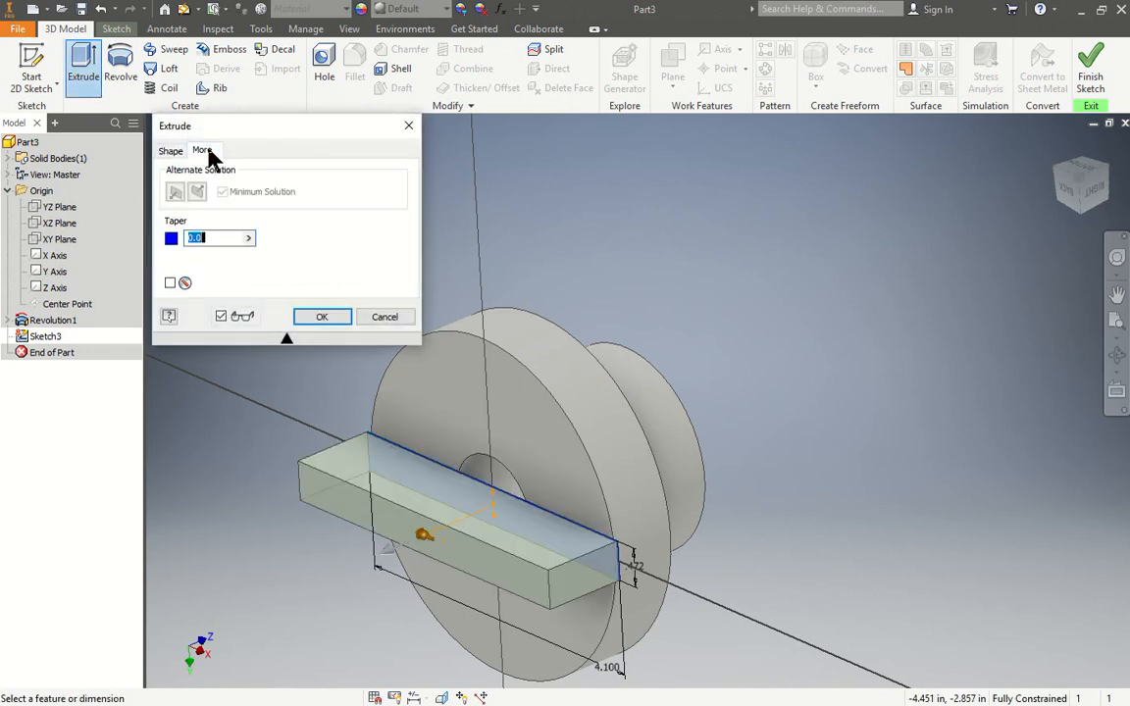
{"action": "left_click", "coordinate": [170, 151]}
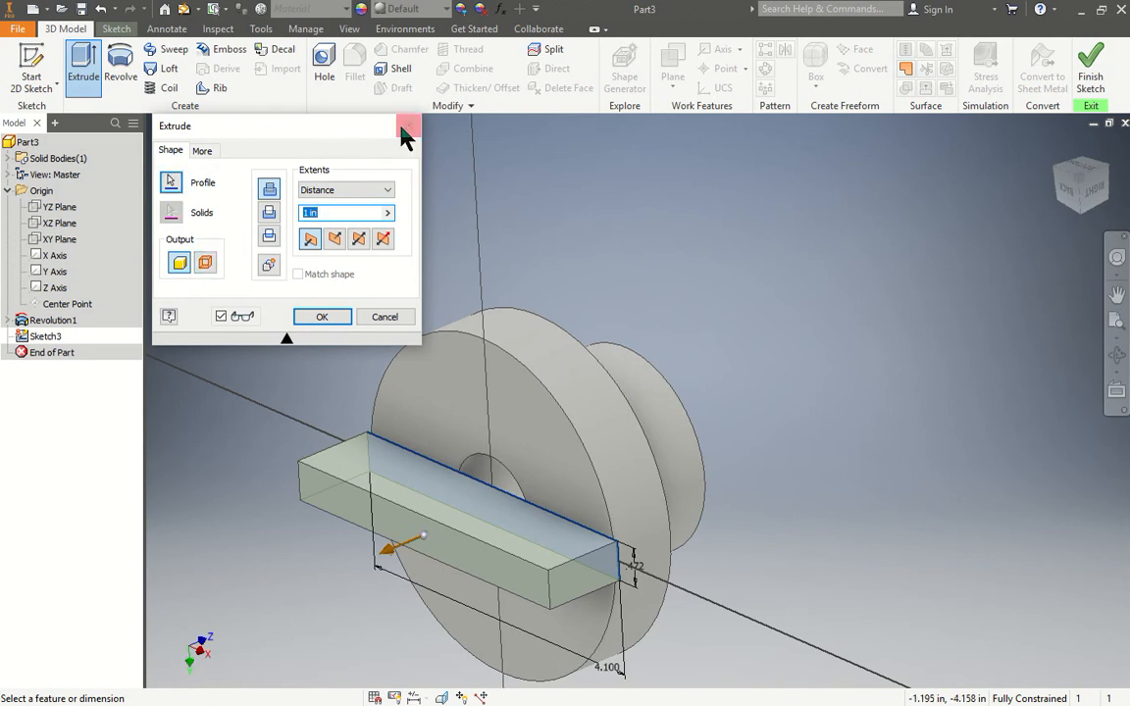
{"action": "left_click", "coordinate": [407, 124]}
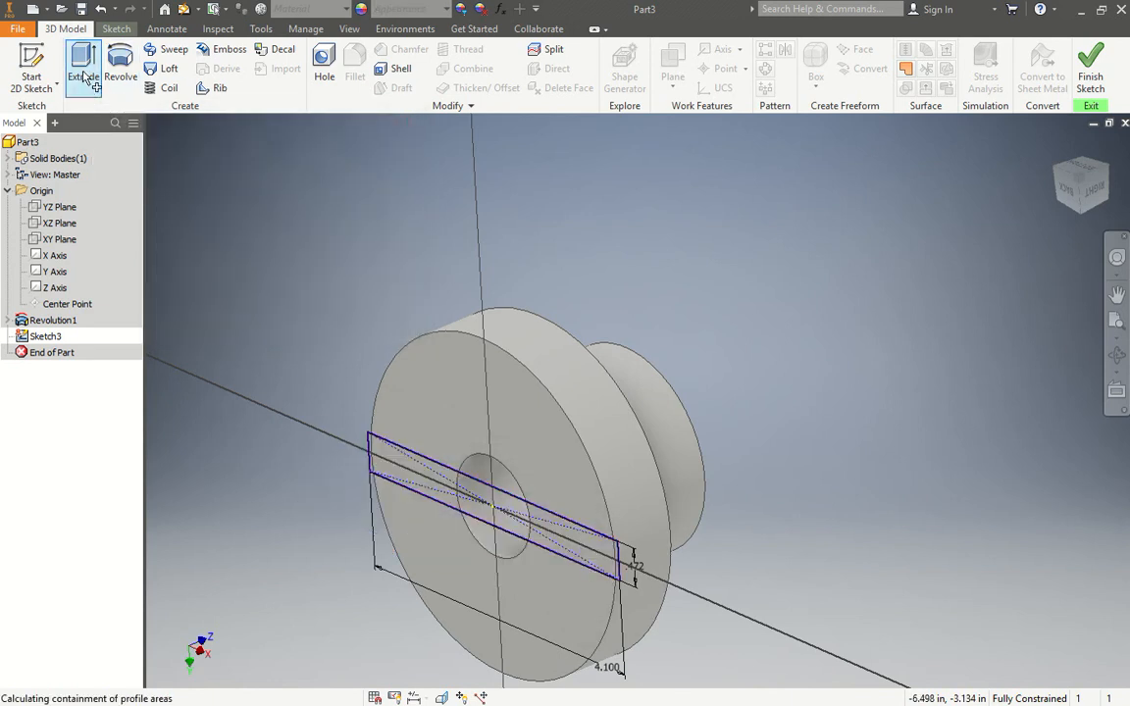
- Extrude the slot profile as a cut through the back flange
{"action": "left_click", "coordinate": [86, 63]}
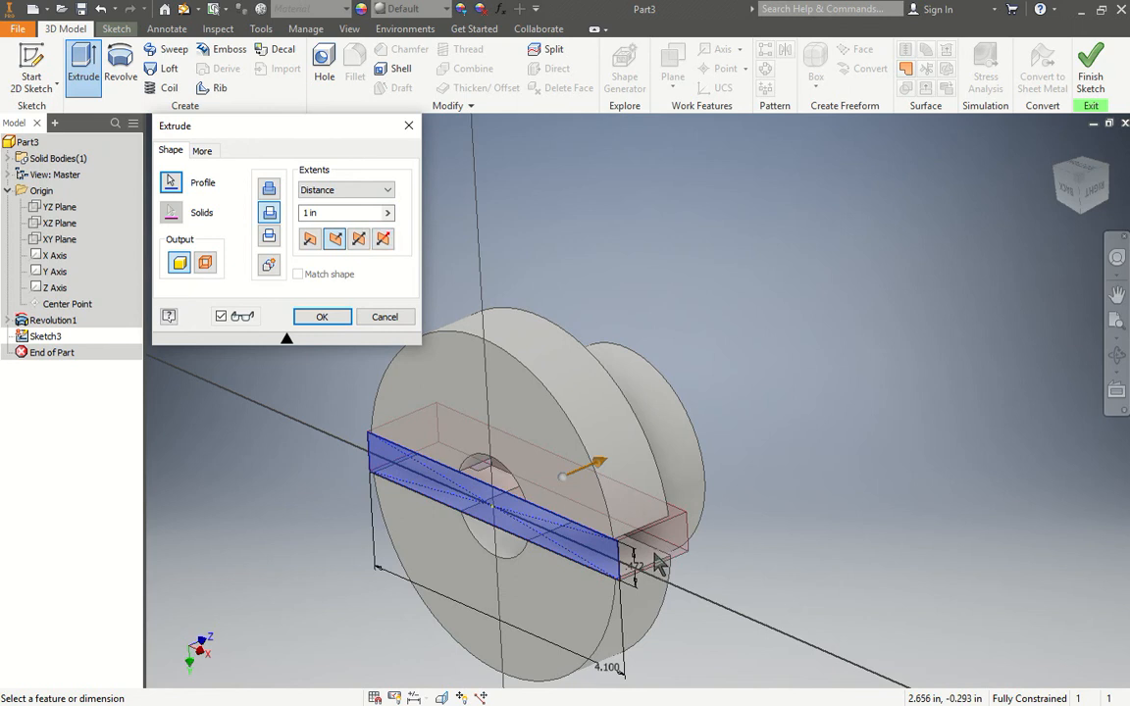
{"action": "left_click", "coordinate": [329, 213]}
{"action": "type", "text": "."}
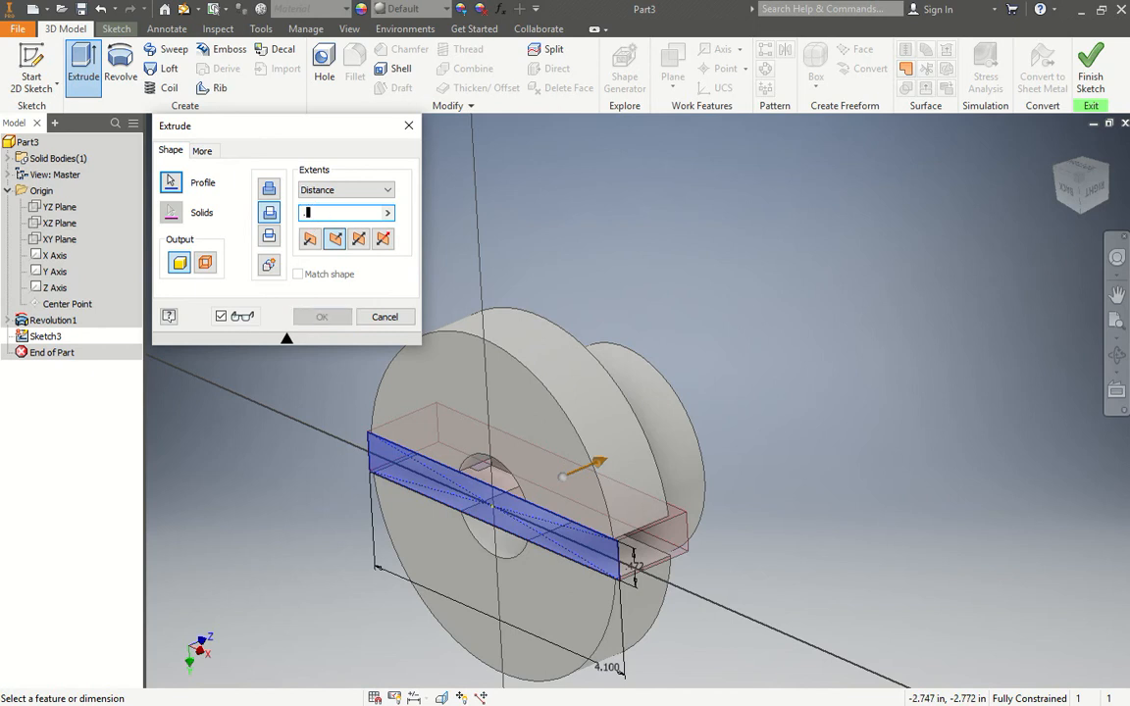
{"action": "left_click", "coordinate": [322, 316]}
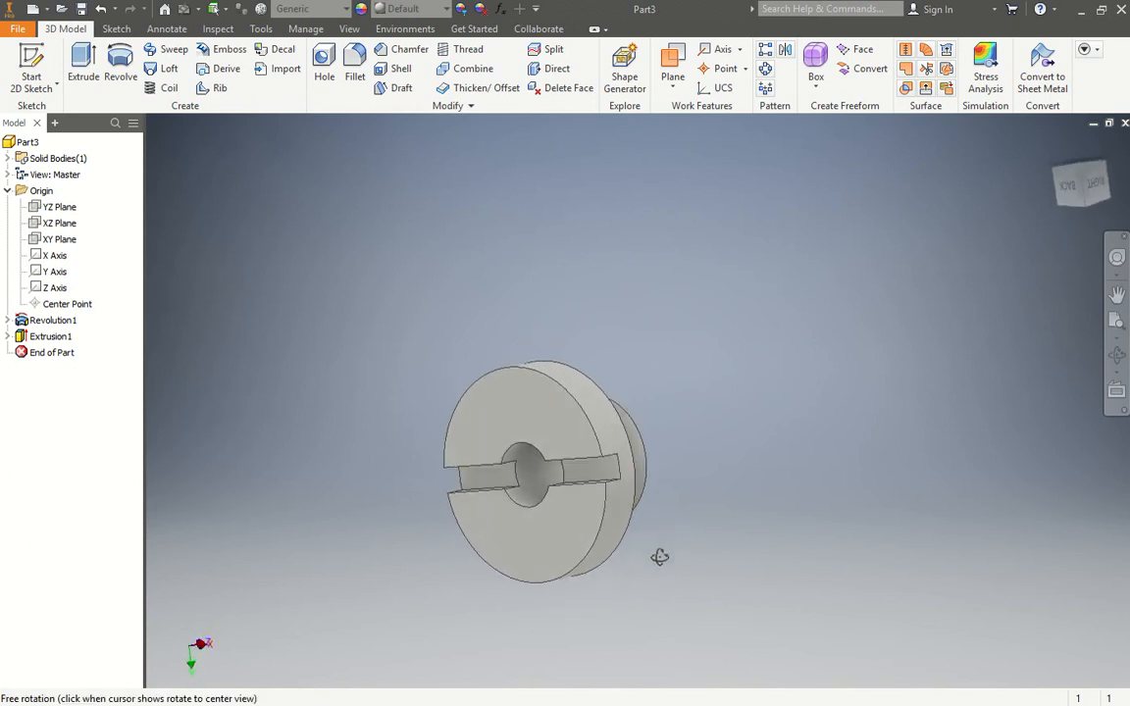
{"action": "left_click_drag", "start_coordinate": [660, 557], "coordinate": [603, 537]}
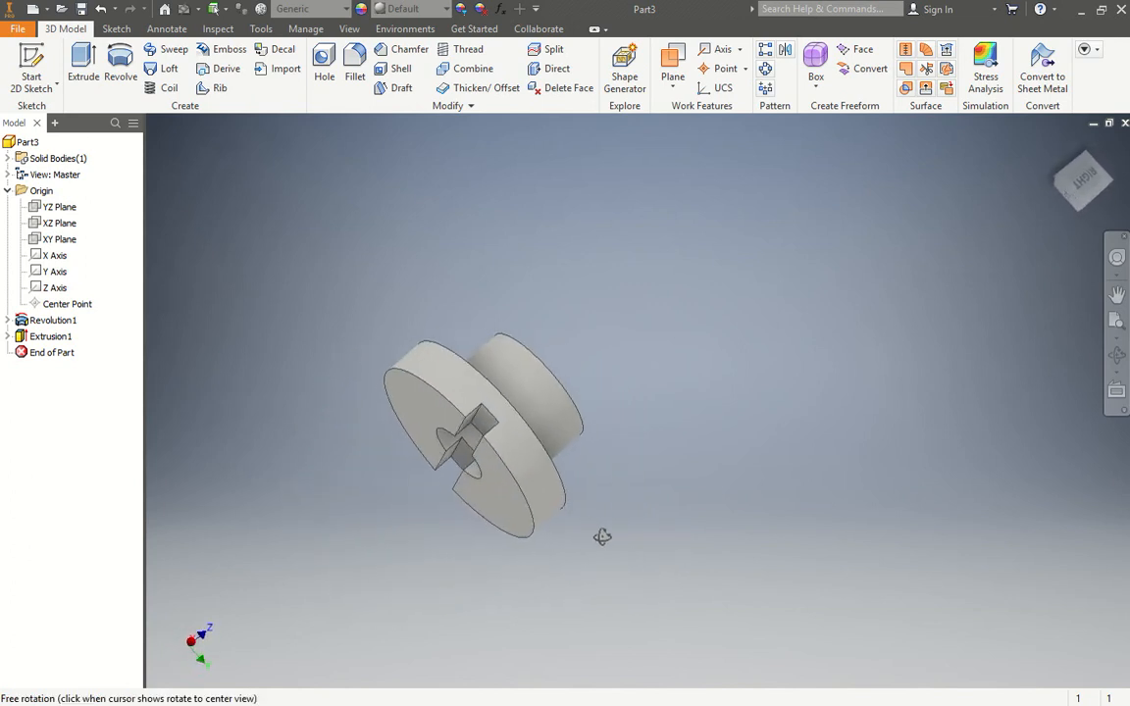
{"action": "left_click_drag", "start_coordinate": [603, 537], "coordinate": [801, 480]}
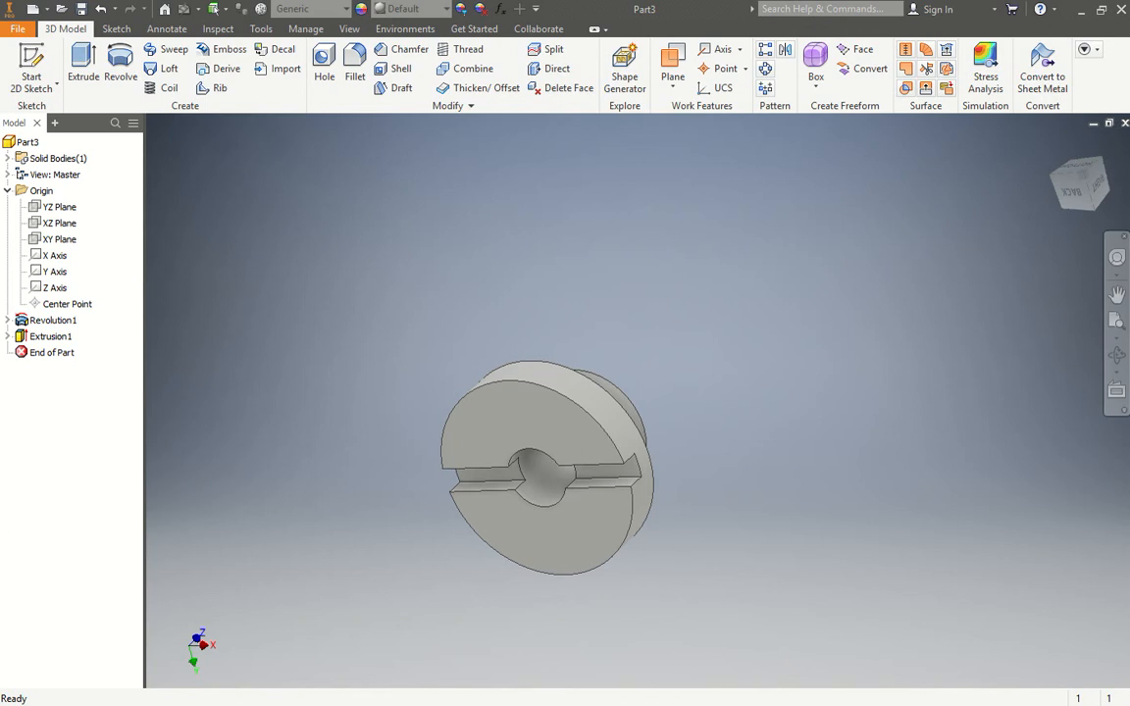
{"action": "mouse_move", "coordinate": [1057, 147]}
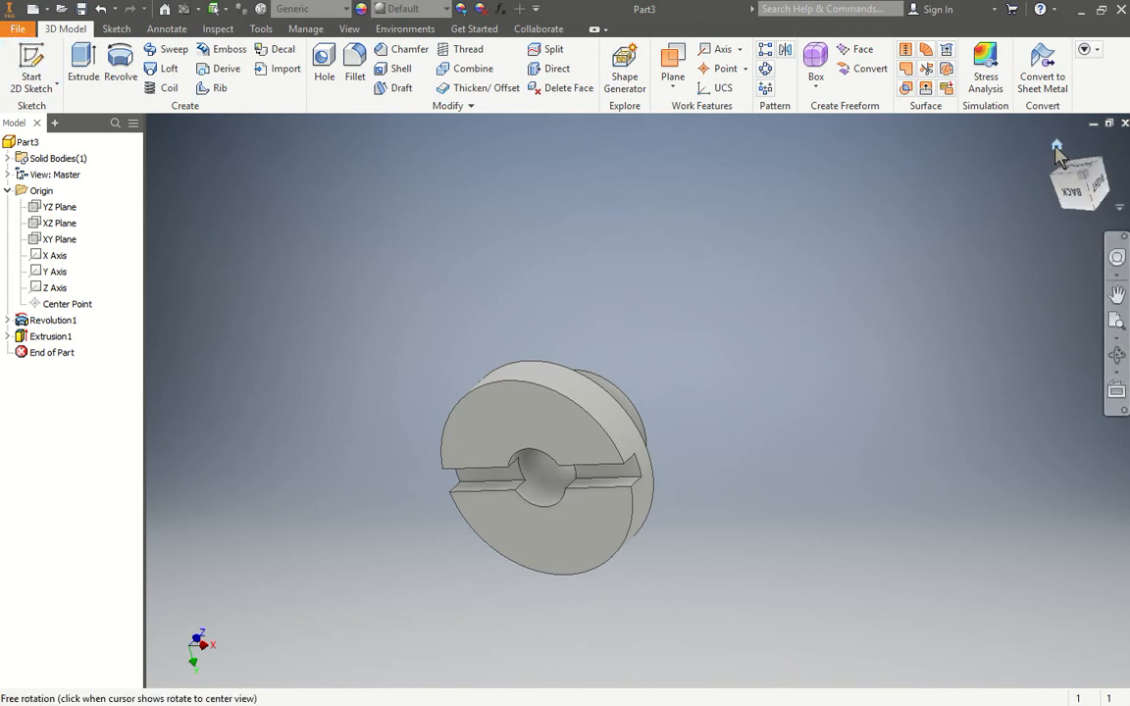
{"action": "left_click_drag", "start_coordinate": [1058, 147], "coordinate": [517, 241]}
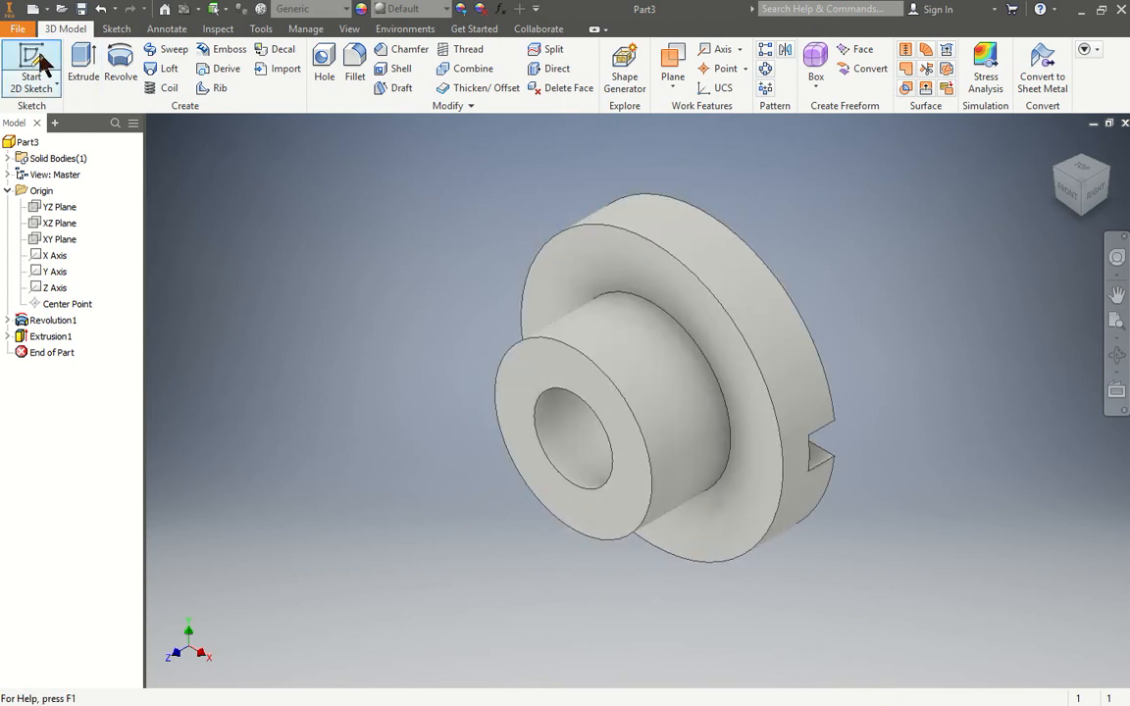
- Start Sketch4 on the front face and use the Shaded with Hidden Edges style
{"action": "left_click", "coordinate": [28, 64]}
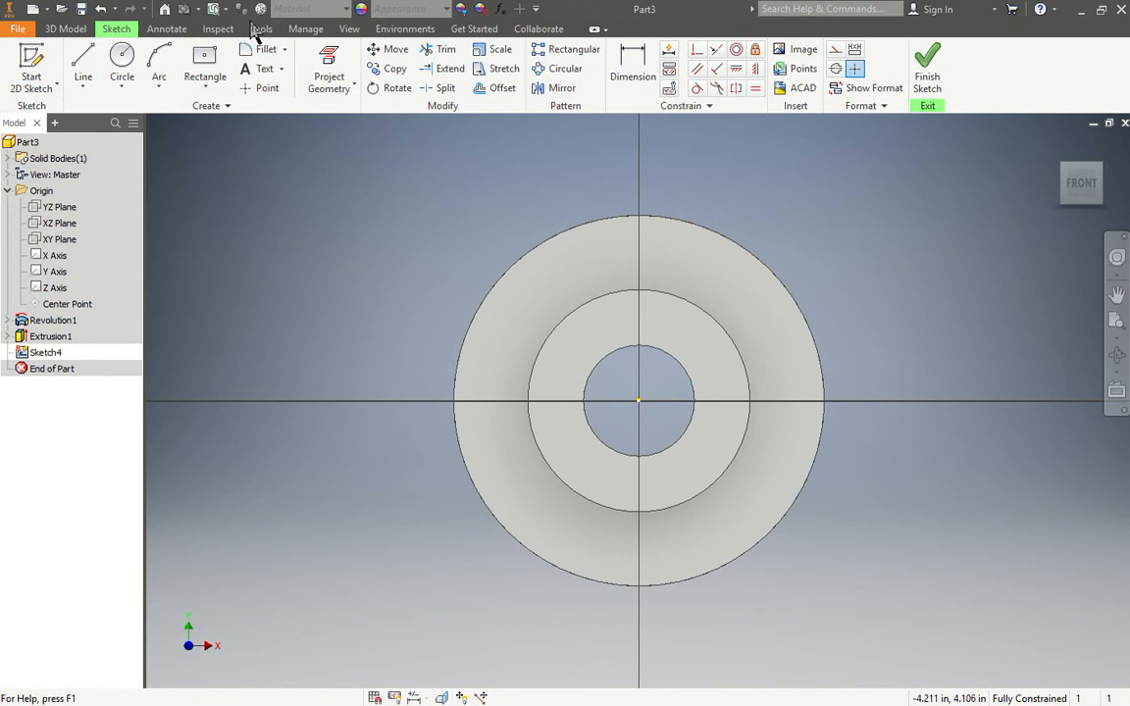
{"action": "left_click", "coordinate": [349, 28]}
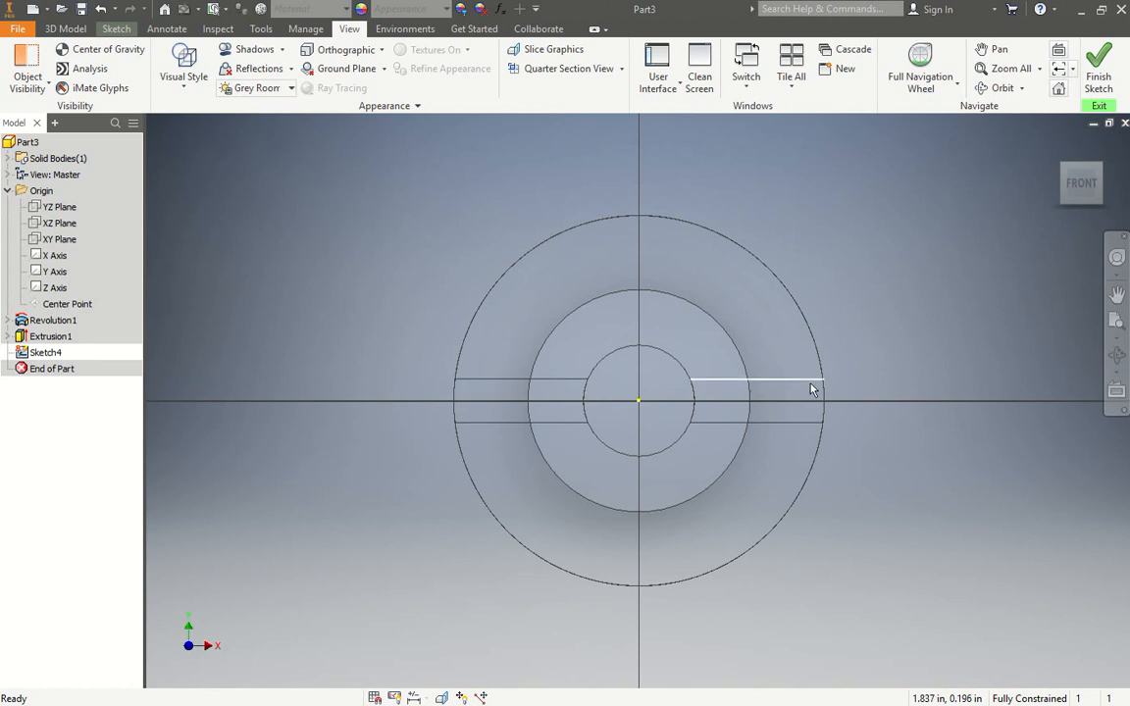
{"action": "left_click", "coordinate": [184, 61]}
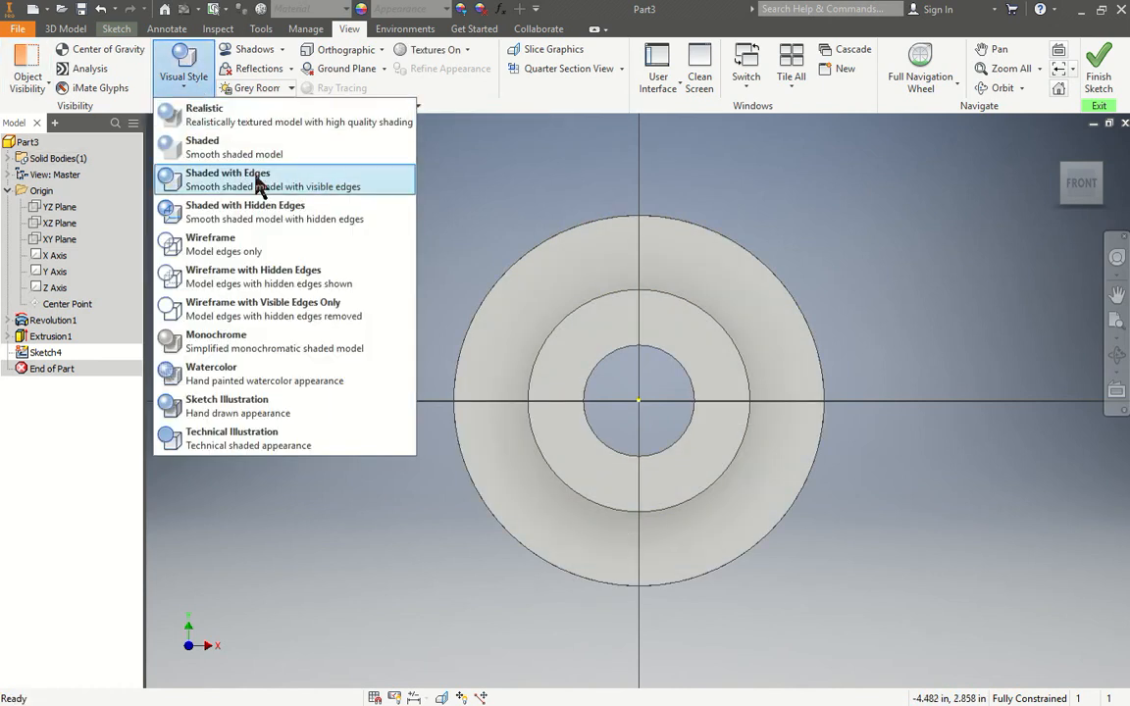
{"action": "left_click", "coordinate": [226, 179]}
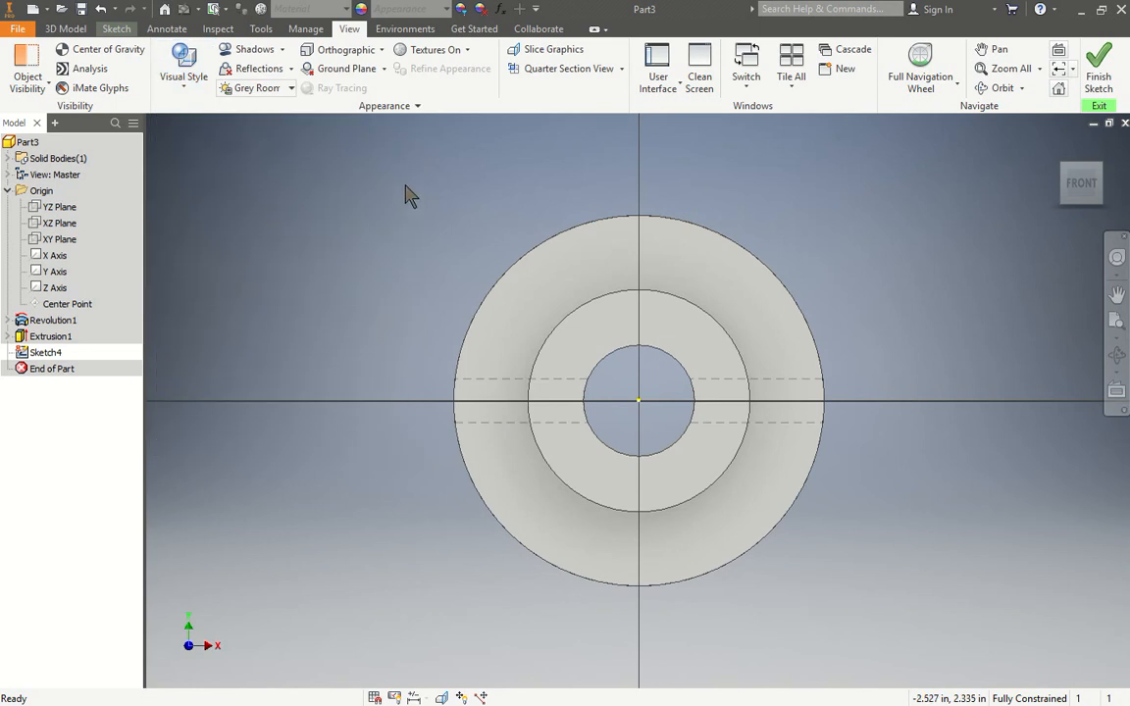
{"action": "left_click", "coordinate": [53, 336]}
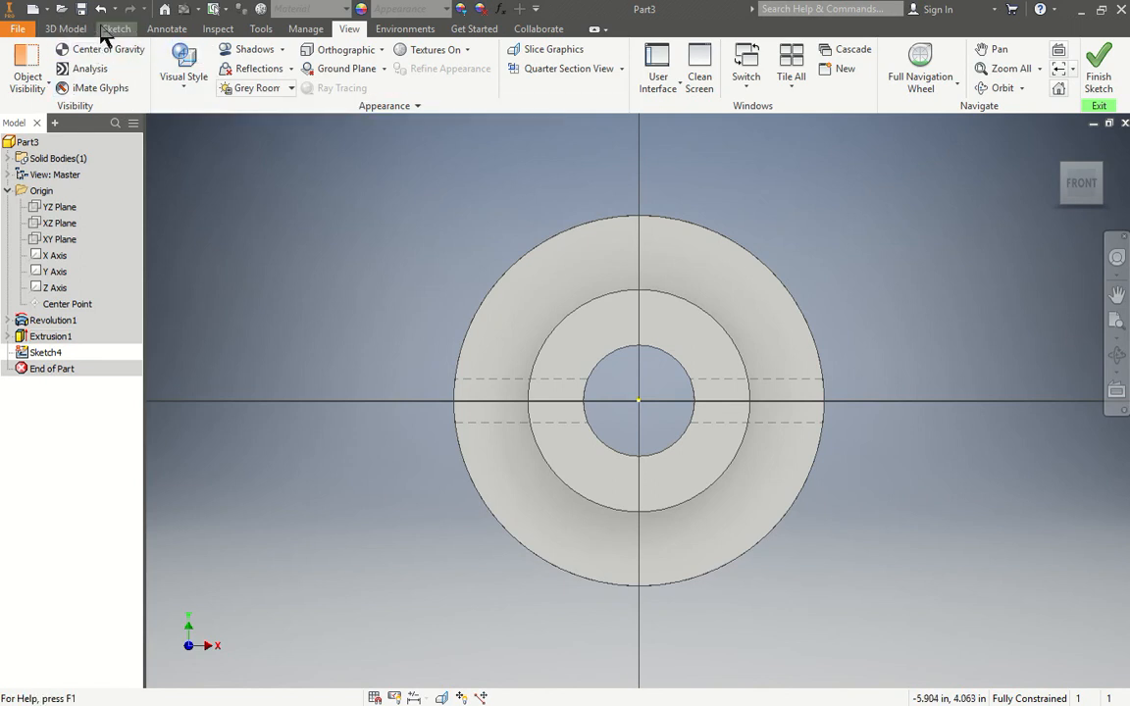
- Draw three connected keyway lines outward from the right side of the bore
{"action": "left_click", "coordinate": [116, 27]}
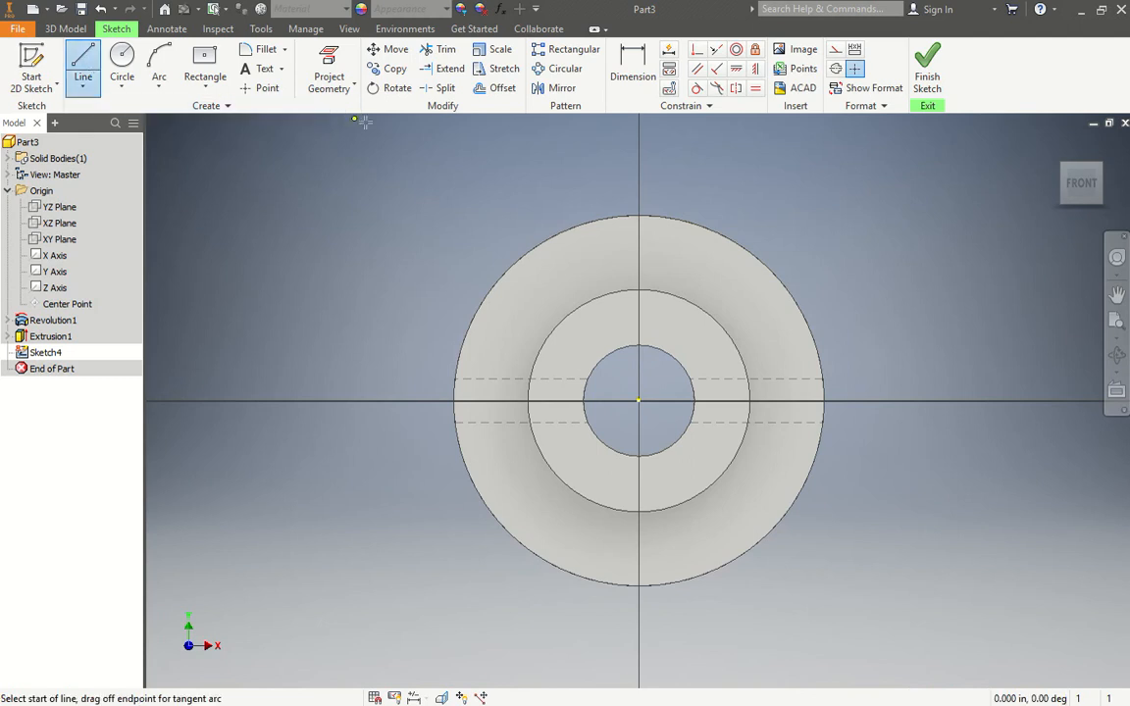
{"action": "mouse_move", "coordinate": [695, 347]}
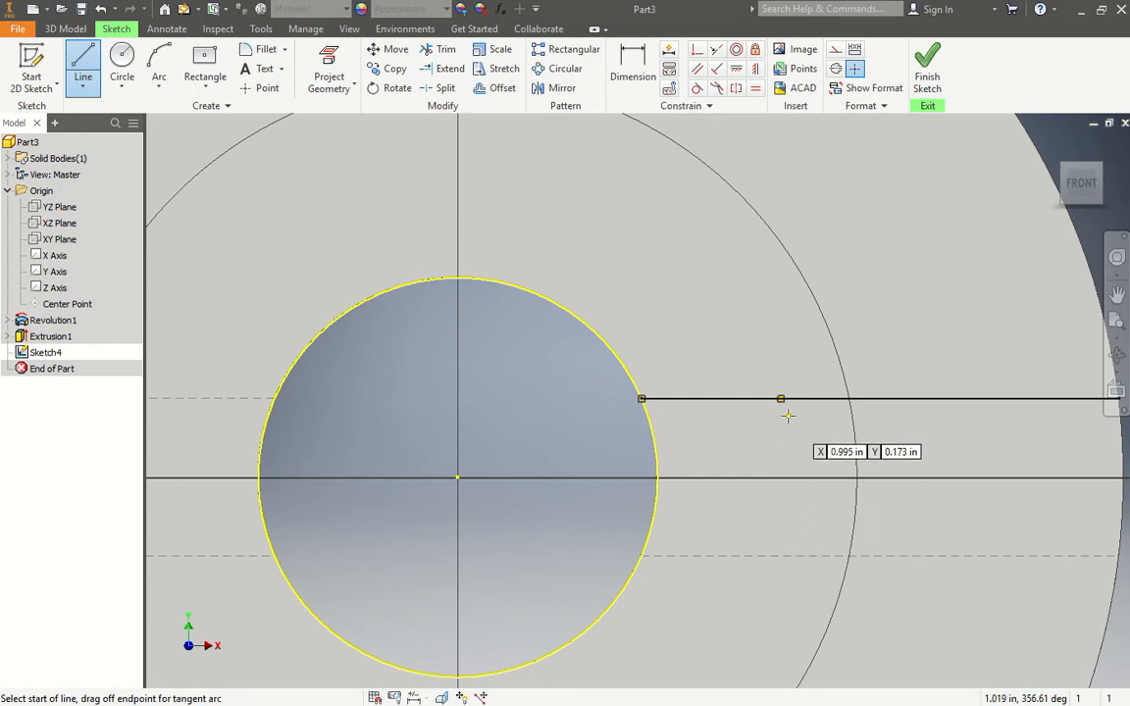
{"action": "left_click_drag", "start_coordinate": [780, 399], "coordinate": [780, 533]}
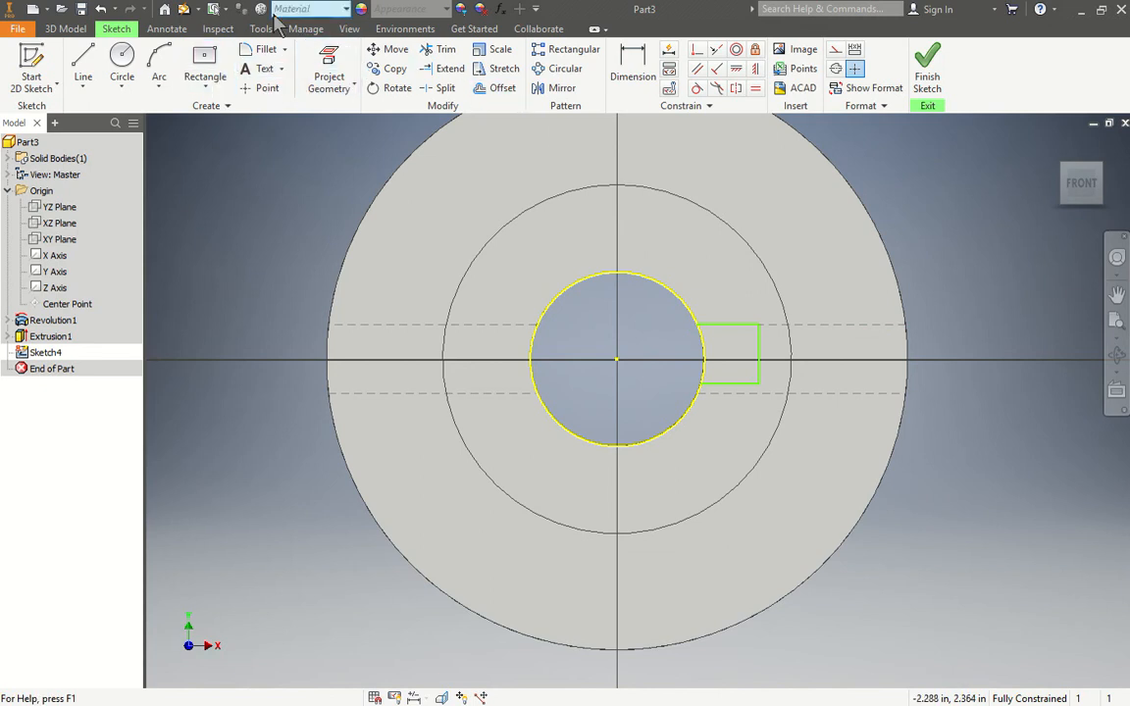
{"action": "left_click", "coordinate": [183, 74]}
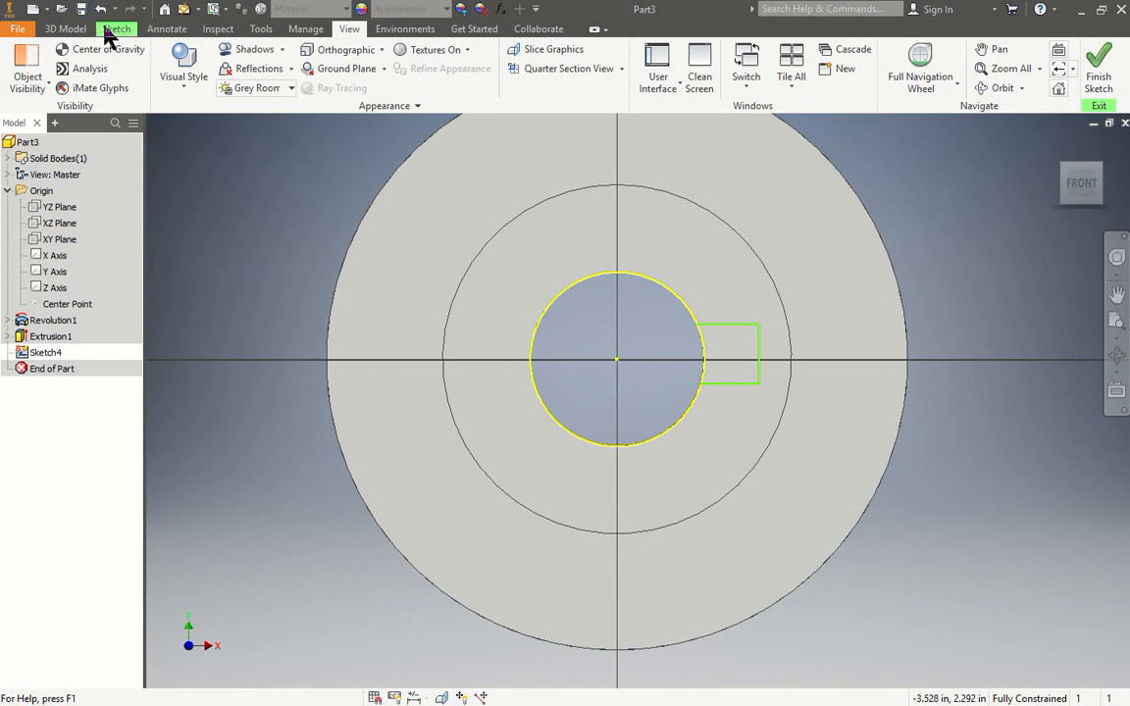
- Apply an Equal constraint to the keyway outline's top and bottom lines
{"action": "left_click", "coordinate": [116, 28]}
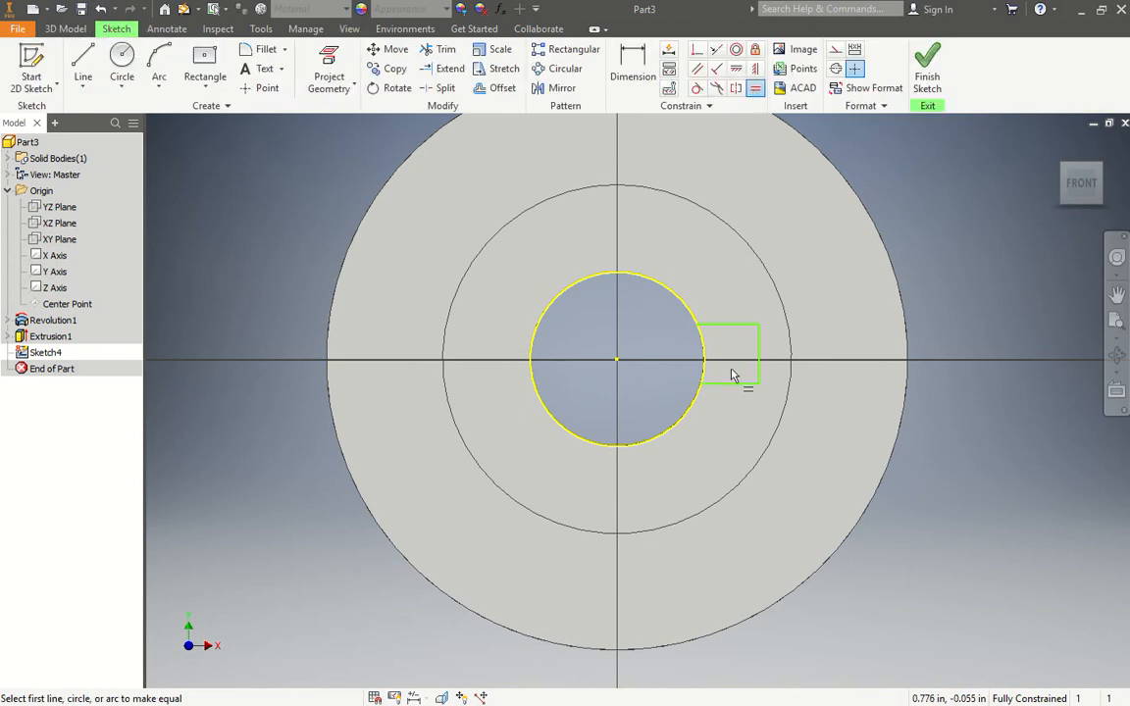
{"action": "left_click", "coordinate": [732, 324]}
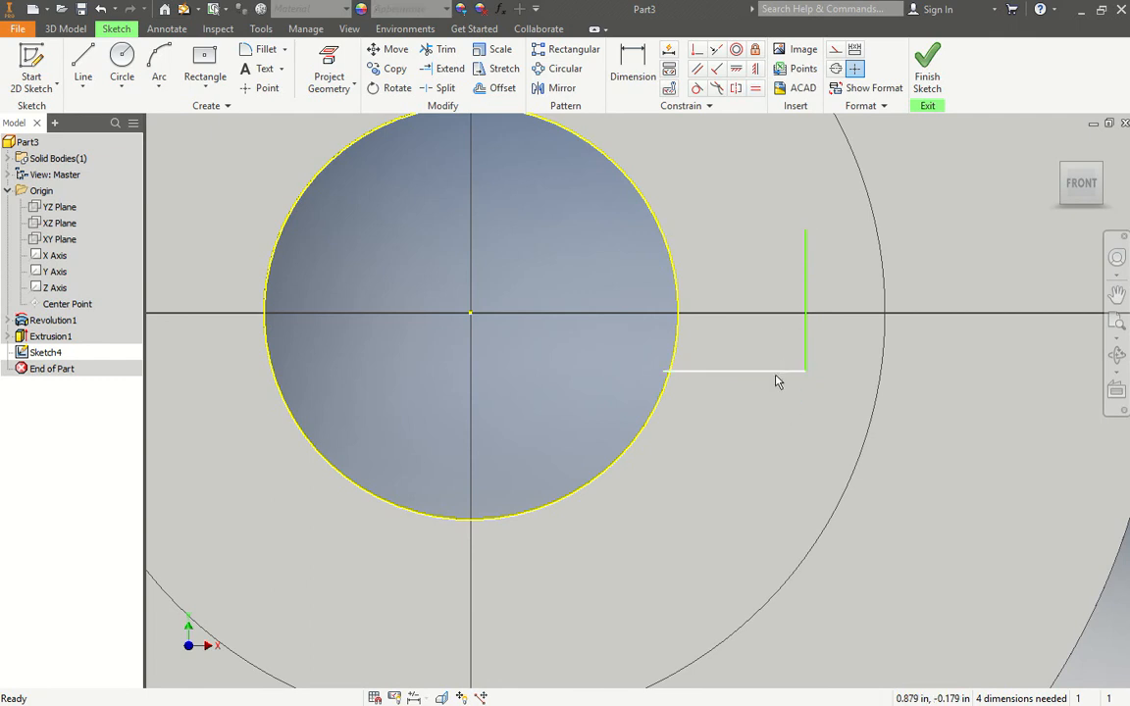
{"action": "left_click", "coordinate": [111, 59]}
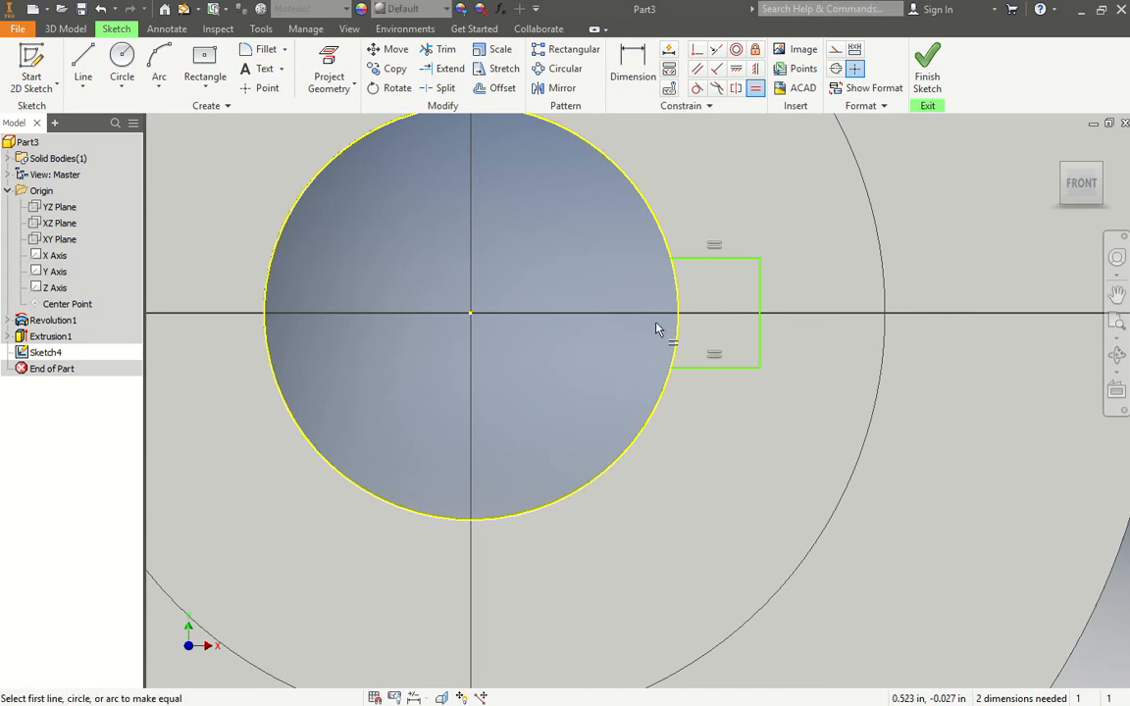
{"action": "mouse_move", "coordinate": [550, 368]}
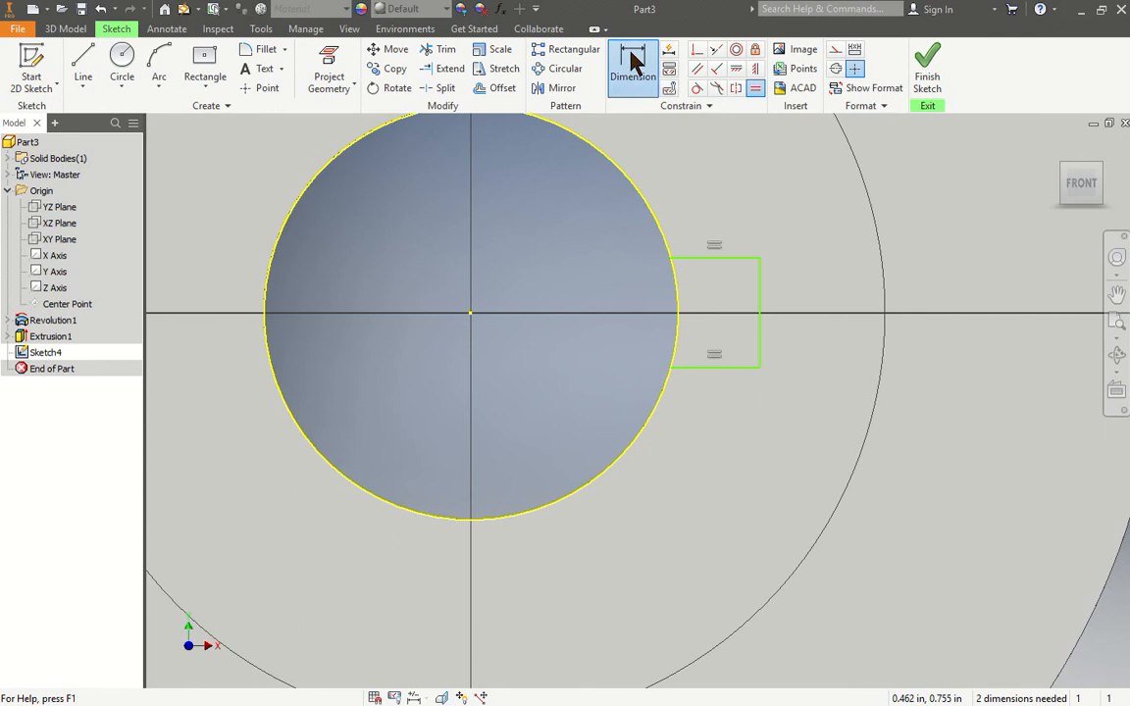
- Dimension the keyway rectangle to .118 width and .236 height
{"action": "left_click", "coordinate": [633, 69]}
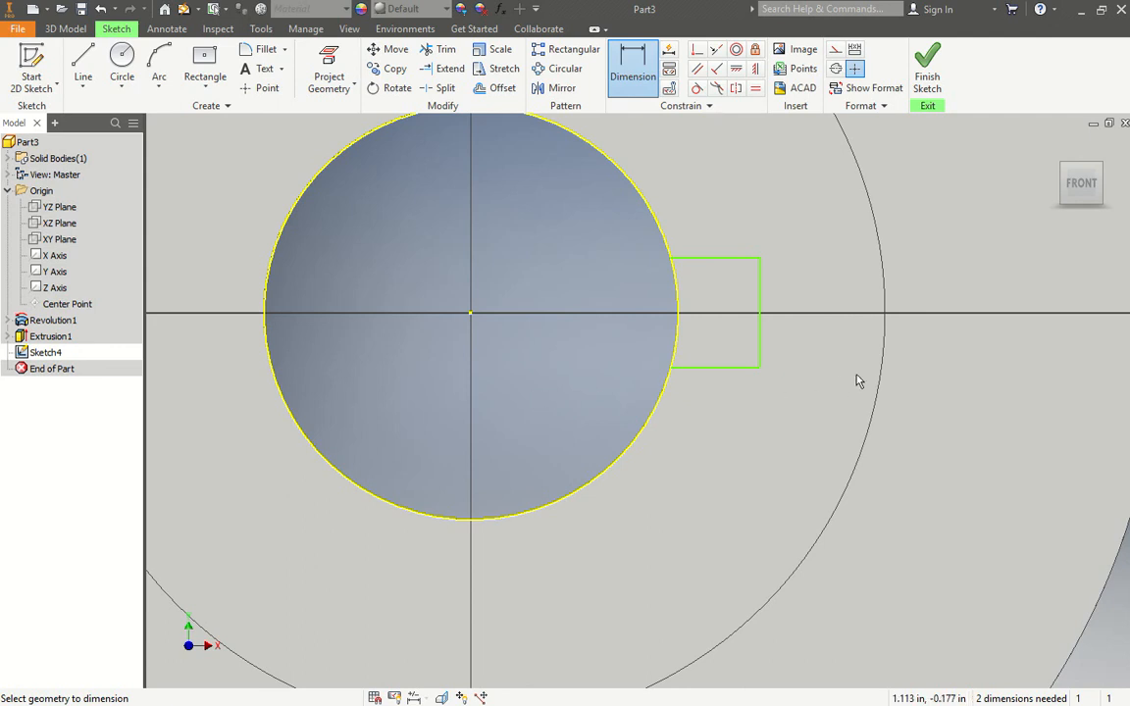
{"action": "mouse_move", "coordinate": [1034, 320]}
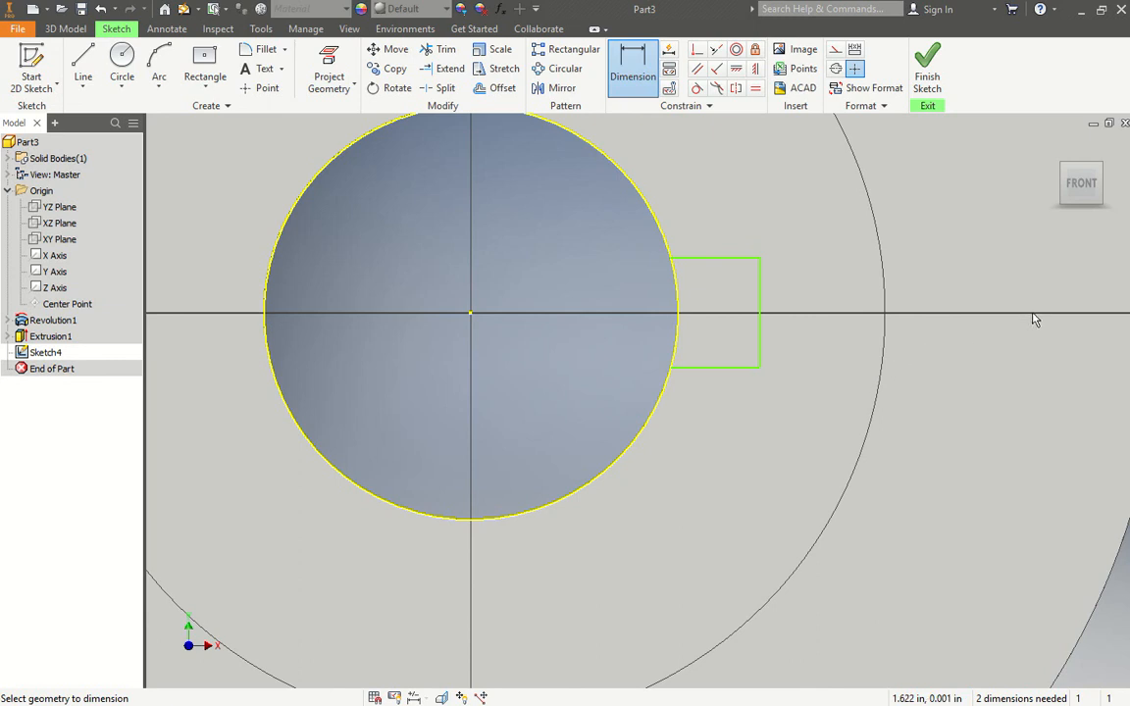
{"action": "mouse_move", "coordinate": [775, 188]}
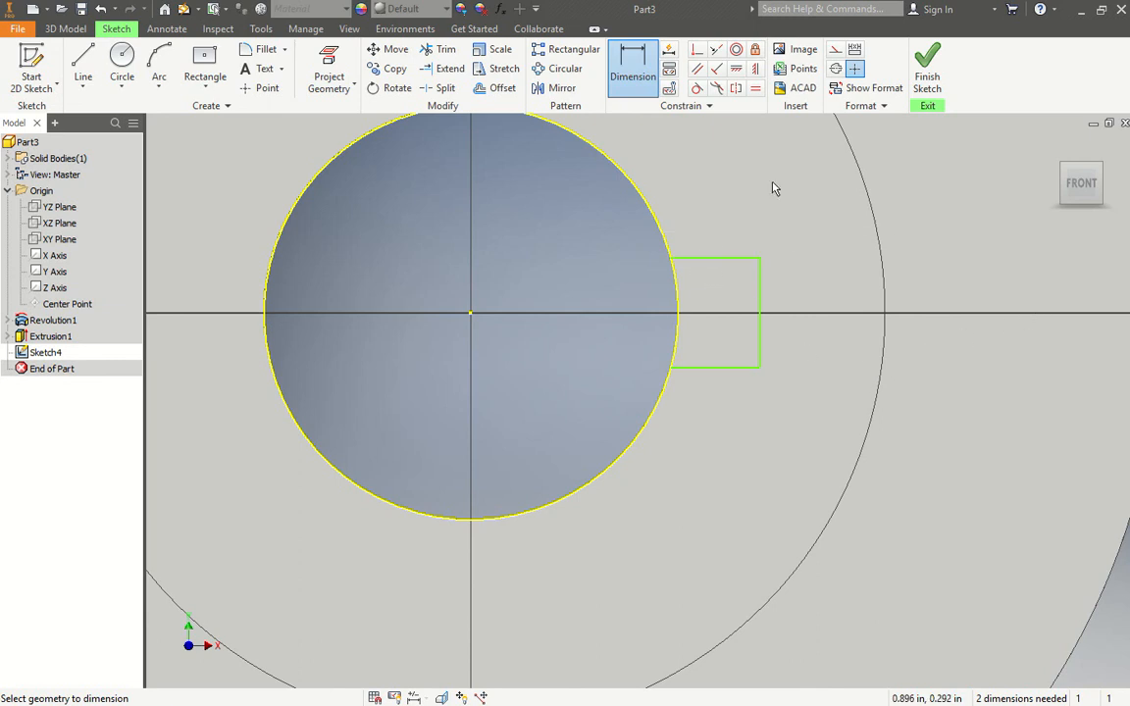
{"action": "mouse_move", "coordinate": [672, 265]}
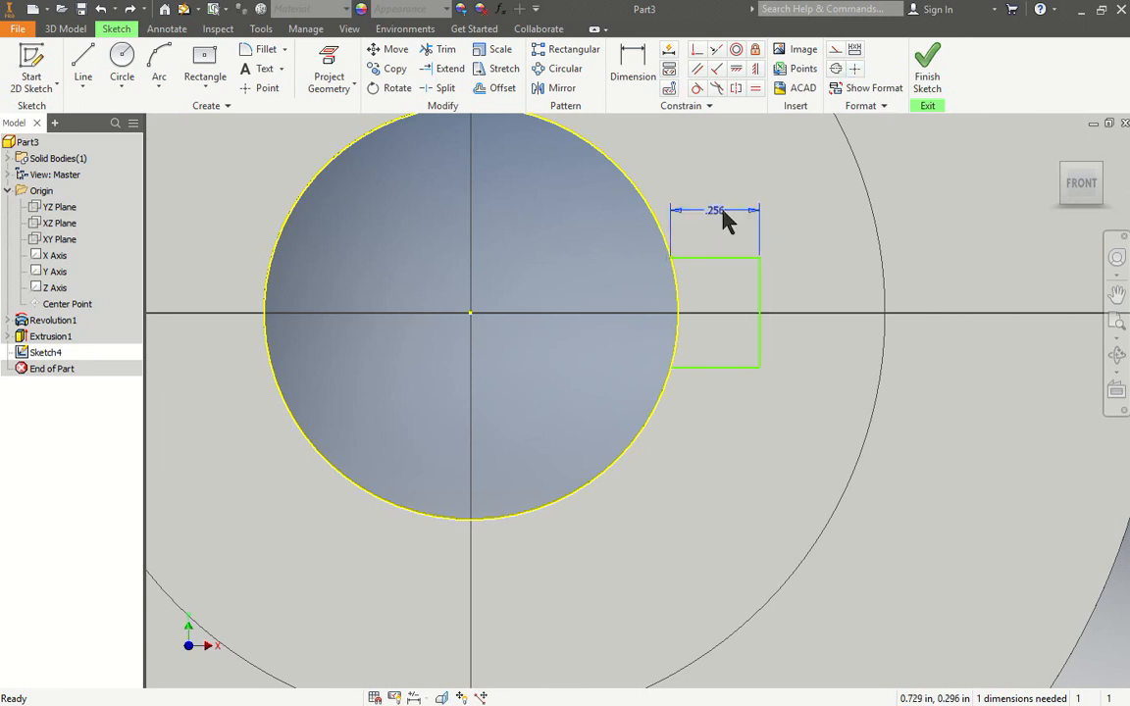
{"action": "left_click", "coordinate": [632, 63]}
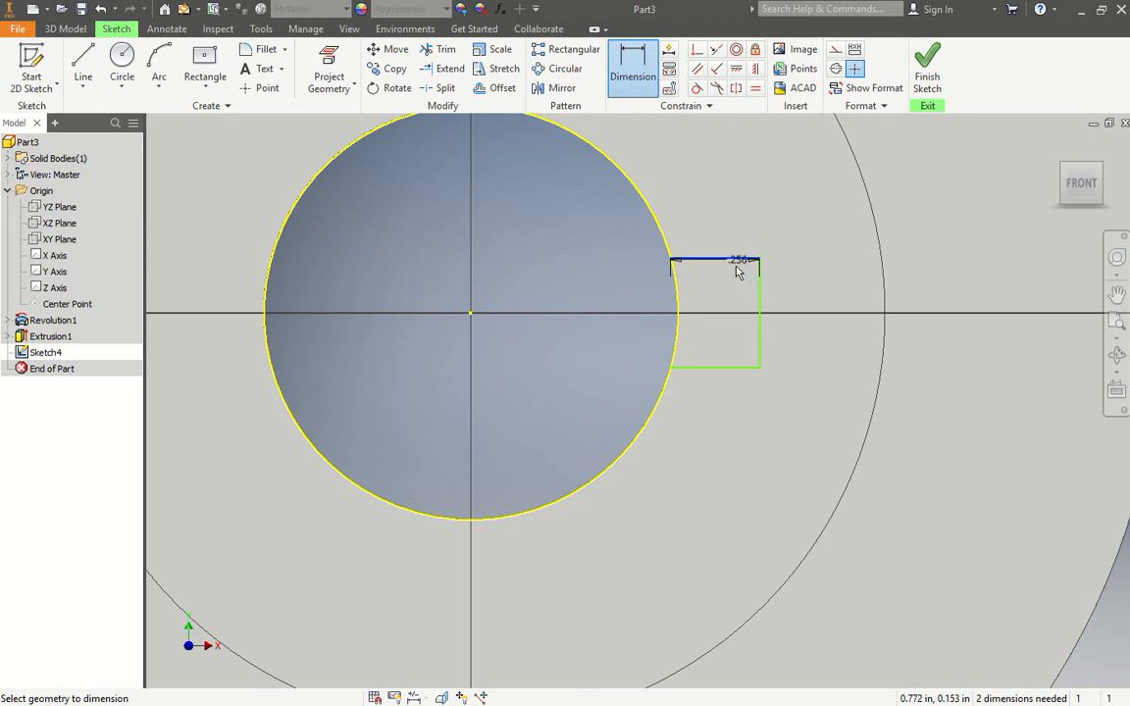
{"action": "left_click", "coordinate": [799, 295]}
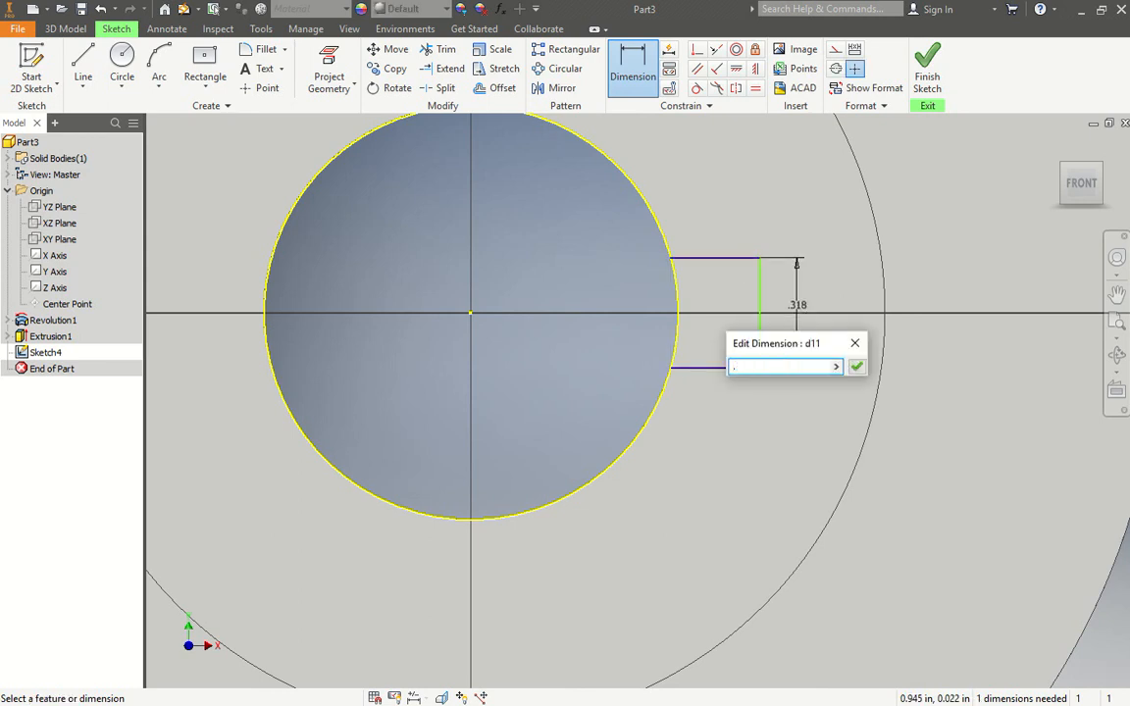
{"action": "type", "text": ".2"}
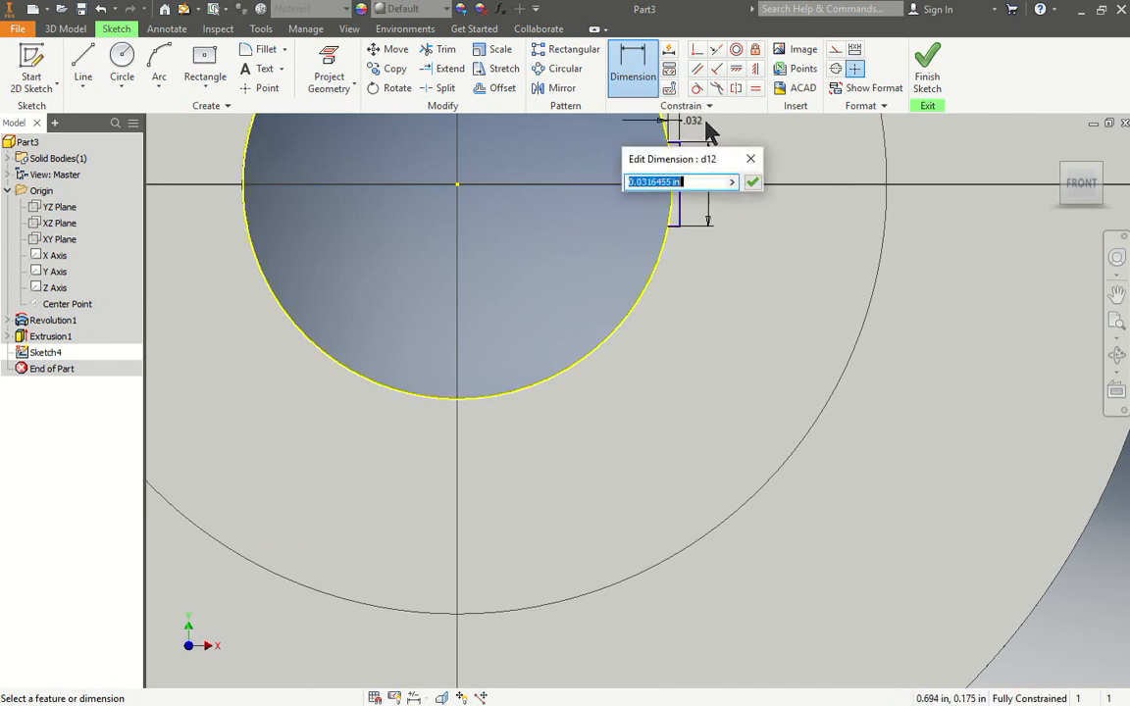
{"action": "type", "text": ".11"}
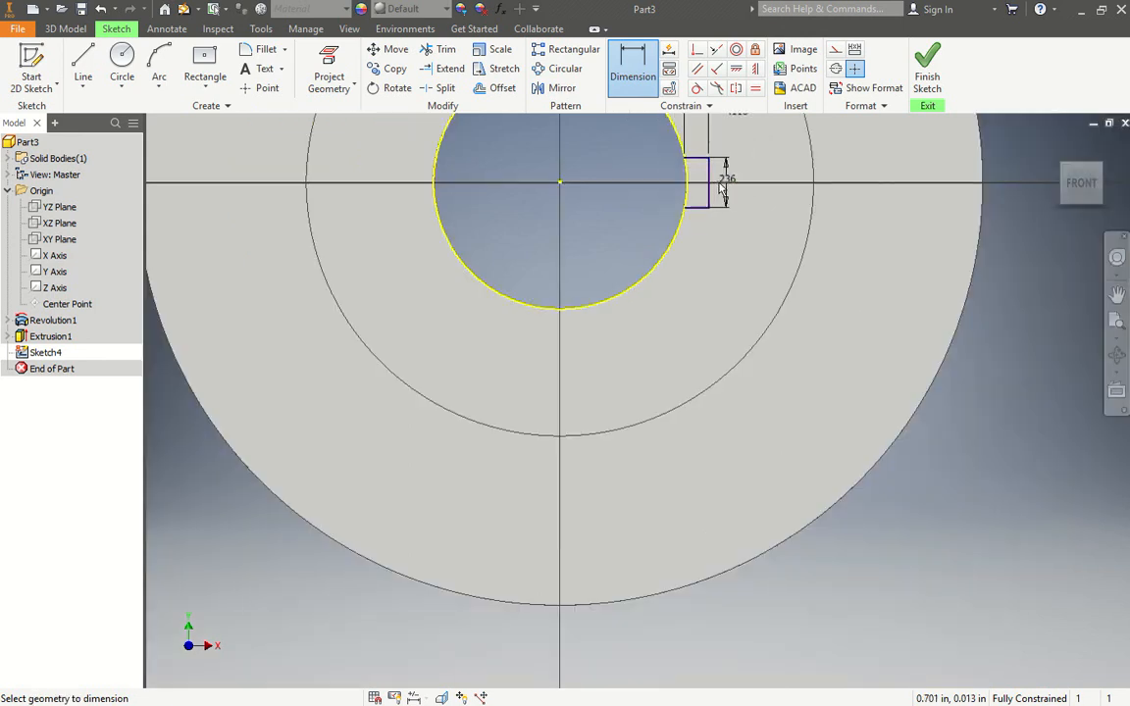
{"action": "left_click", "coordinate": [716, 186]}
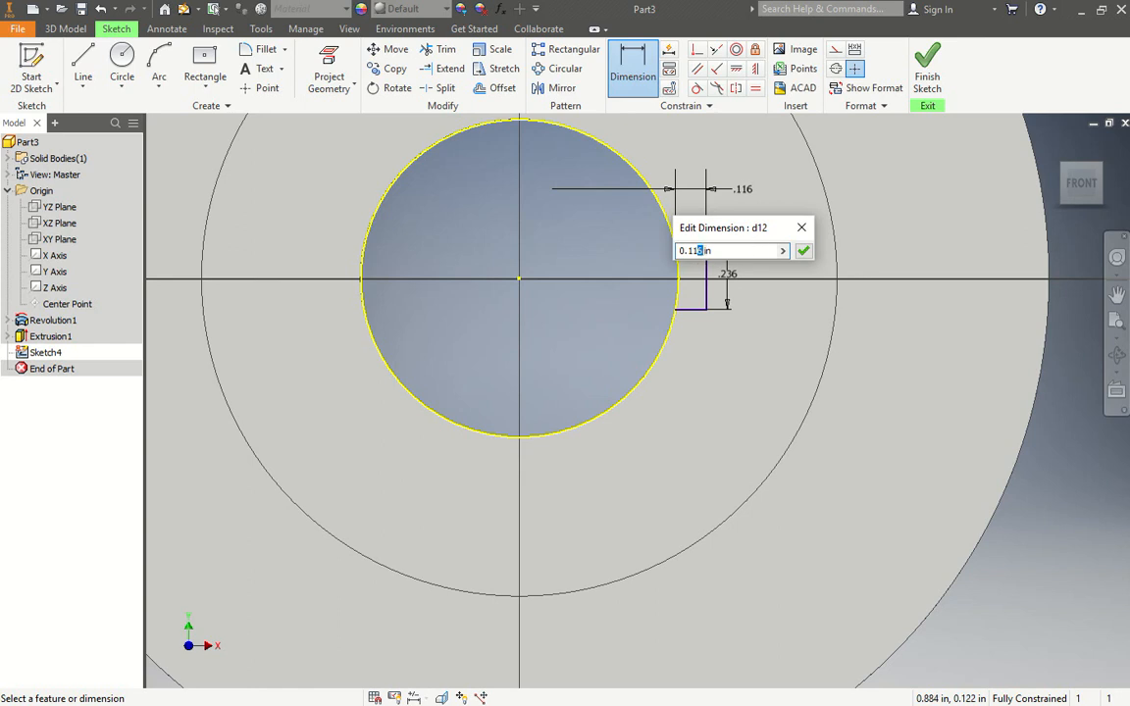
{"action": "left_click", "coordinate": [811, 250]}
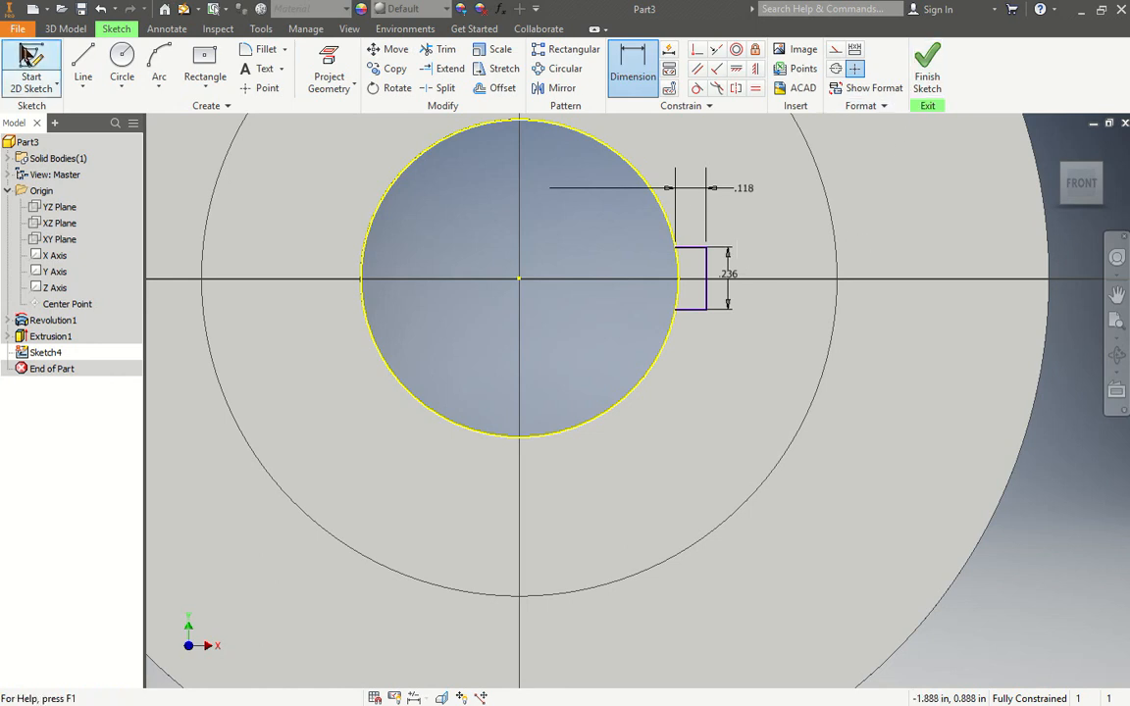
{"action": "left_click", "coordinate": [93, 27]}
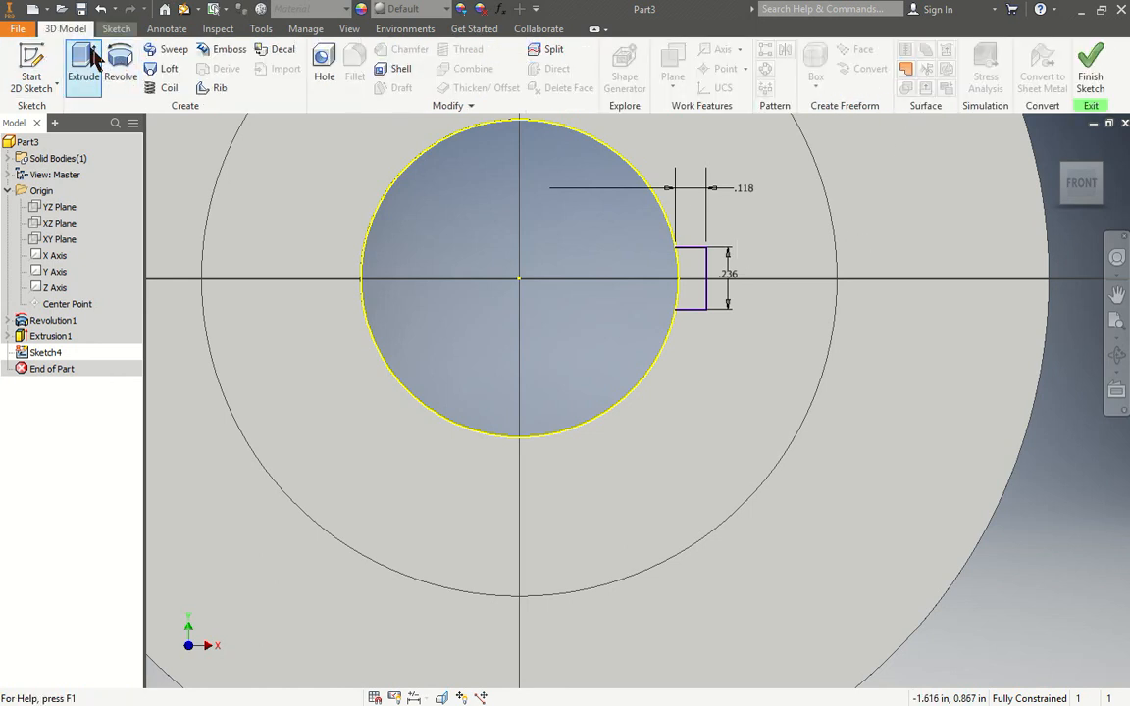
- Extrude the keyway sketch as a cut through the bore
{"action": "left_click", "coordinate": [88, 59]}
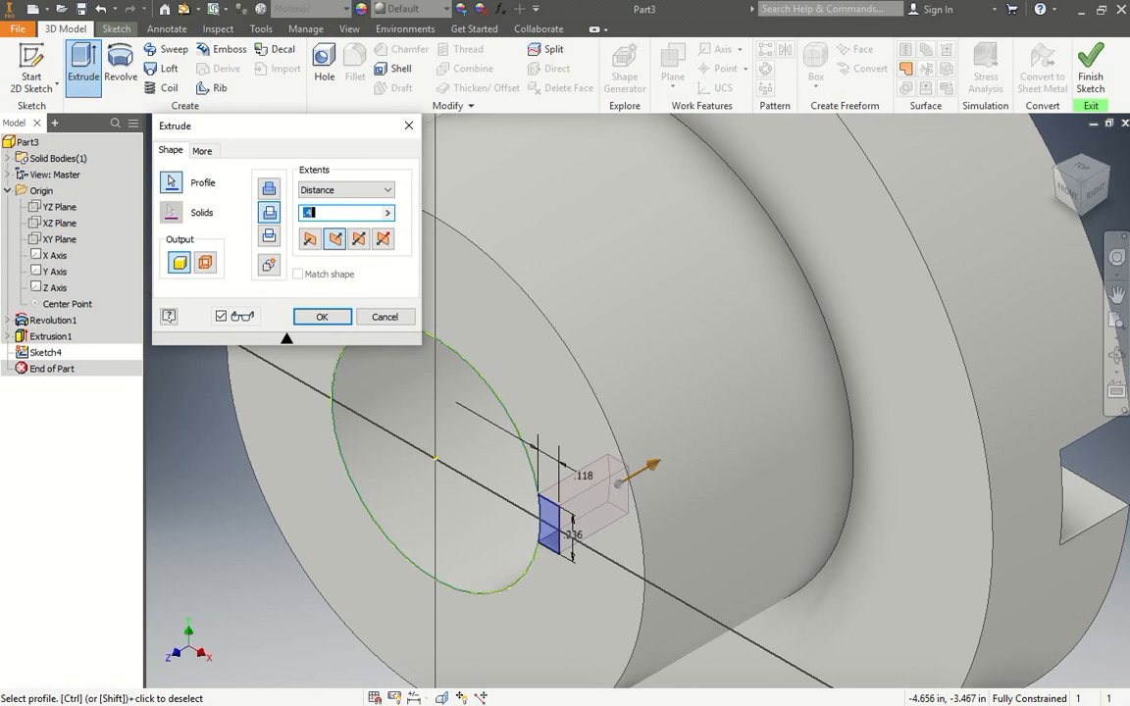
{"action": "mouse_move", "coordinate": [268, 222]}
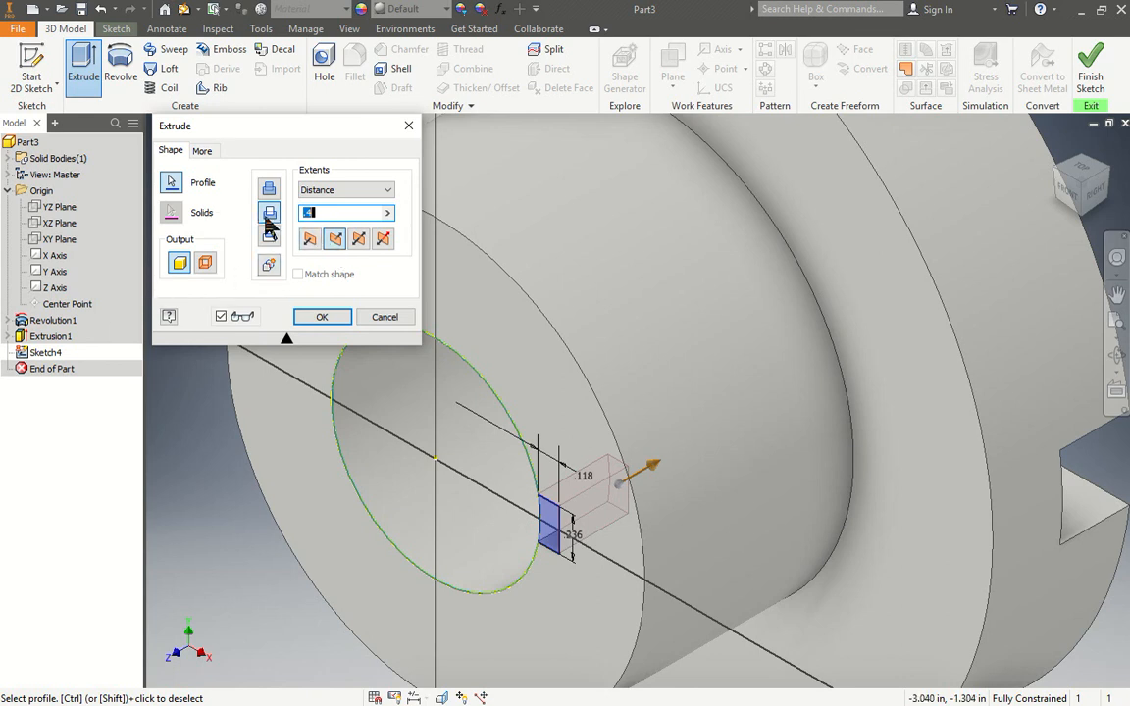
{"action": "left_click", "coordinate": [387, 189]}
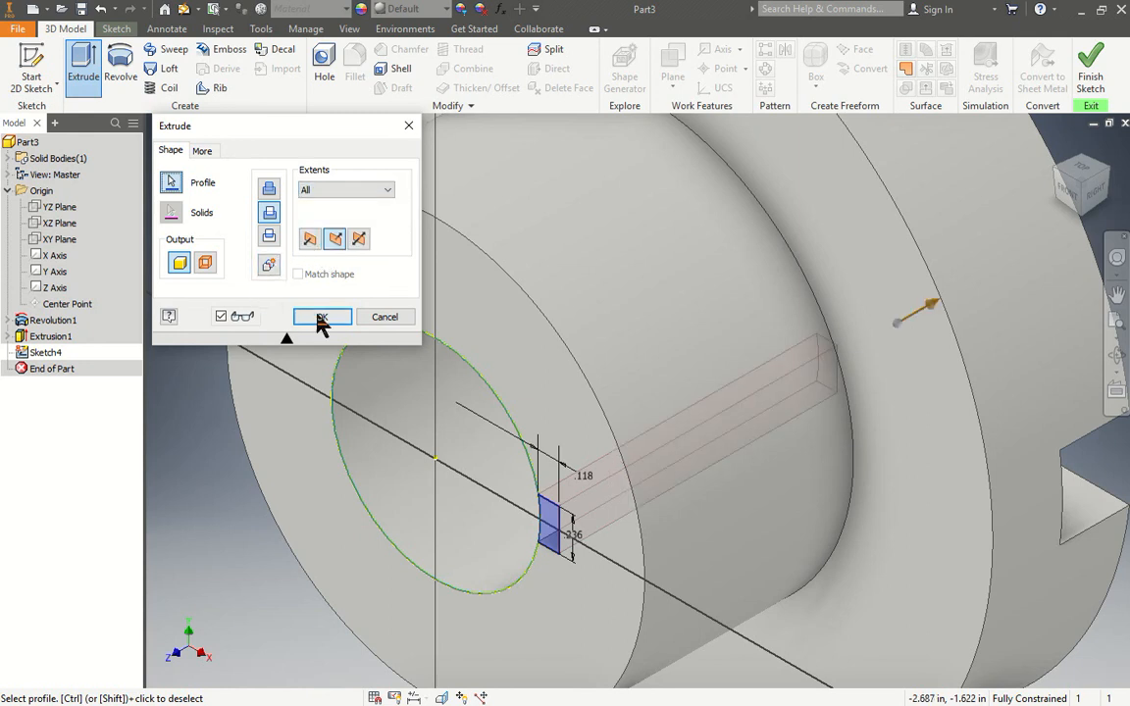
{"action": "left_click", "coordinate": [322, 316]}
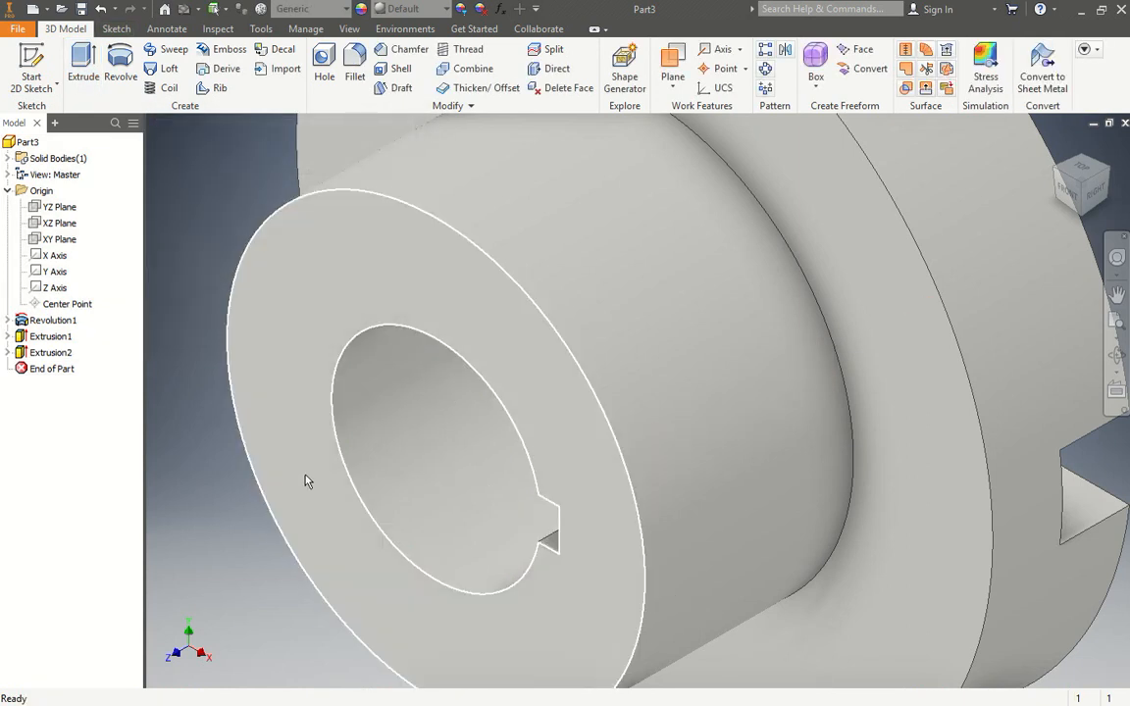
{"action": "mouse_move", "coordinate": [538, 422]}
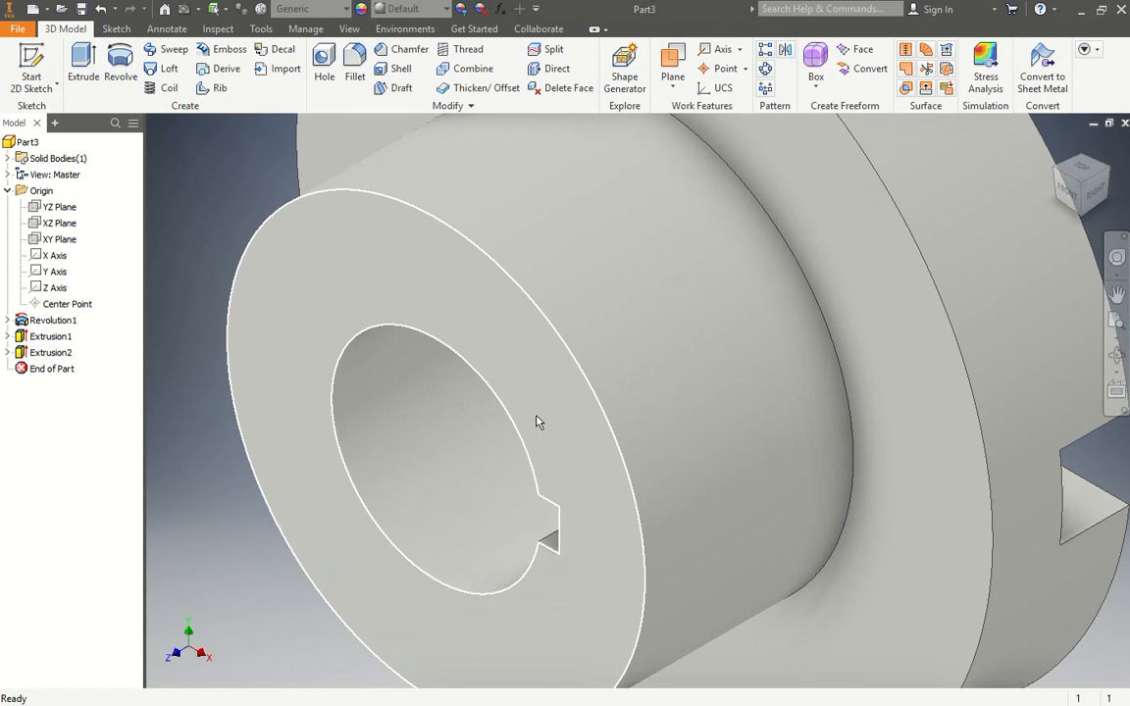
{"action": "left_click_drag", "start_coordinate": [537, 422], "coordinate": [592, 458]}
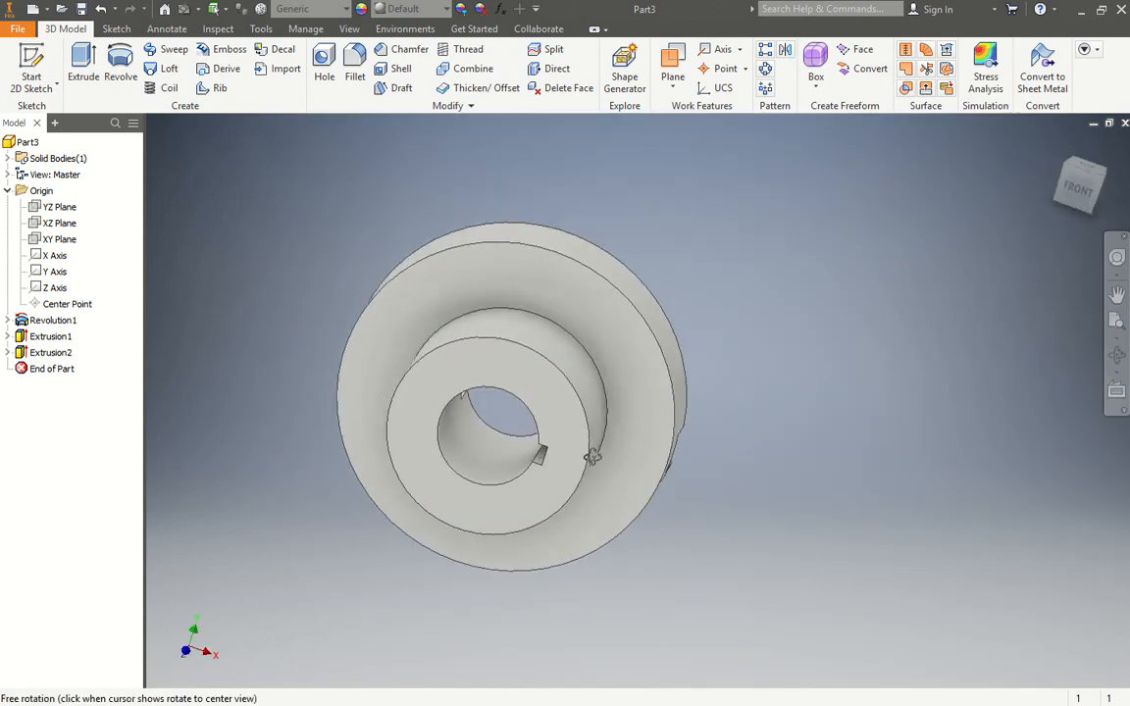
{"action": "left_click_drag", "start_coordinate": [588, 451], "coordinate": [368, 319]}
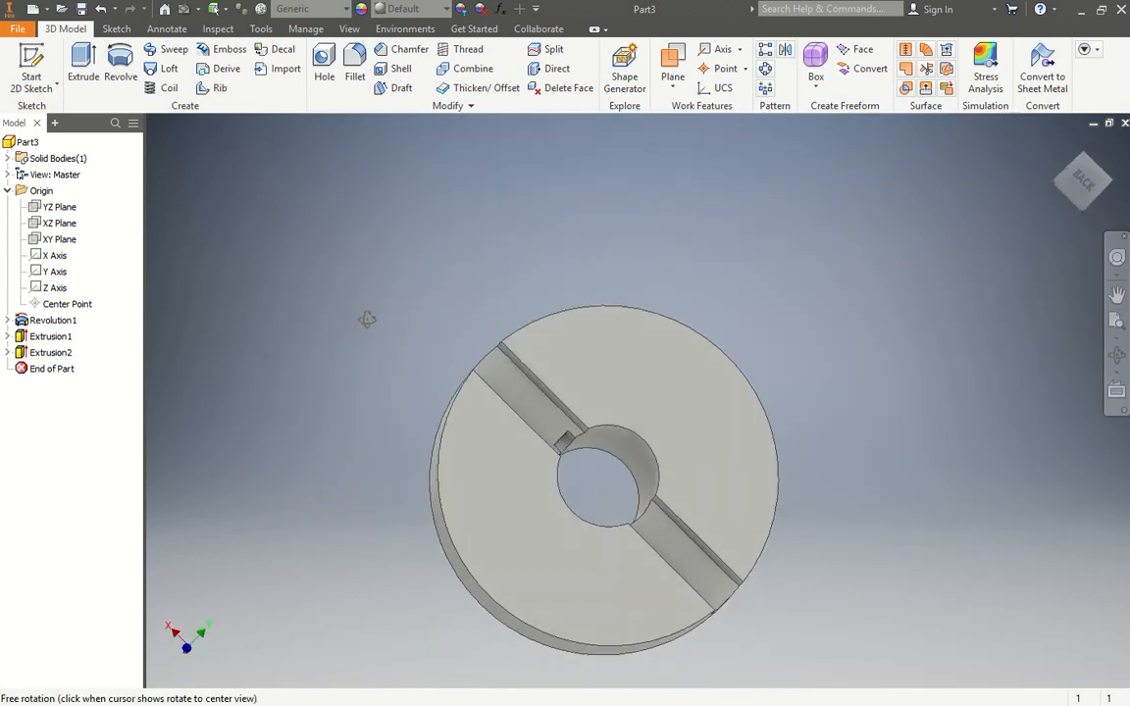
{"action": "left_click_drag", "start_coordinate": [368, 319], "coordinate": [523, 474]}
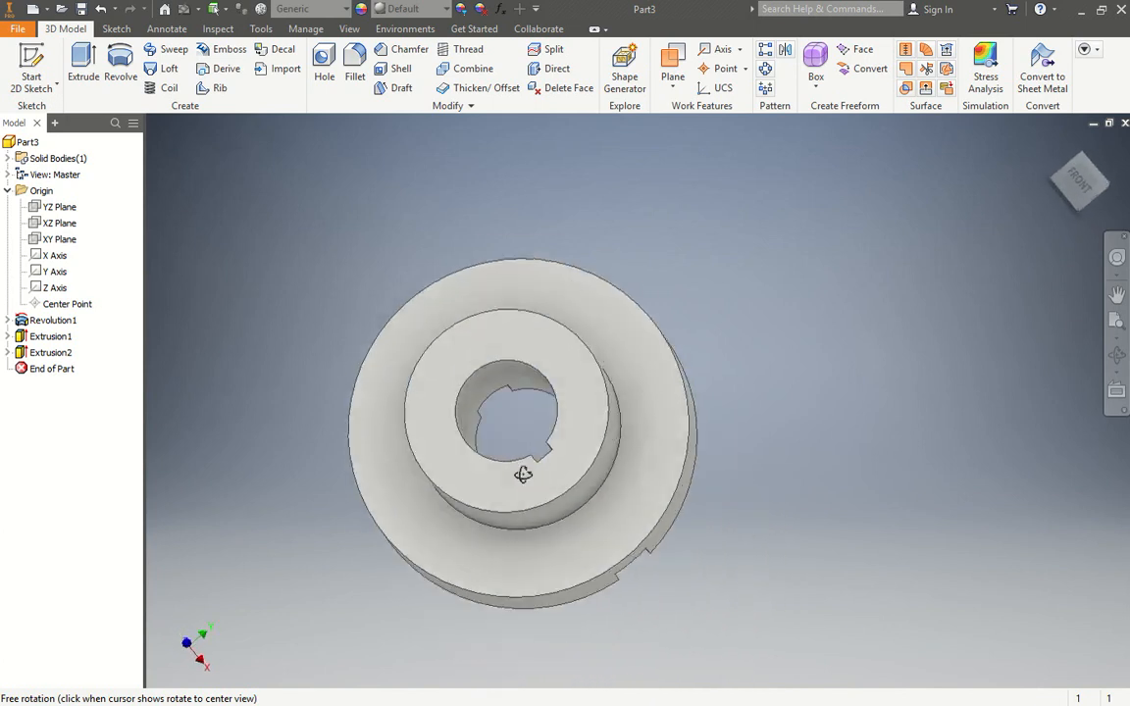
{"action": "left_click", "coordinate": [104, 59]}
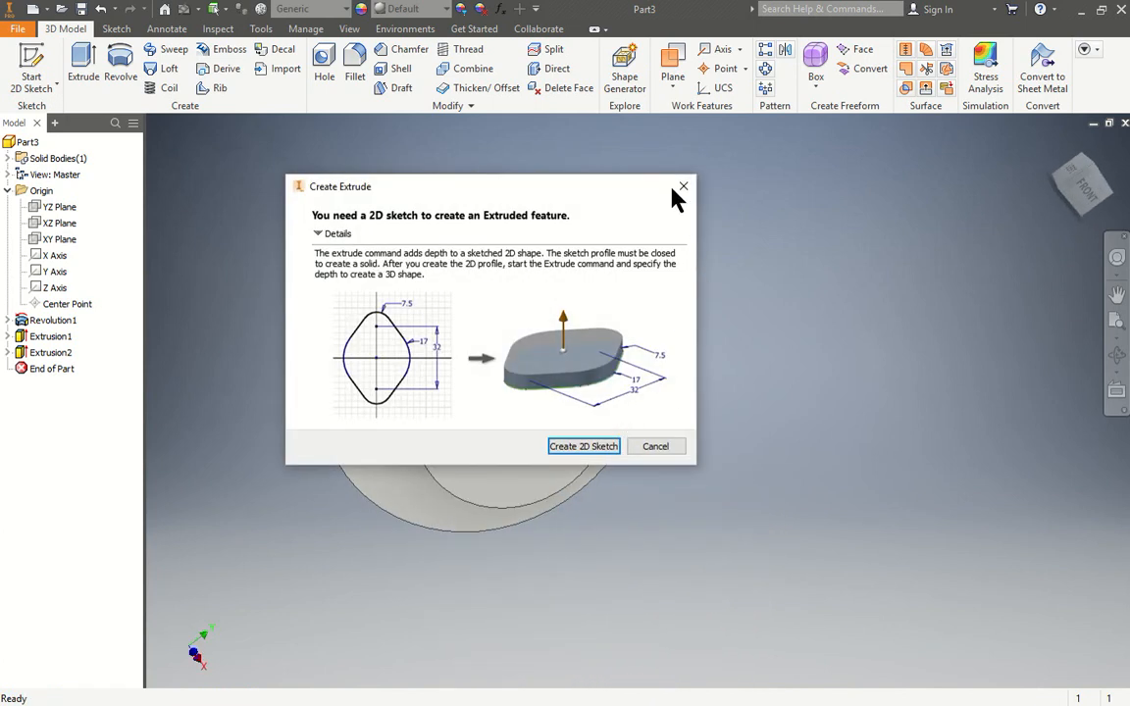
{"action": "left_click", "coordinate": [656, 446]}
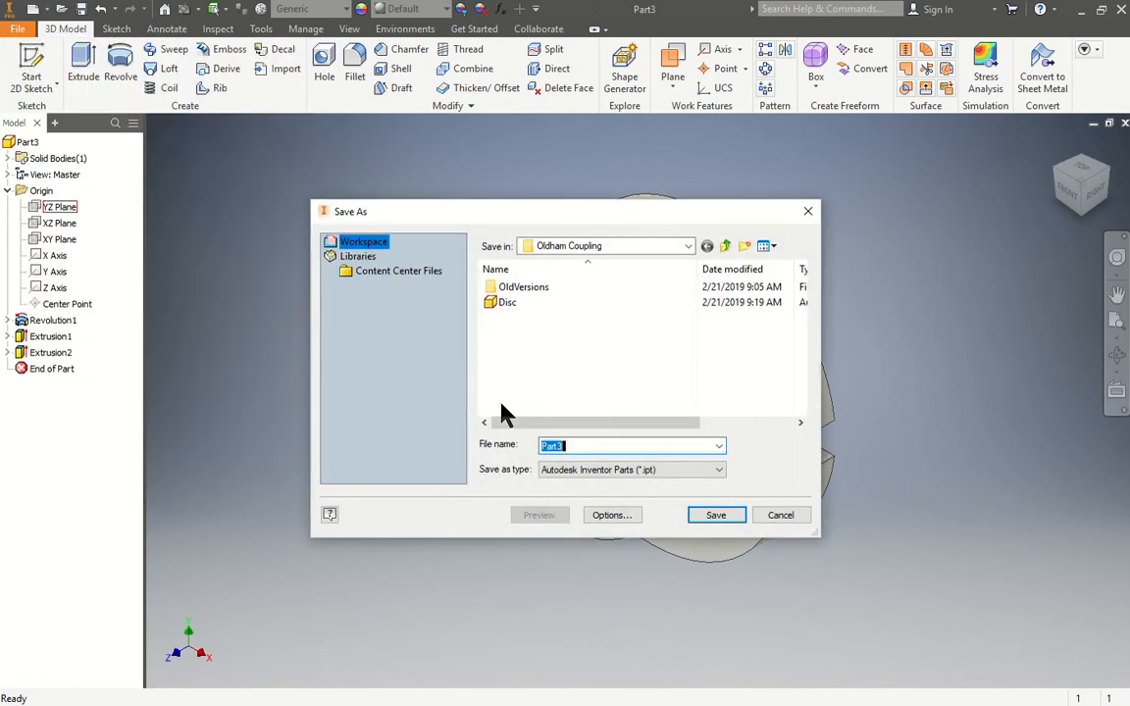
- Save the part with the file name Flange
{"action": "type", "text": "F"}
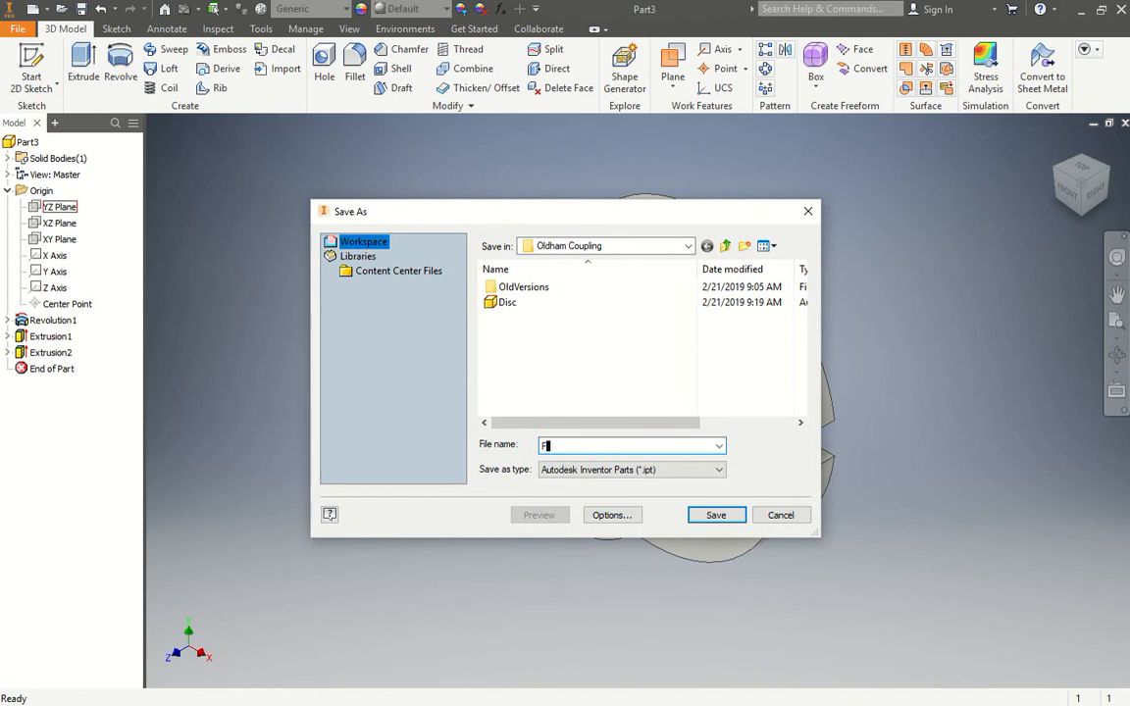
{"action": "type", "text": "lang"}
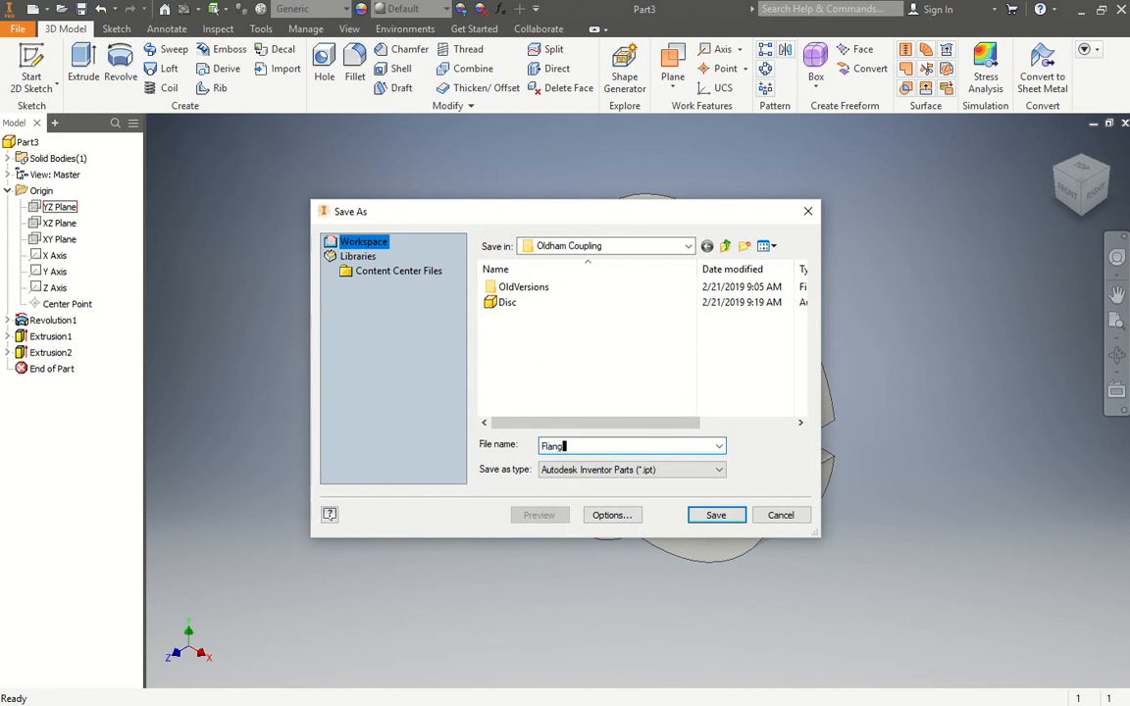
{"action": "mouse_move", "coordinate": [731, 490]}
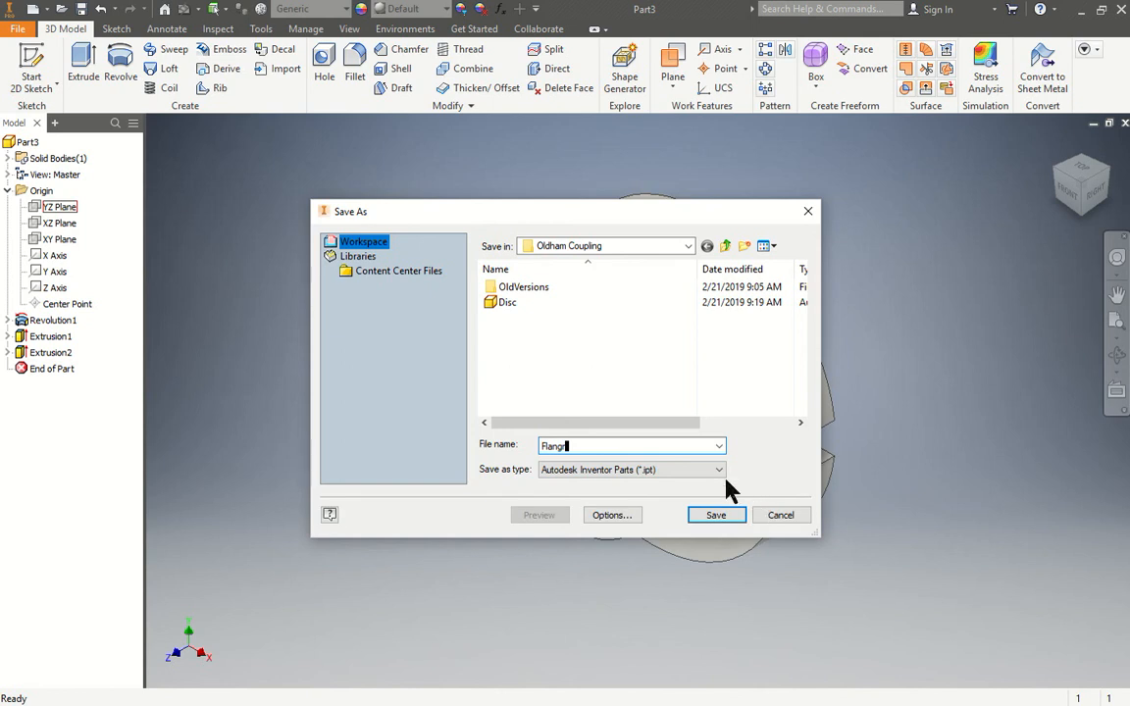
{"action": "left_click", "coordinate": [716, 514]}
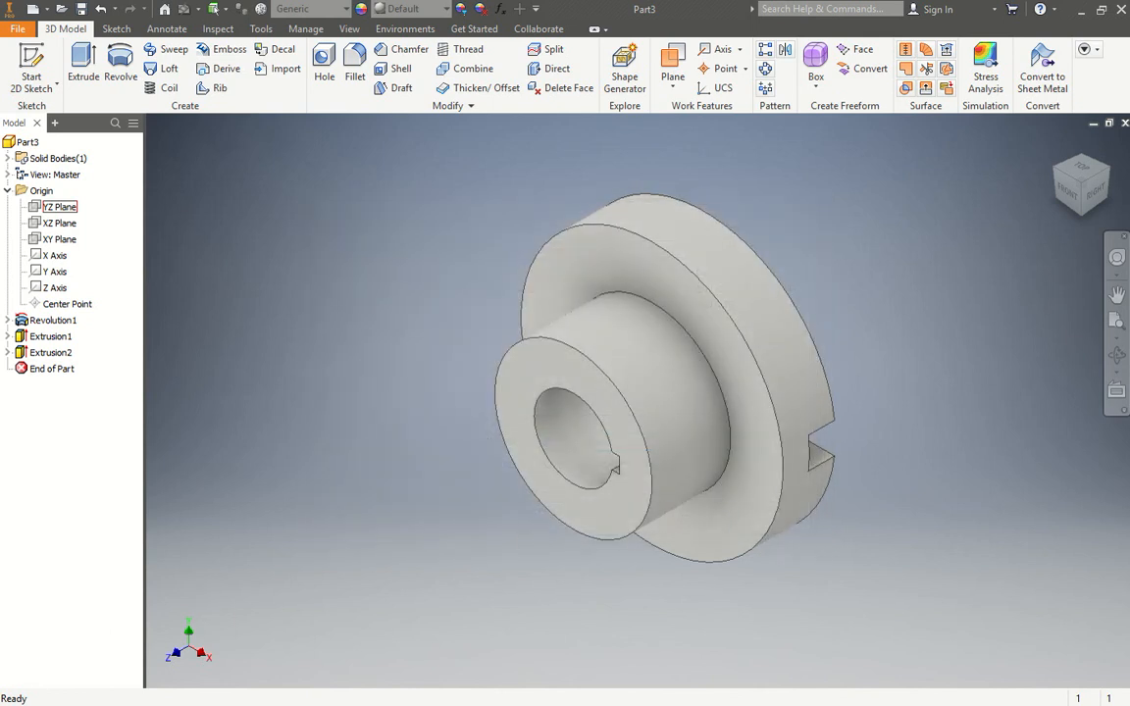